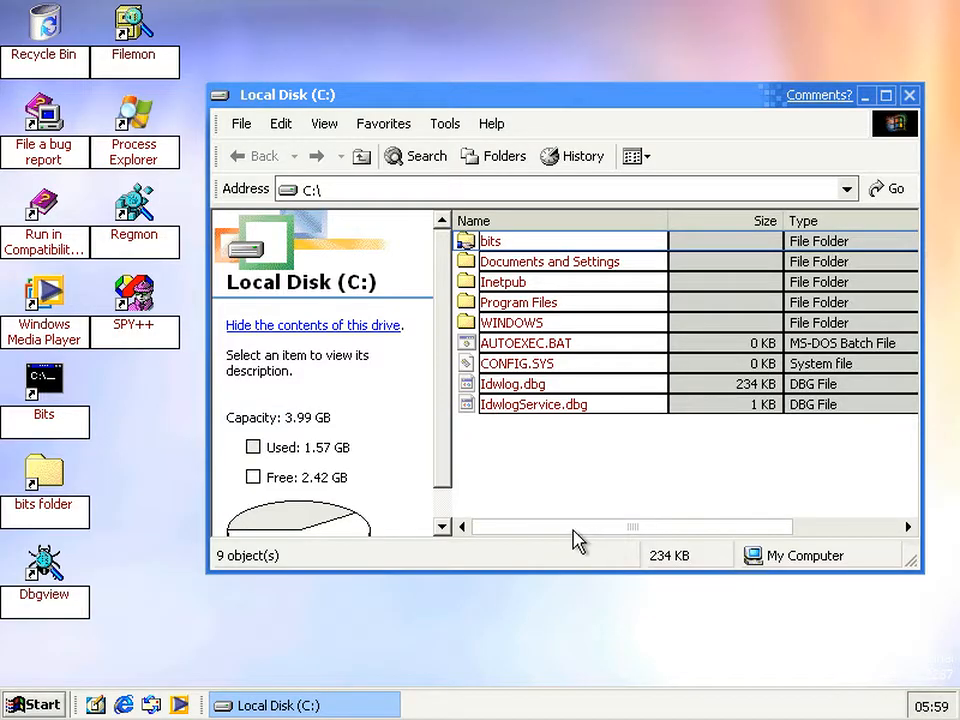
mouse_move(568, 536)
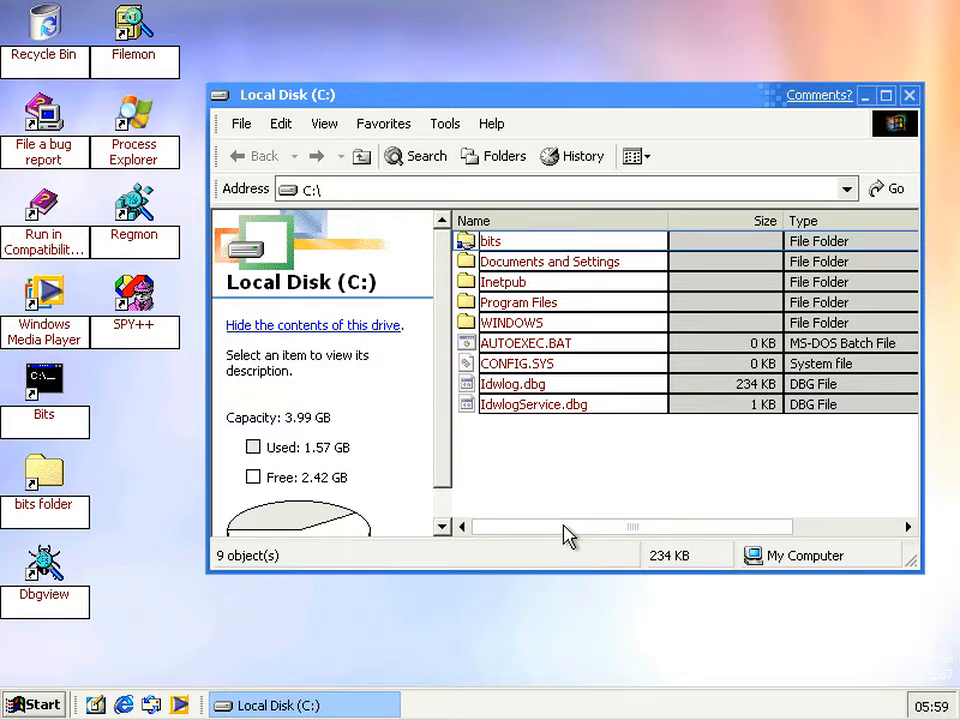
mouse_move(568, 546)
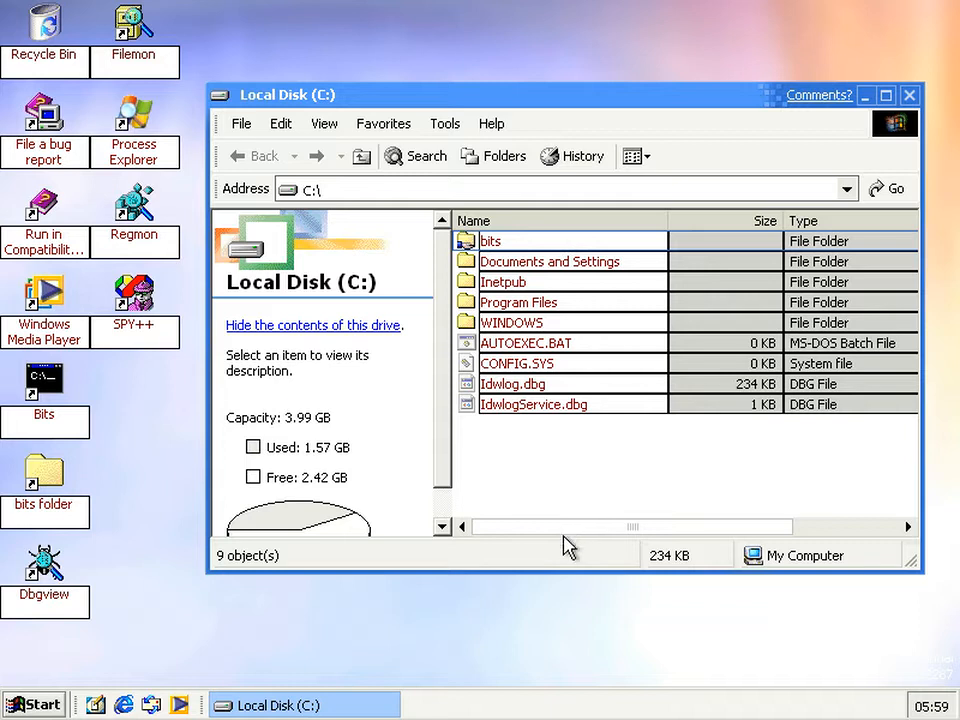
mouse_move(551, 481)
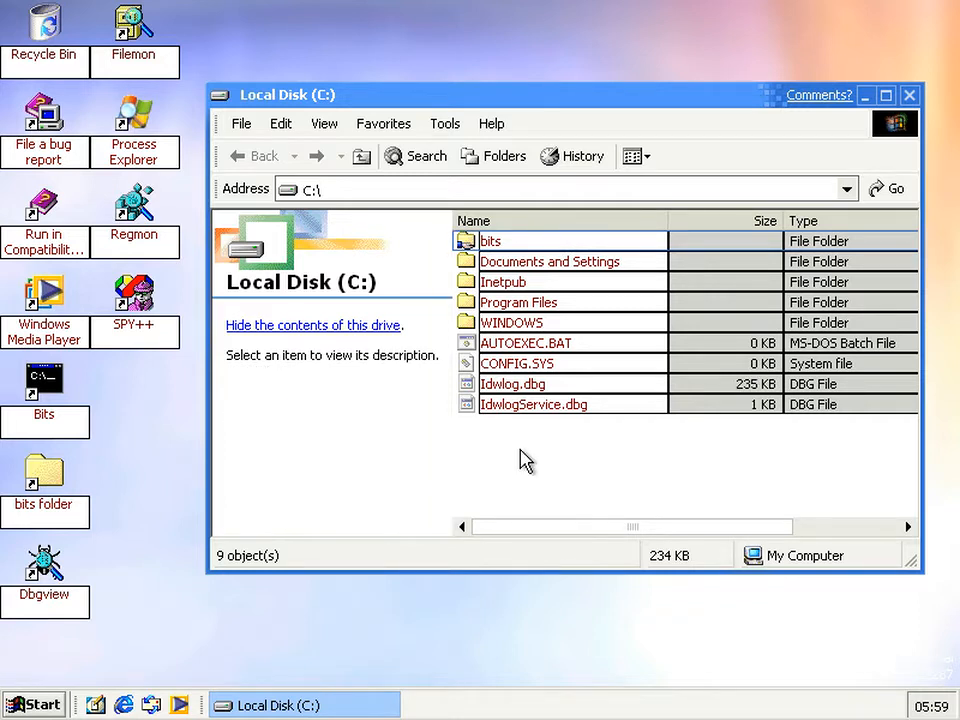
Select Idwlog.dbg to check its details, then clear the selection.
left_click(513, 383)
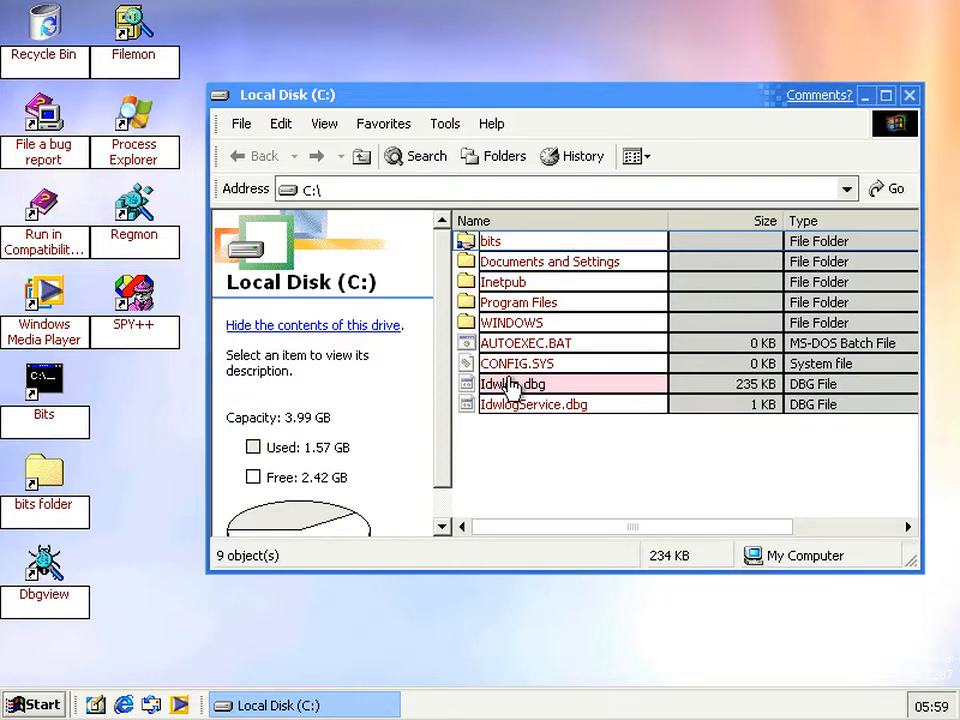
left_click(512, 384)
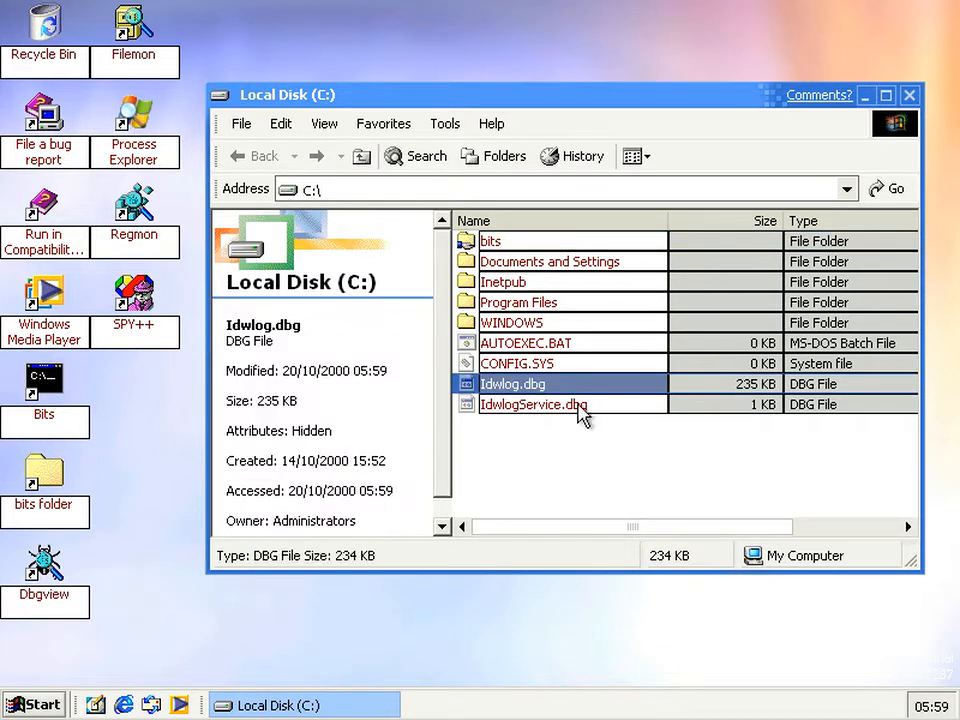
left_click(513, 383)
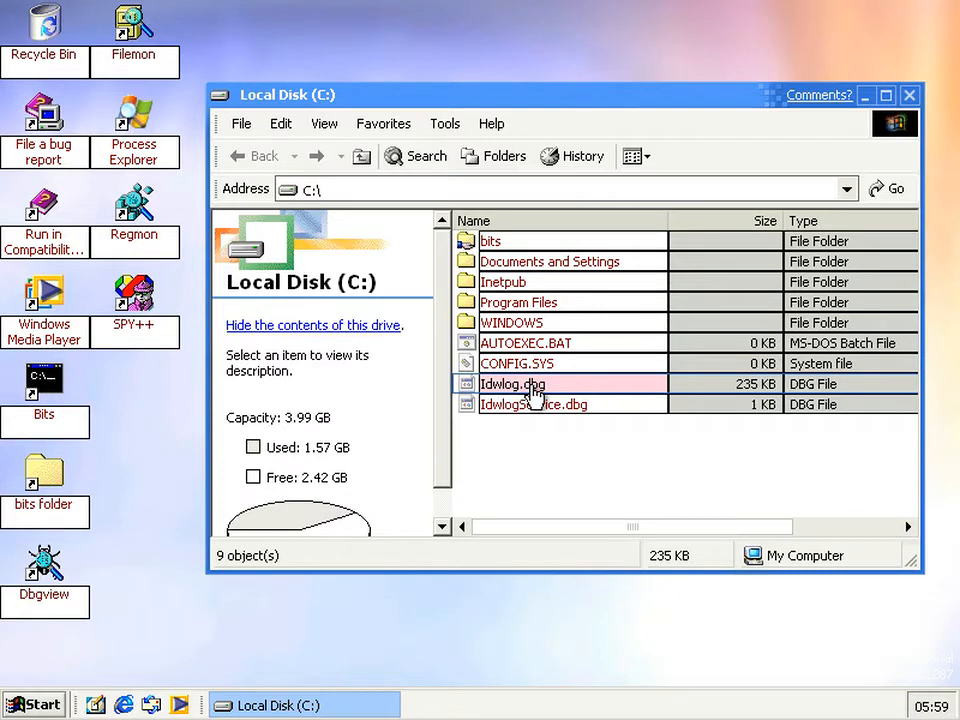
left_click(534, 404)
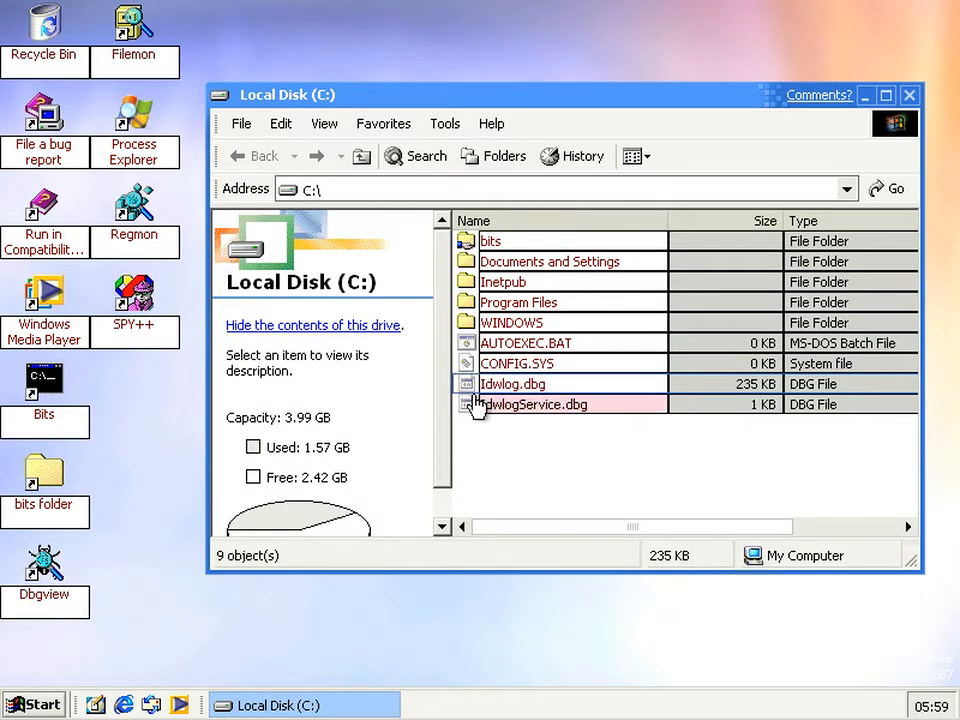
left_click(582, 463)
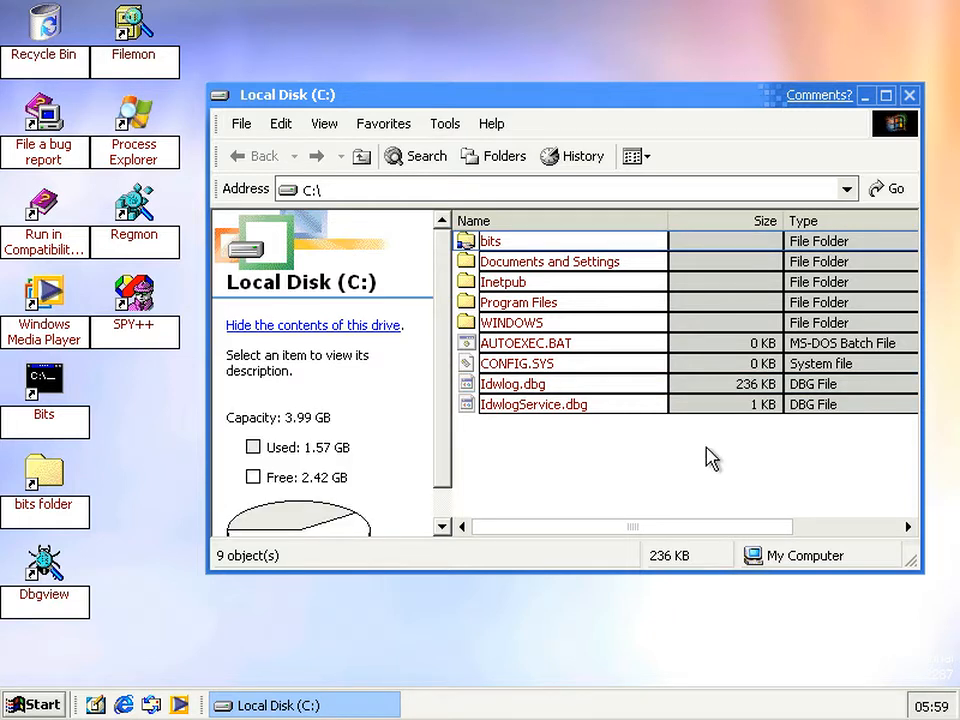
mouse_move(745, 471)
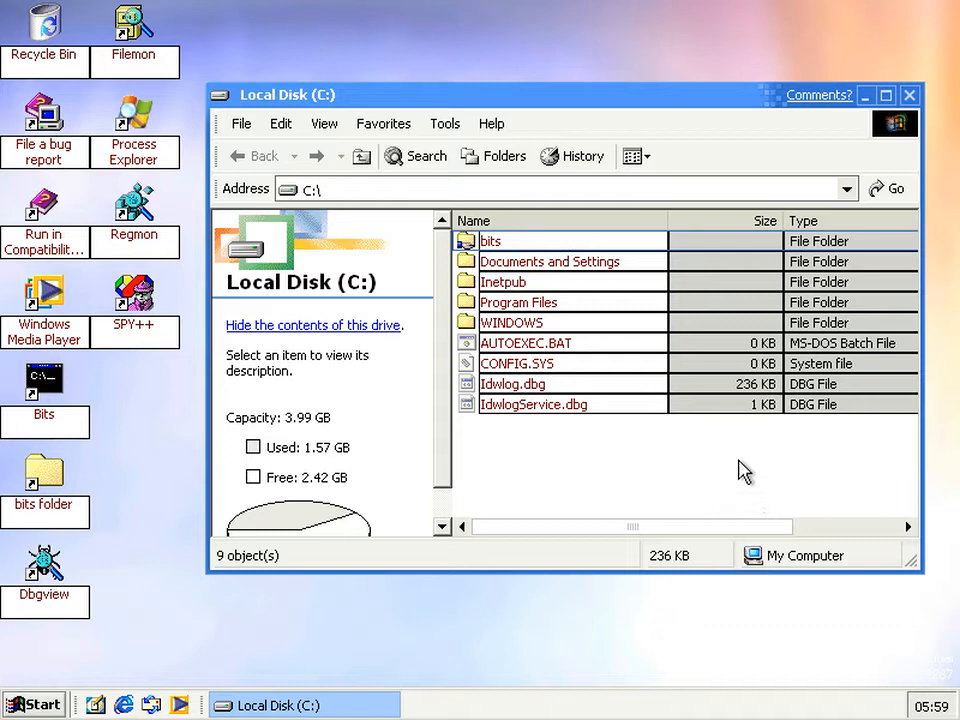
mouse_move(760, 450)
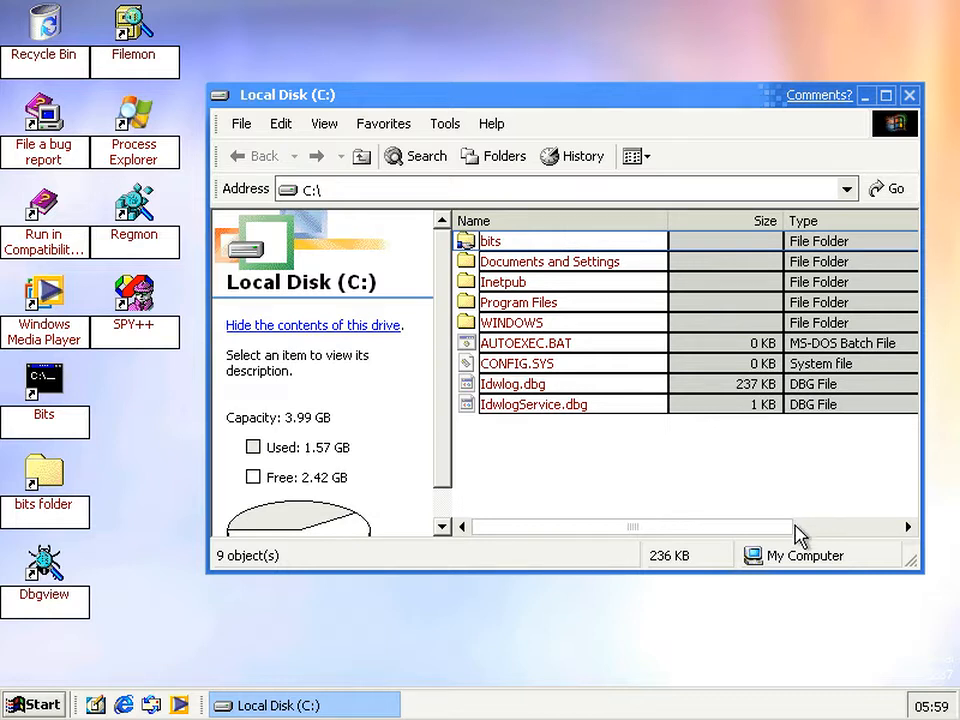
scroll("right", 3)
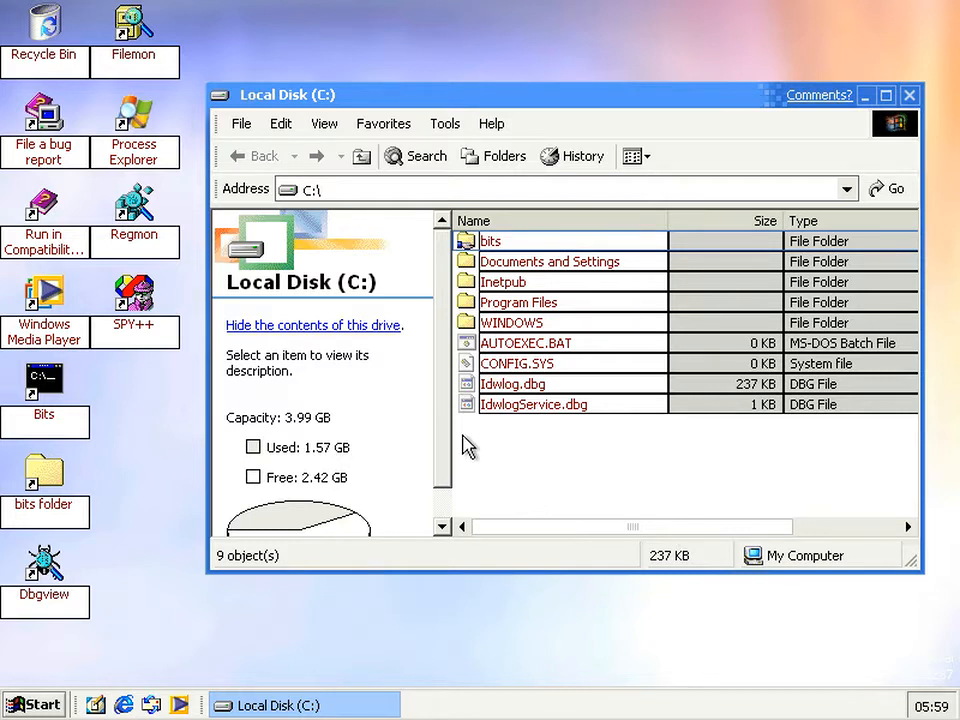
mouse_move(484, 442)
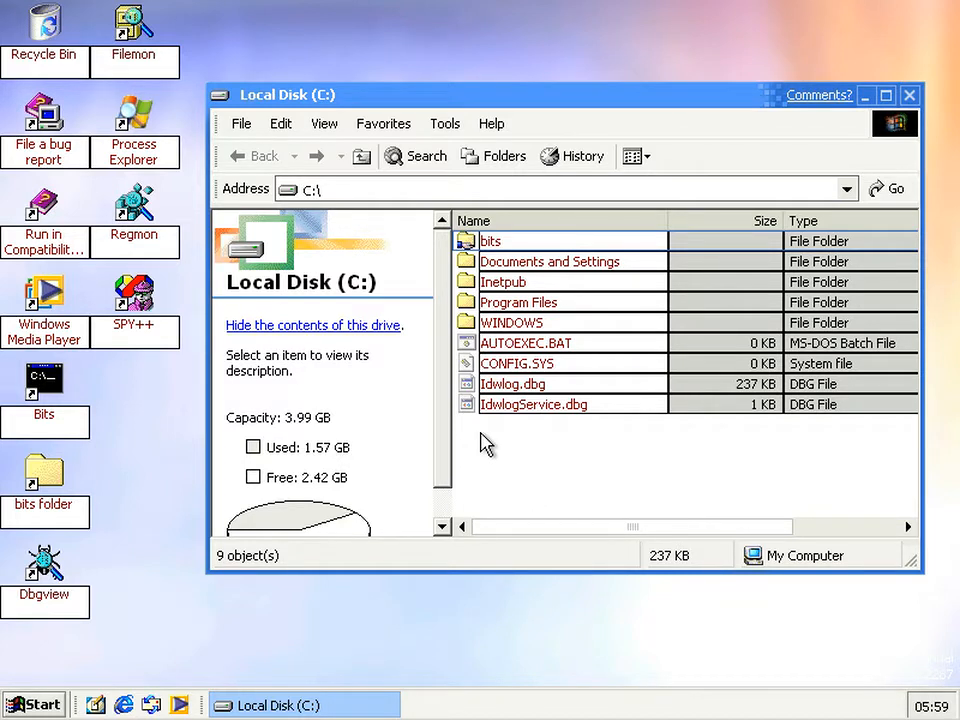
mouse_move(520, 462)
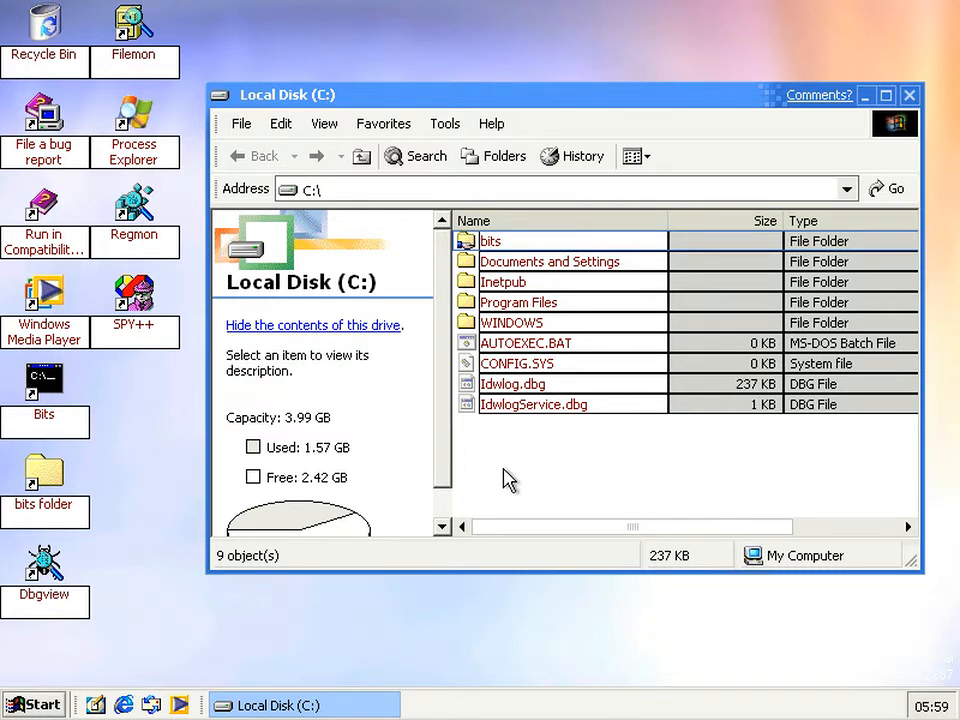
mouse_move(492, 520)
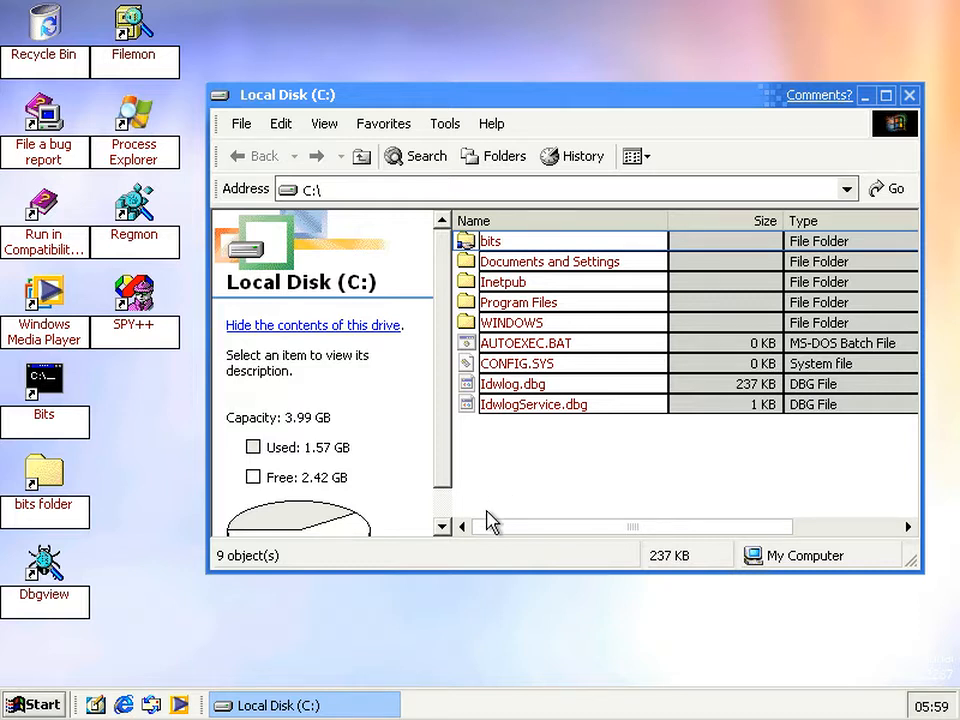
scroll("right", 3)
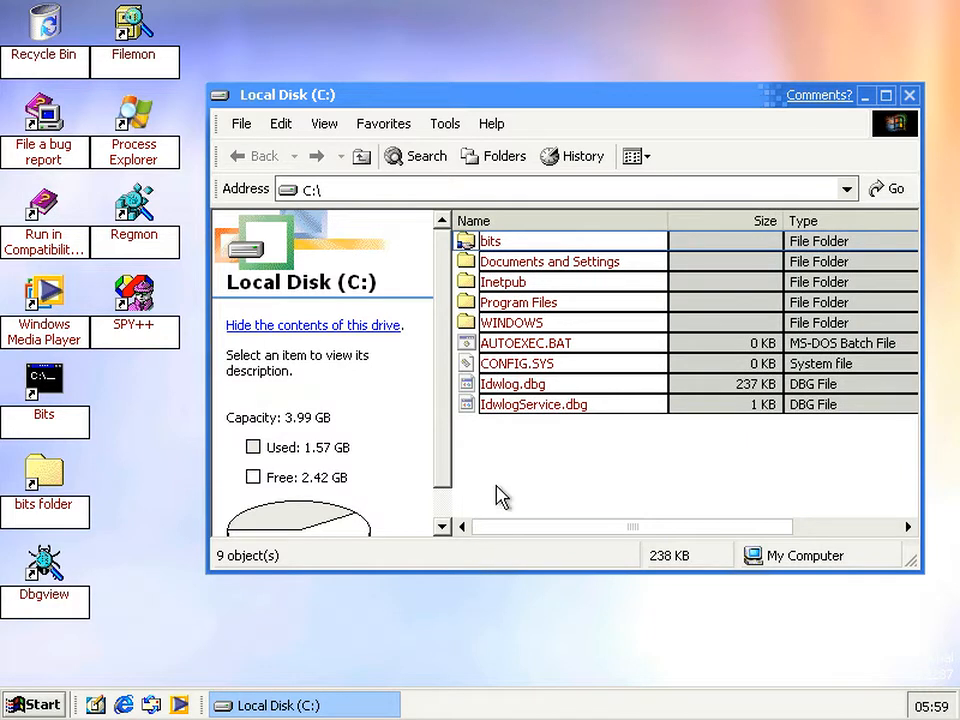
mouse_move(490, 483)
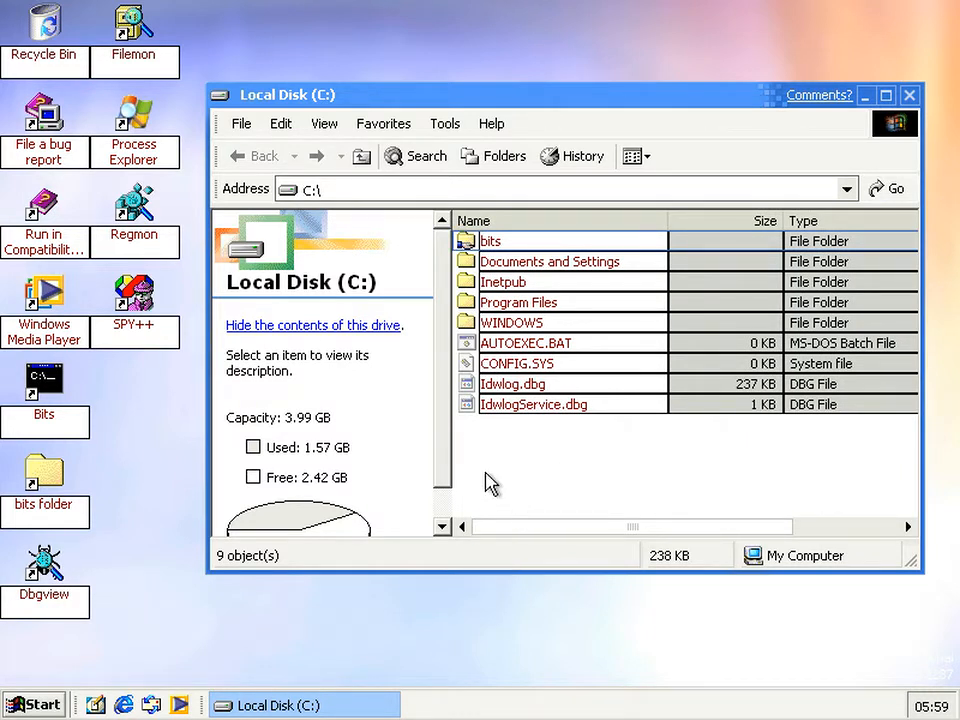
mouse_move(90, 450)
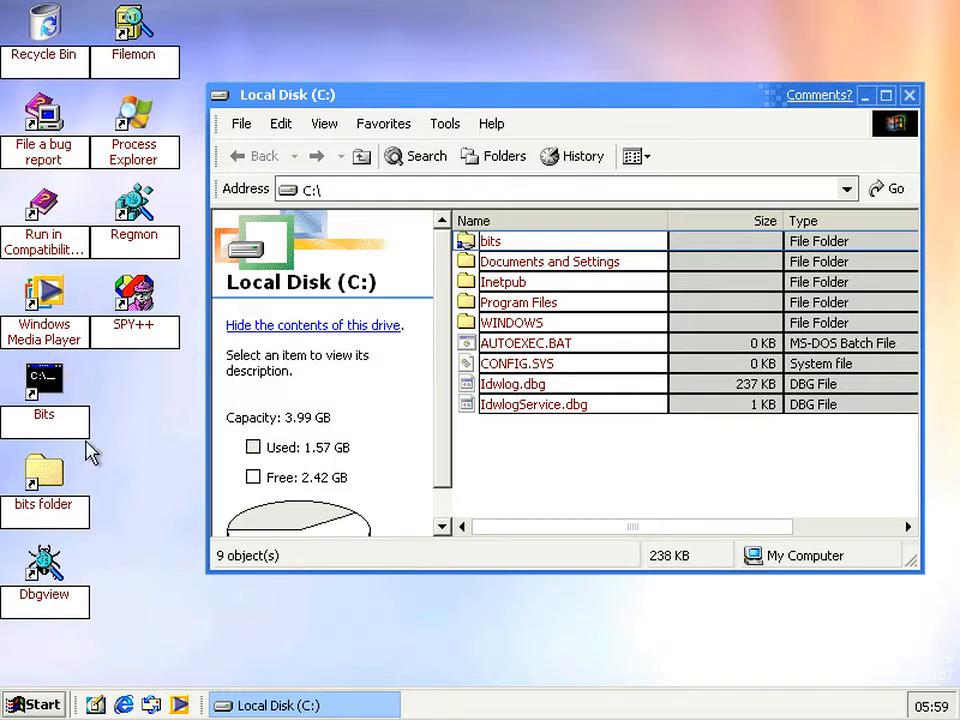
Open a second window on C: and browse into WINDOWS\system32.
double_click(490, 240)
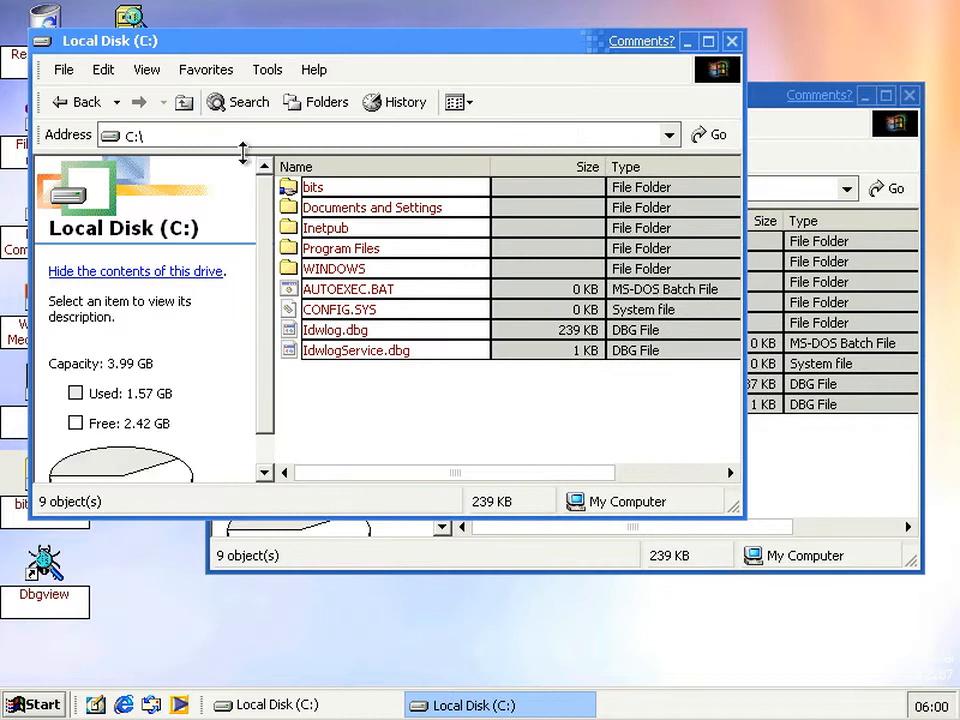
left_click(335, 268)
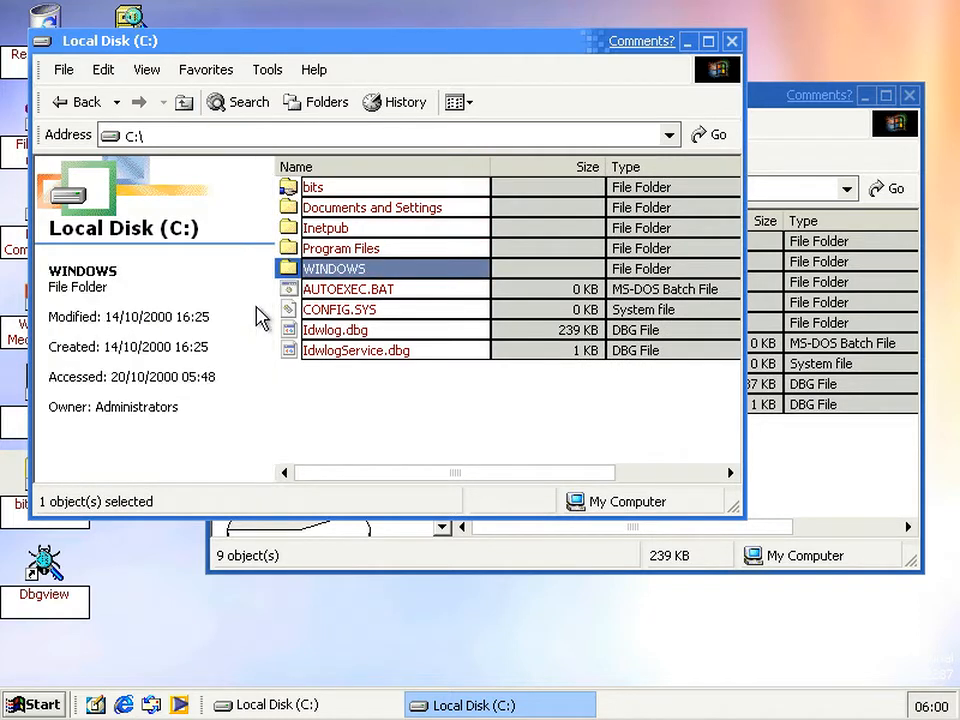
double_click(333, 268)
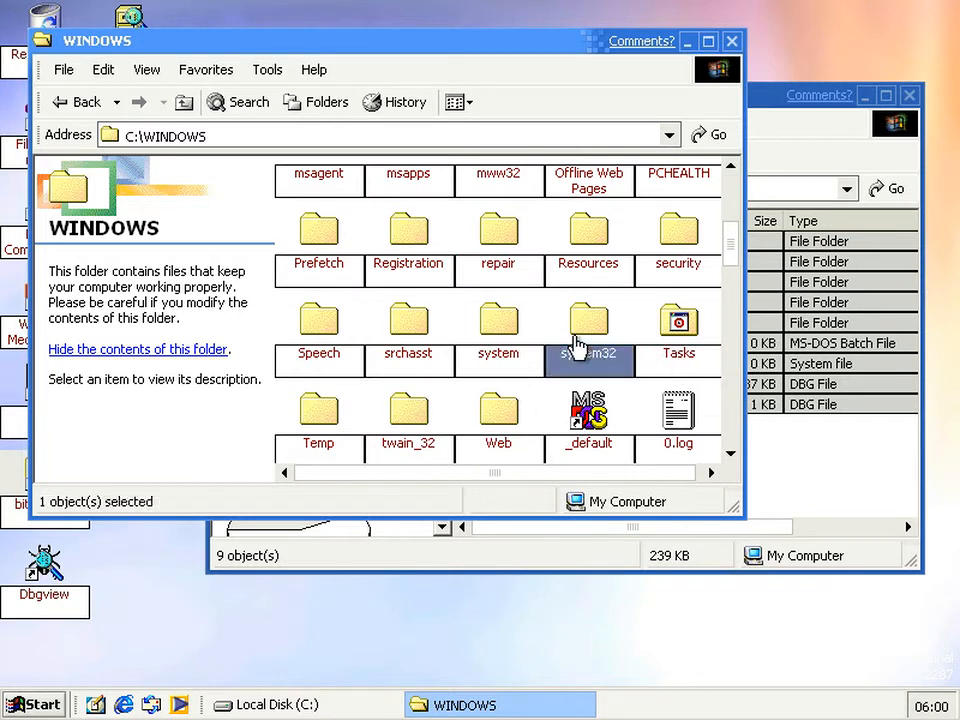
double_click(588, 320)
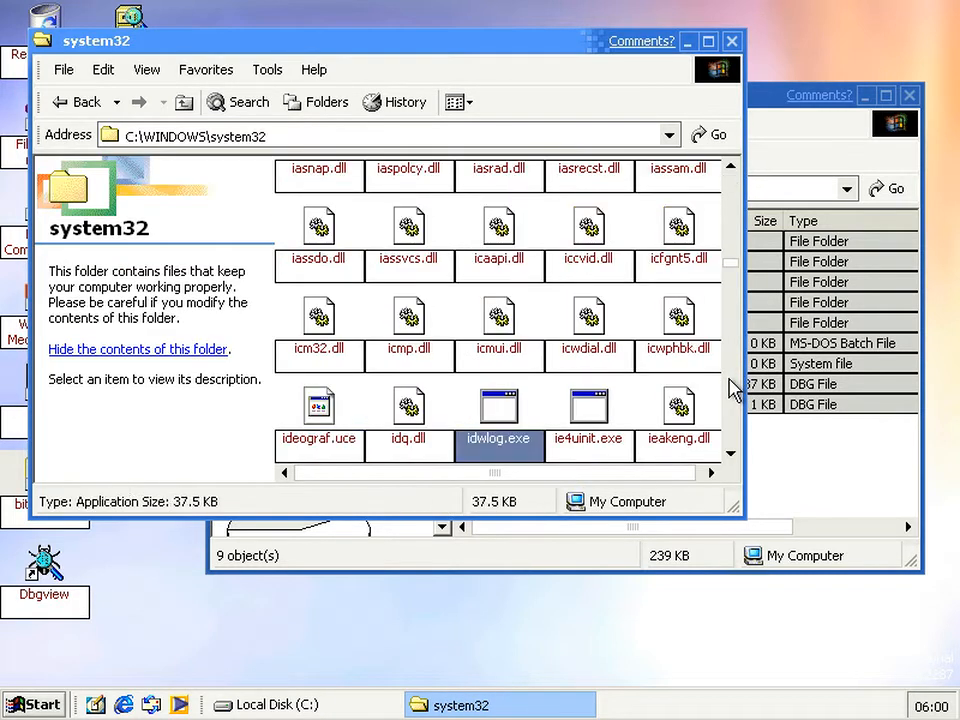
Inspect idwlog.exe's properties, showing version 2.0.30.1 of Idwlog 2000 System Client.
right_click(498, 414)
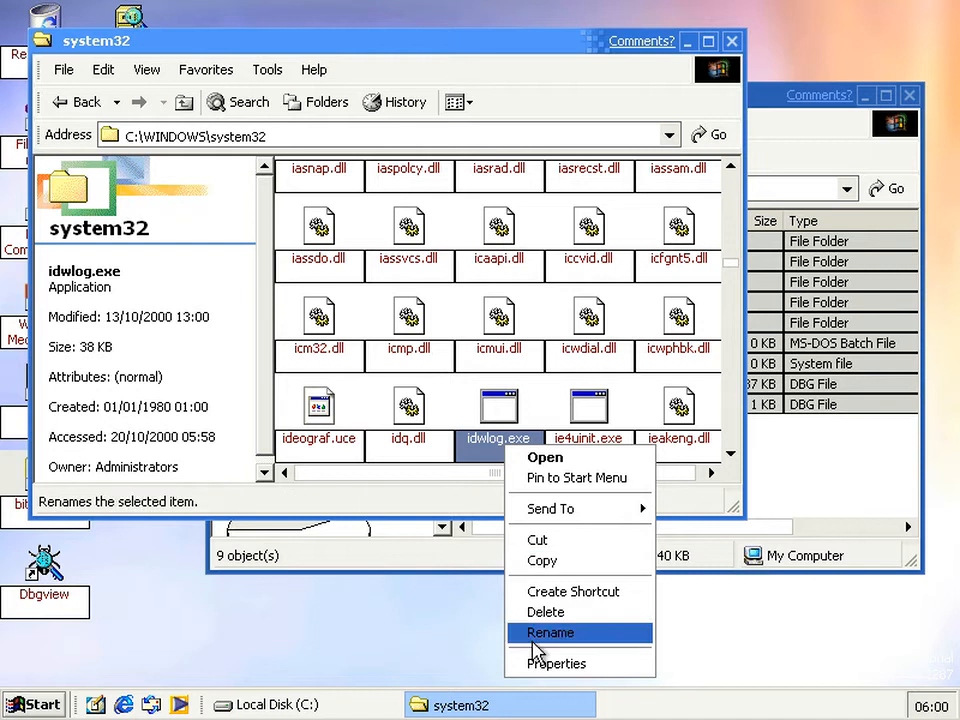
left_click(556, 663)
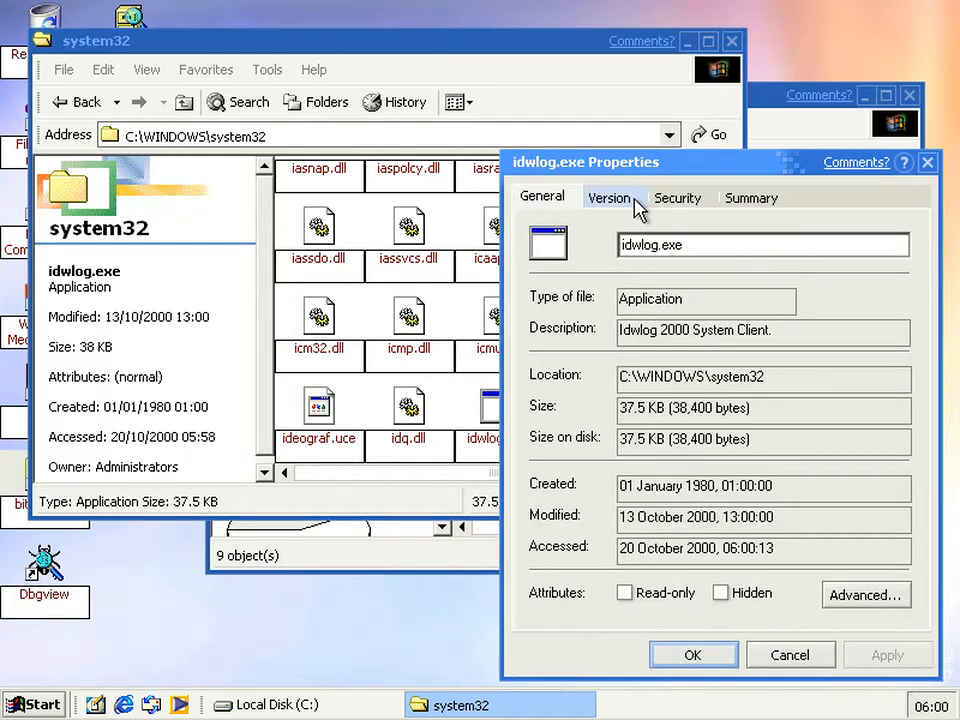
left_click(609, 197)
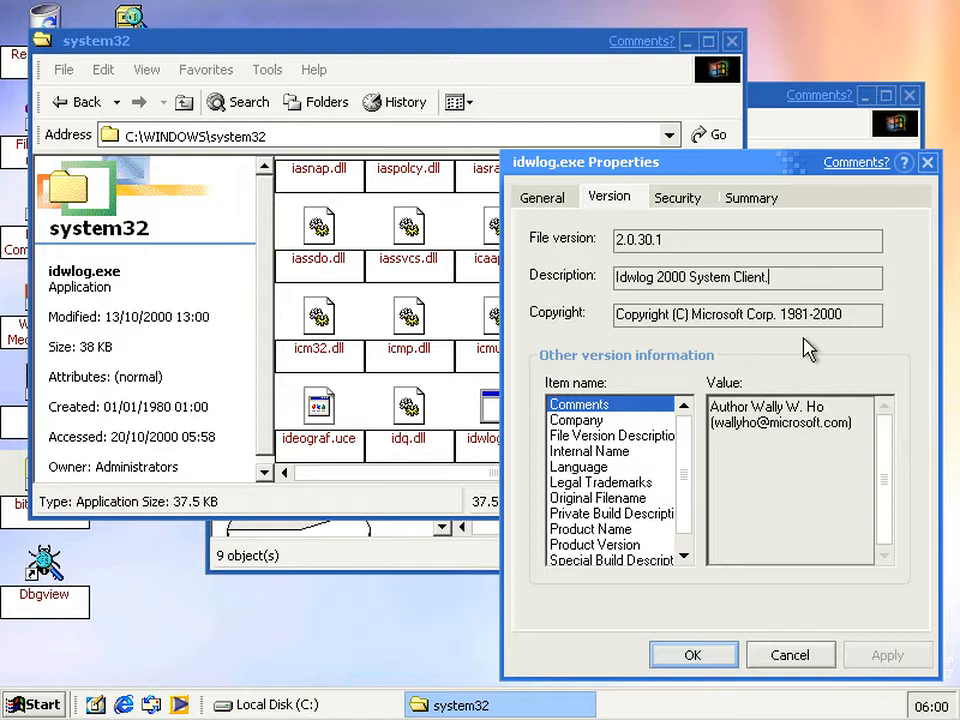
mouse_move(790, 440)
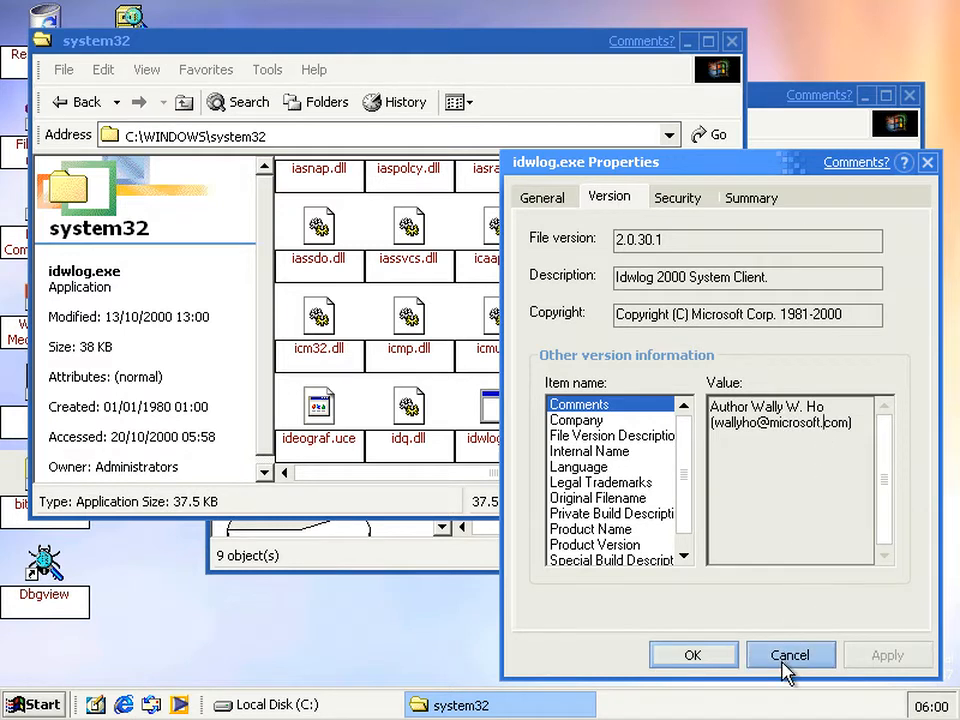
left_click(790, 655)
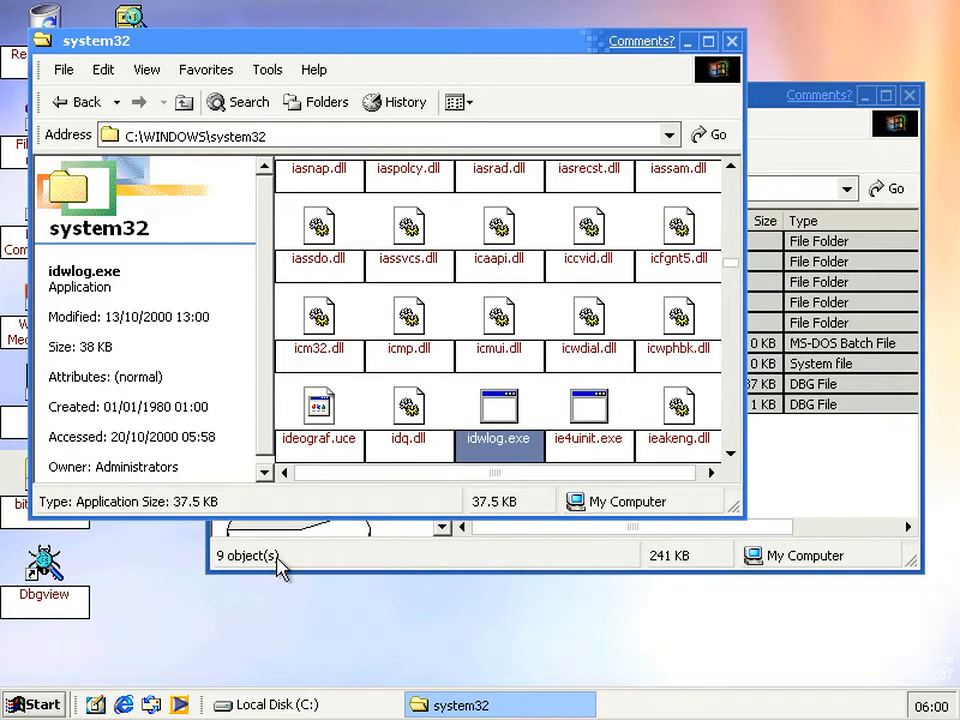
Run services.msc and select IDW Logging Tool to confirm it shows Started.
left_click(34, 704)
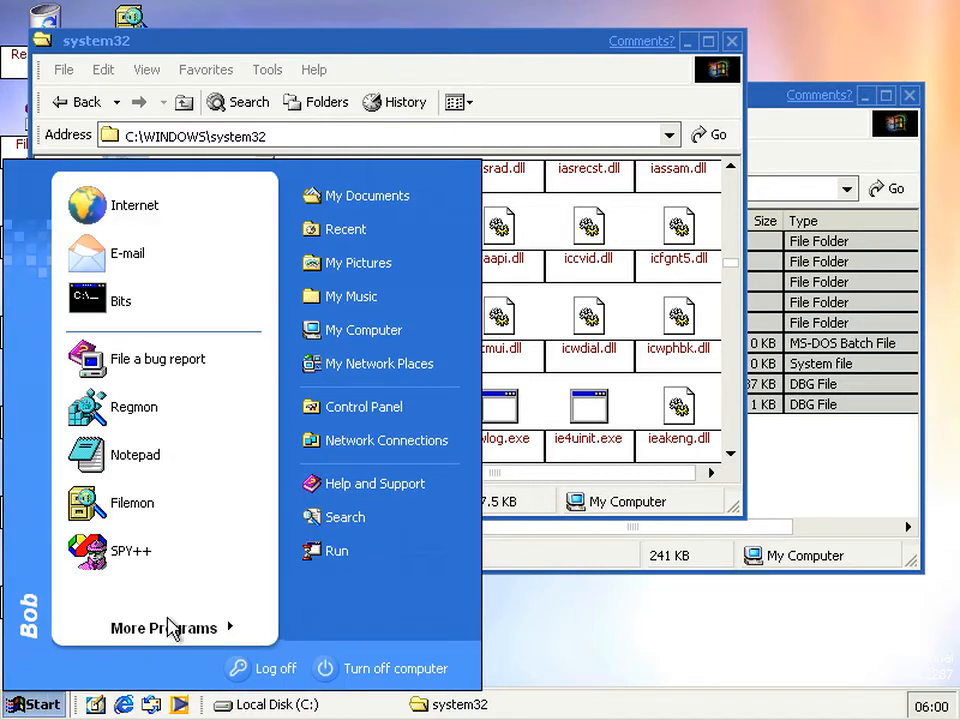
left_click(337, 551)
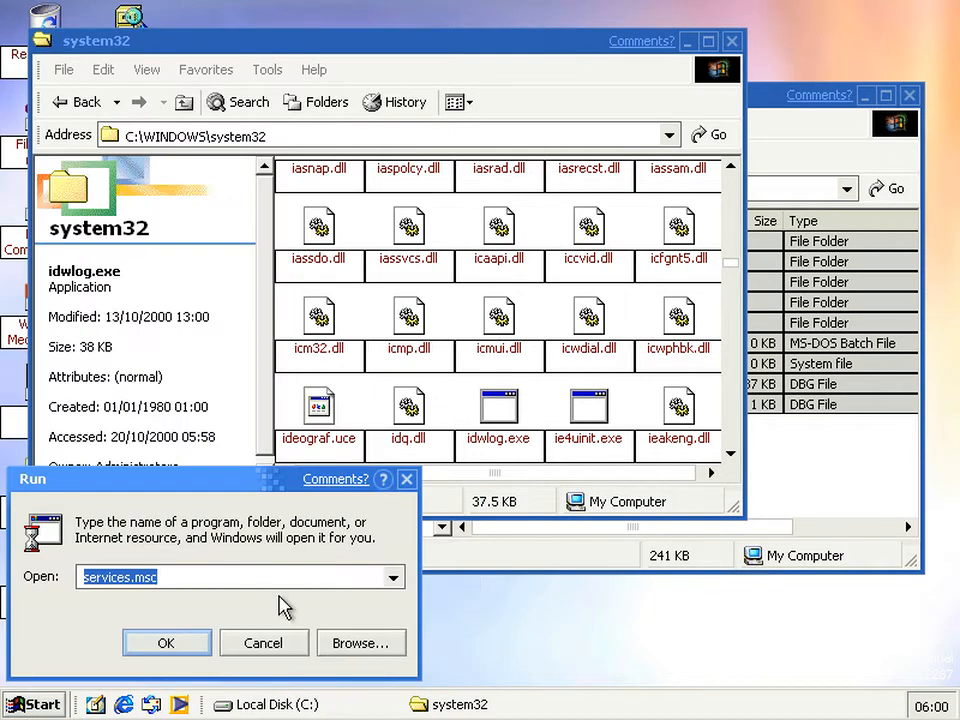
left_click(166, 643)
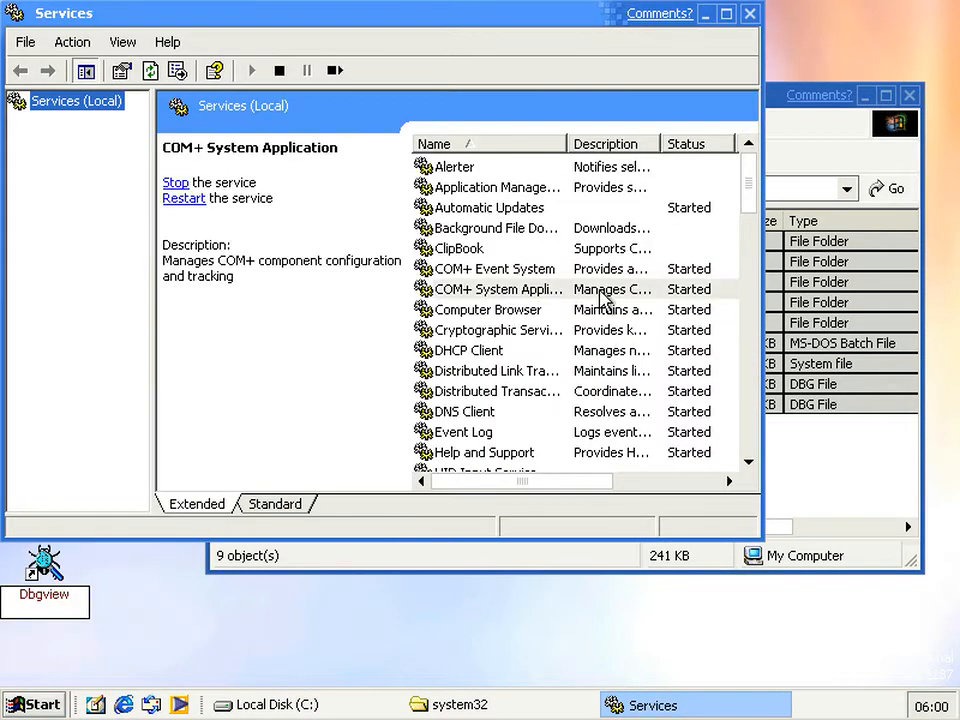
scroll("down", 3)
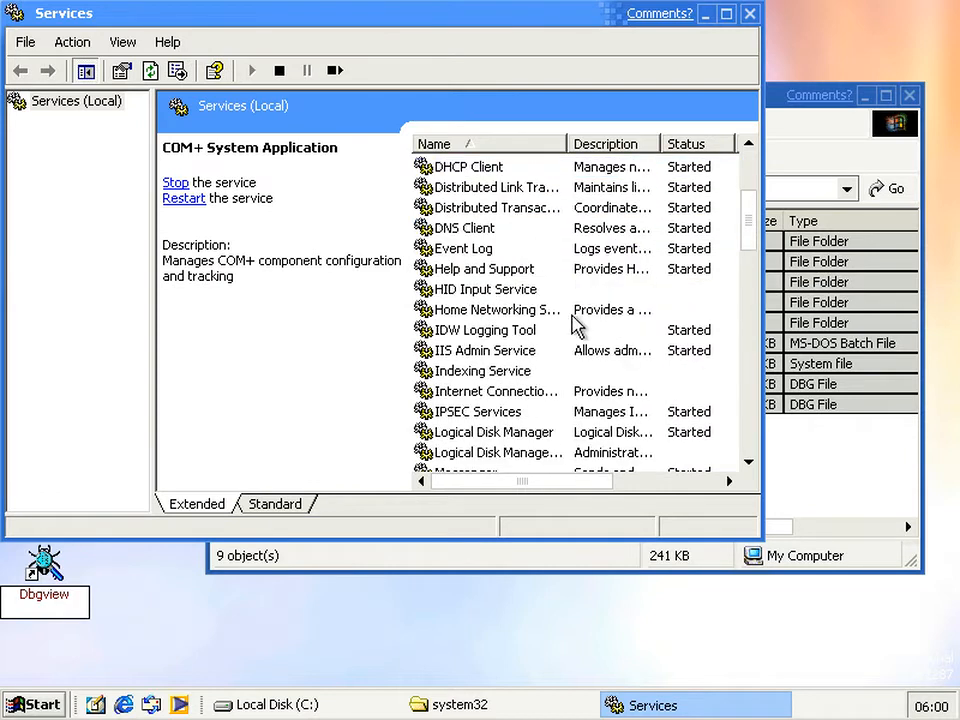
left_click(483, 329)
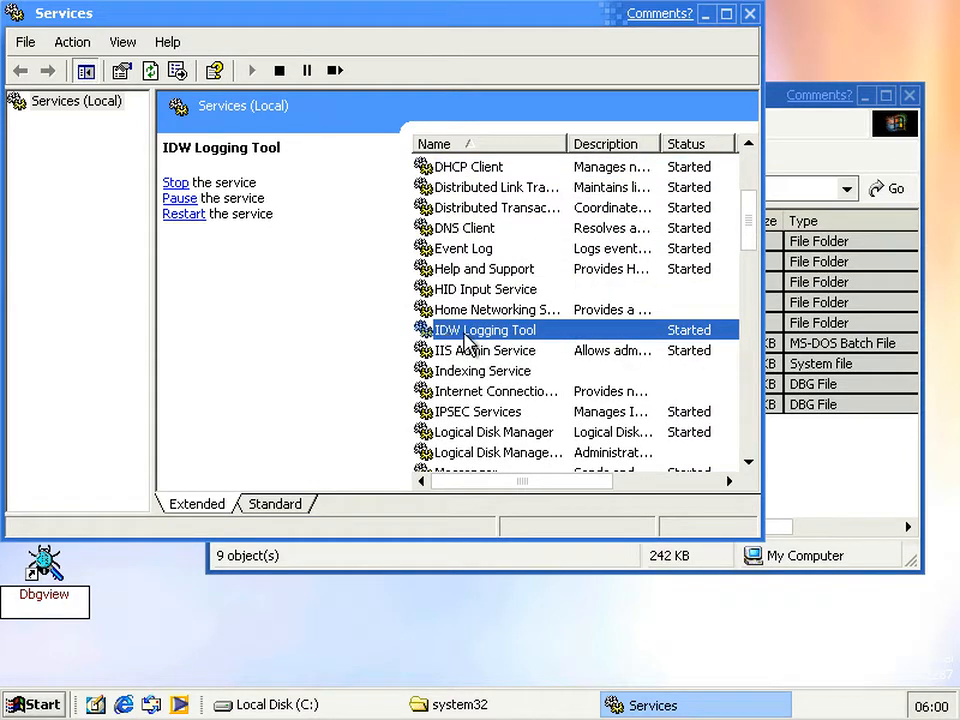
mouse_move(397, 413)
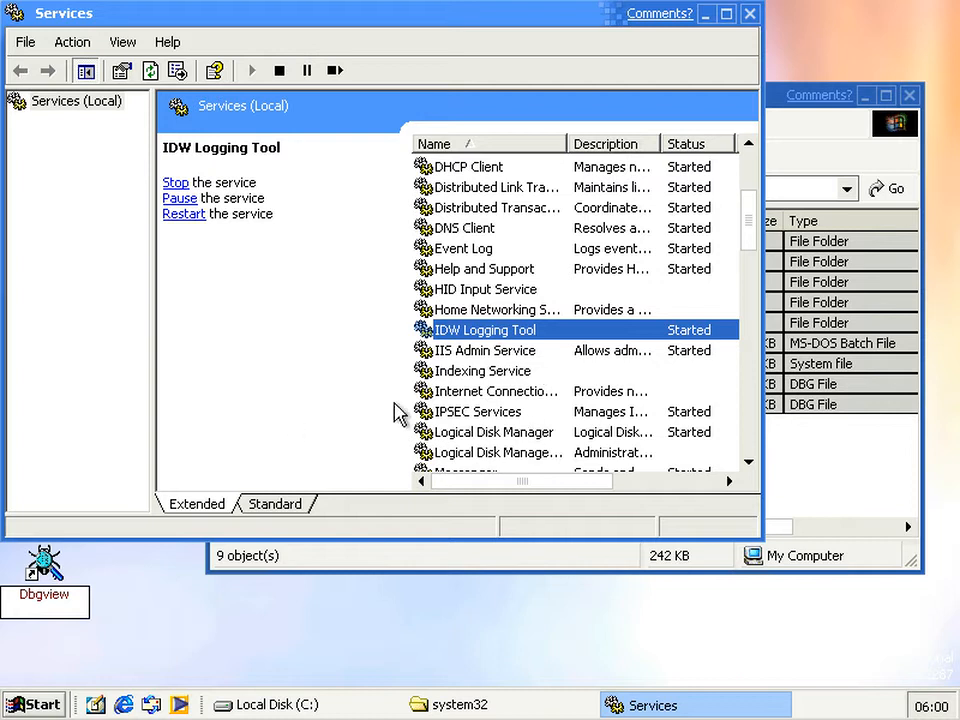
mouse_move(705, 28)
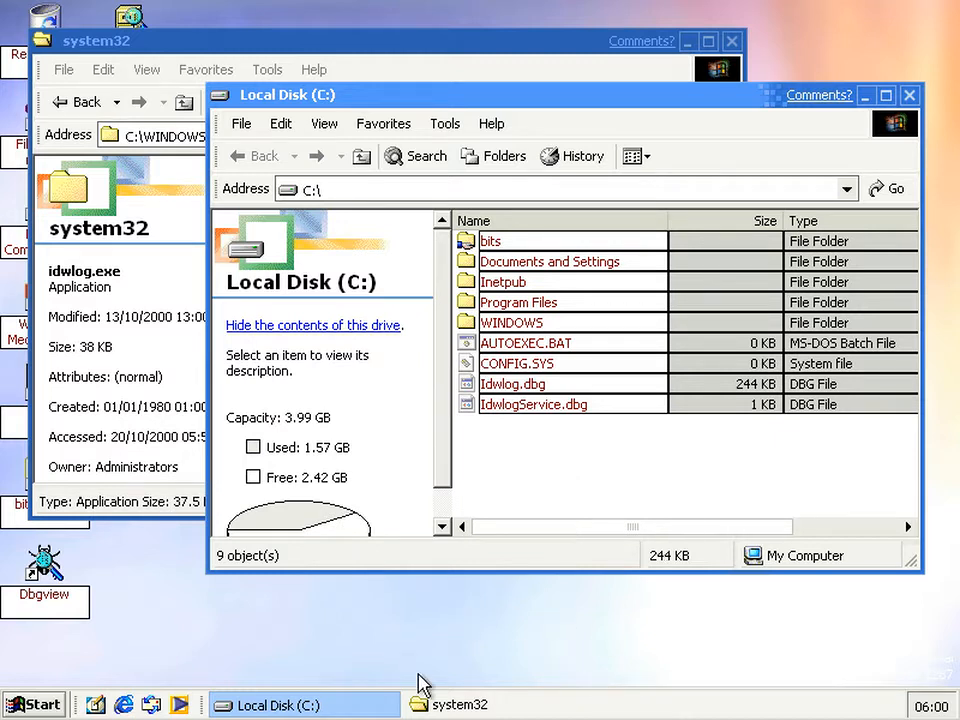
mouse_move(571, 498)
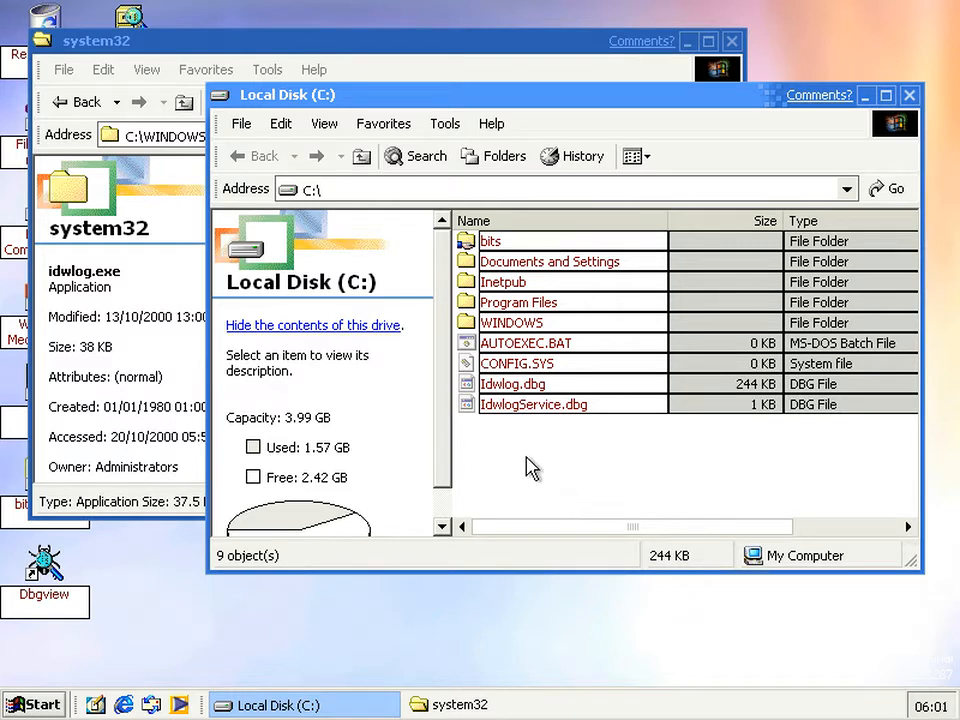
mouse_move(519, 428)
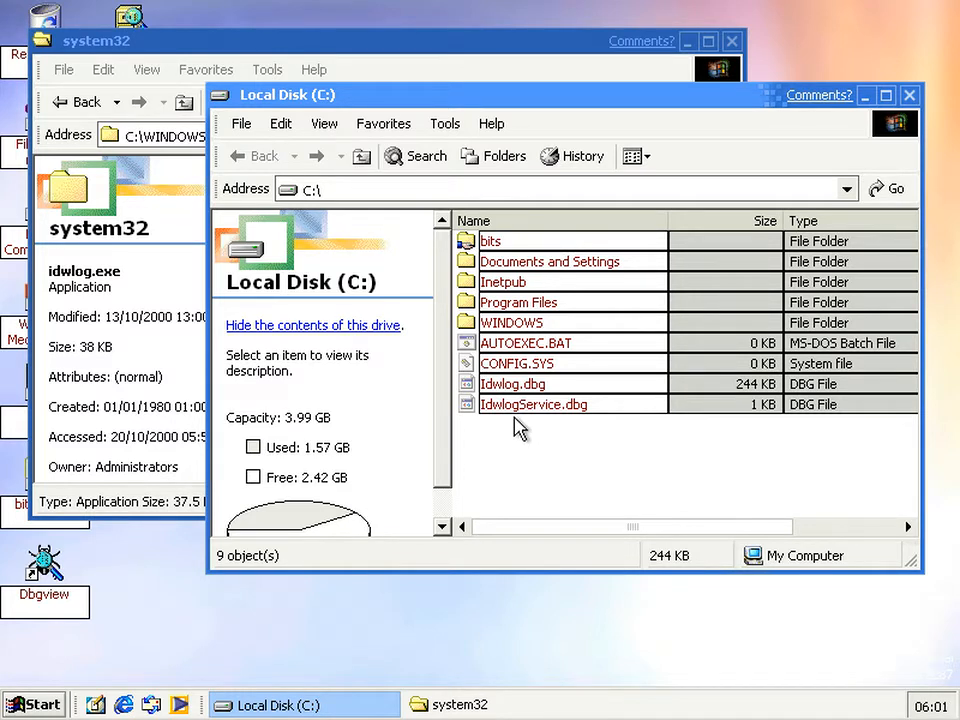
mouse_move(578, 468)
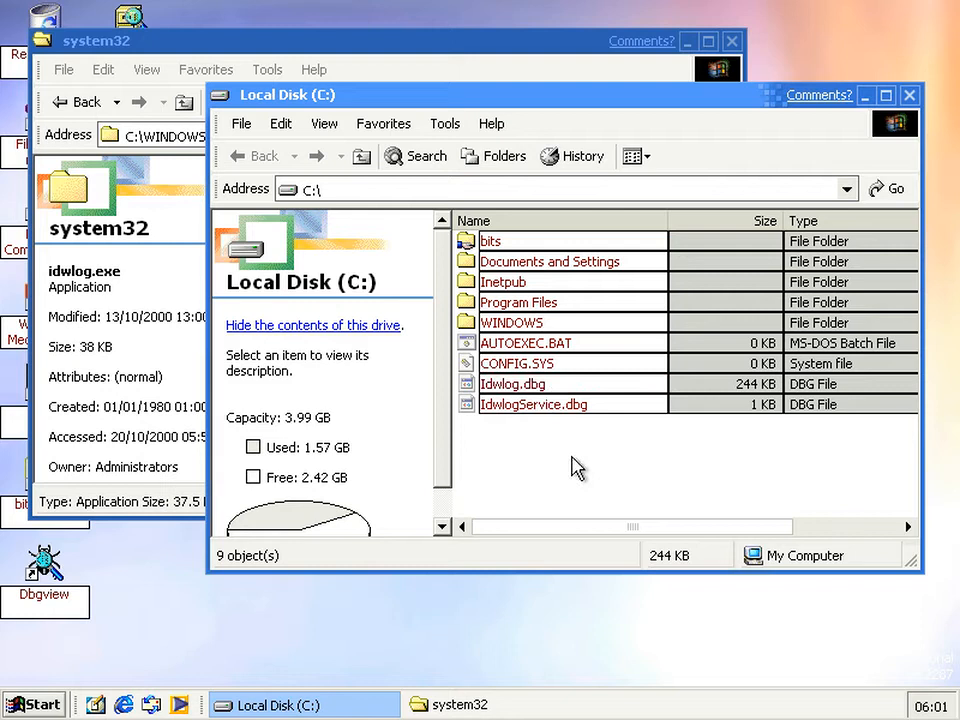
mouse_move(596, 471)
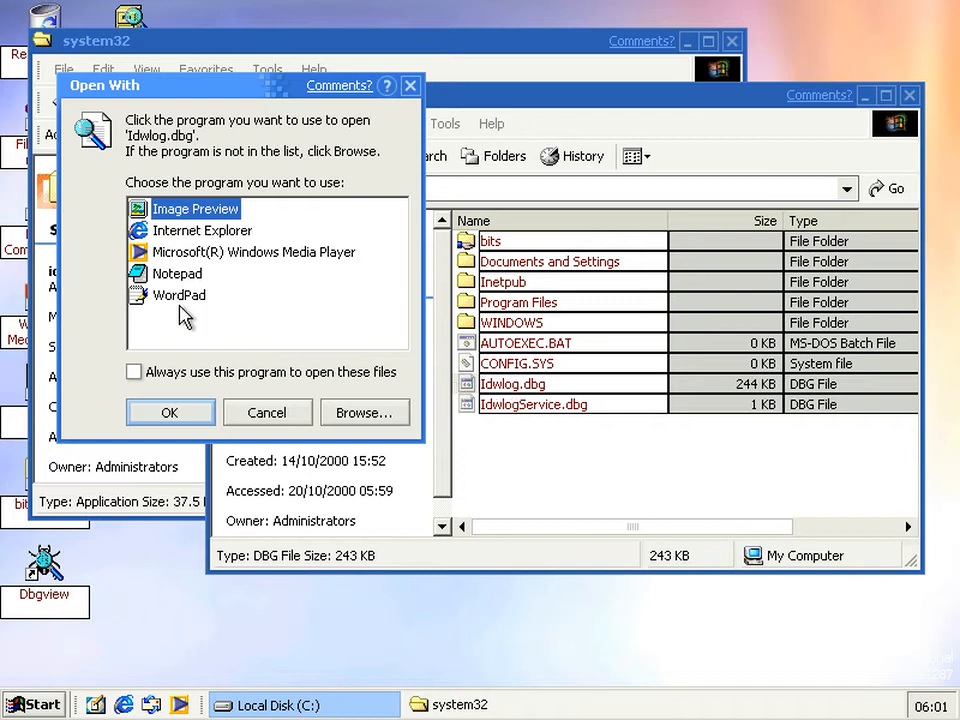
left_click(170, 412)
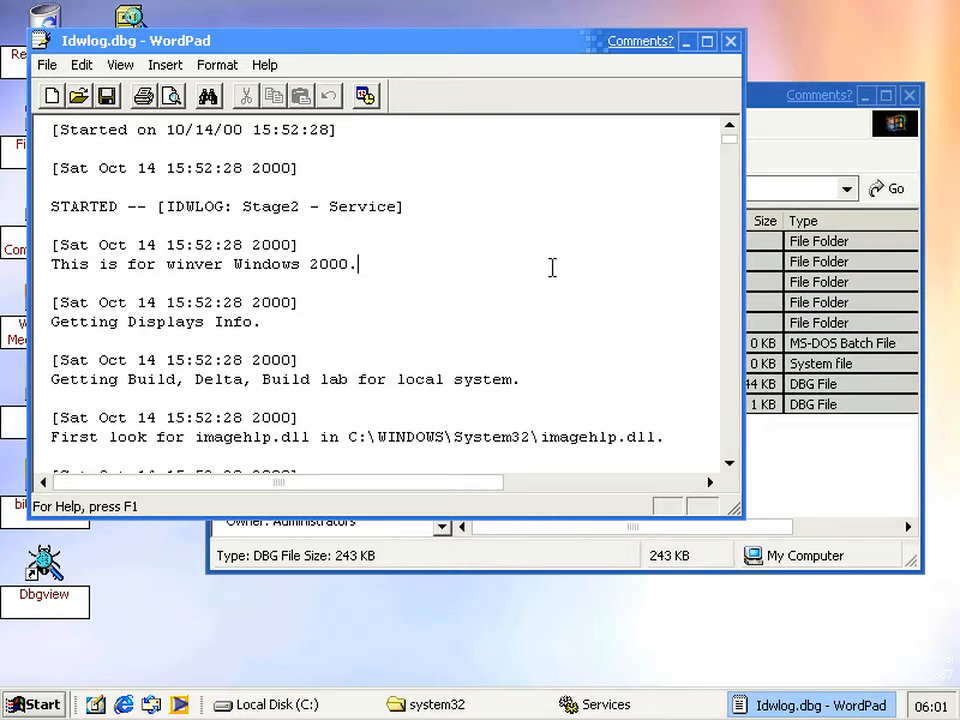
scroll("down", 3)
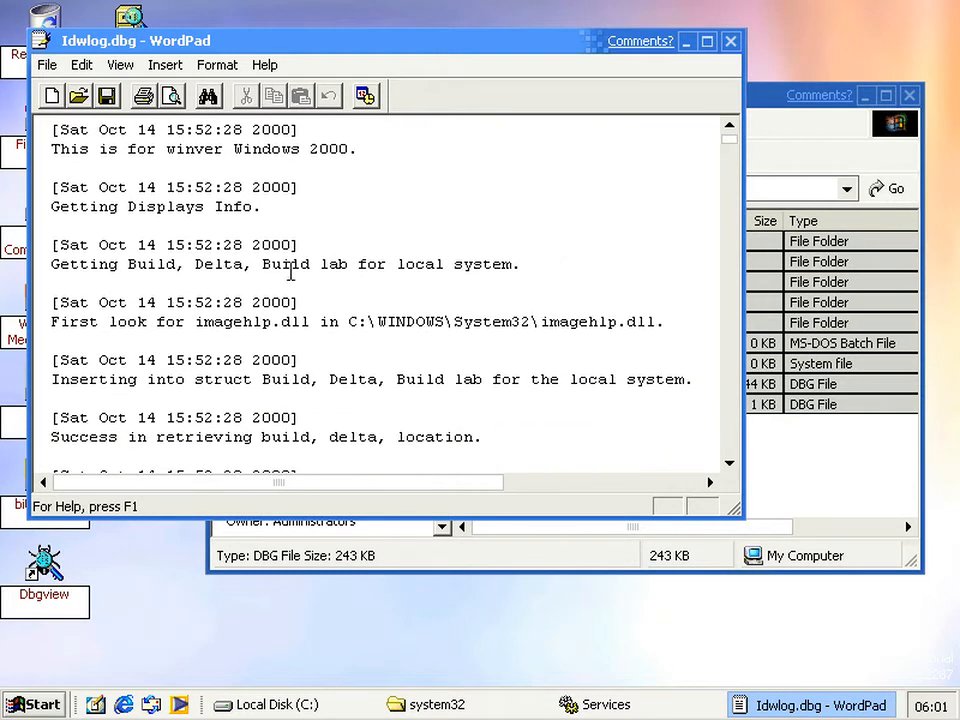
scroll("down", 3)
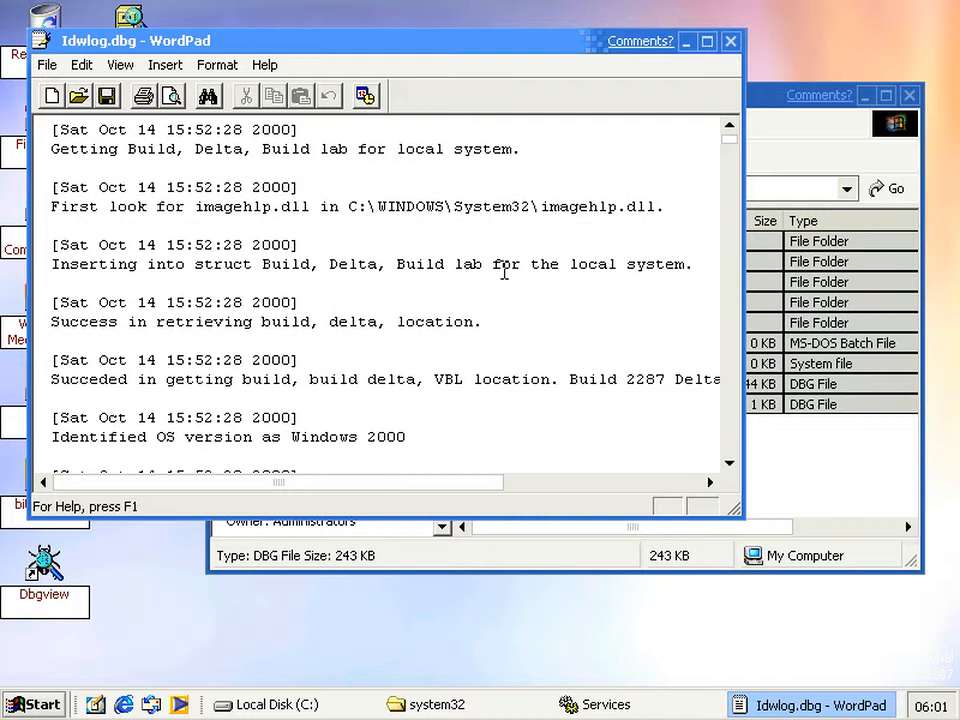
scroll("down", 3)
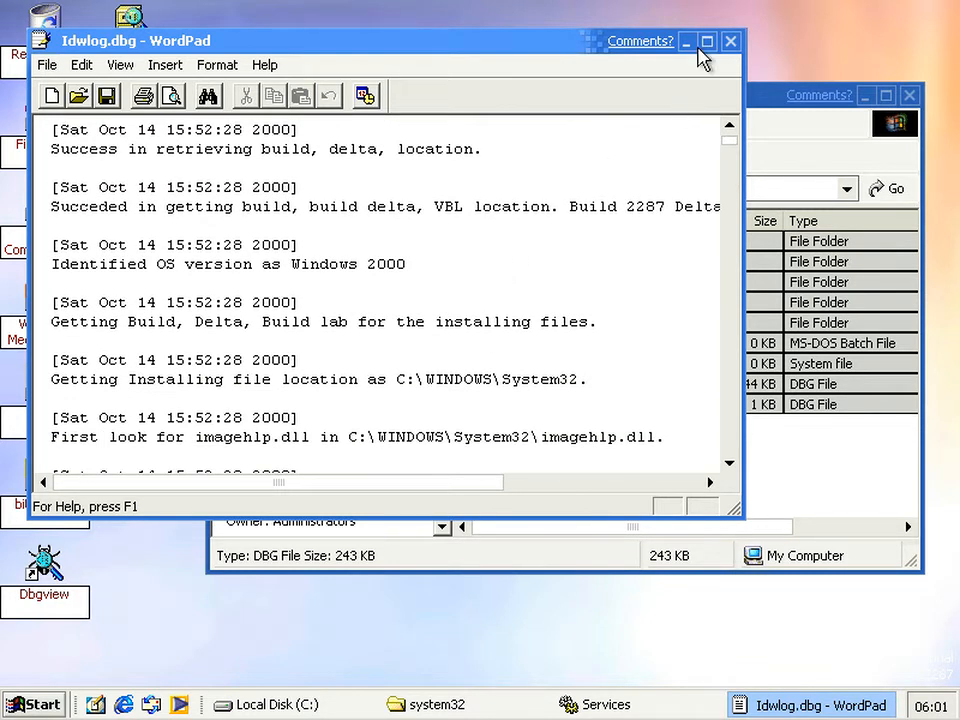
left_click(706, 41)
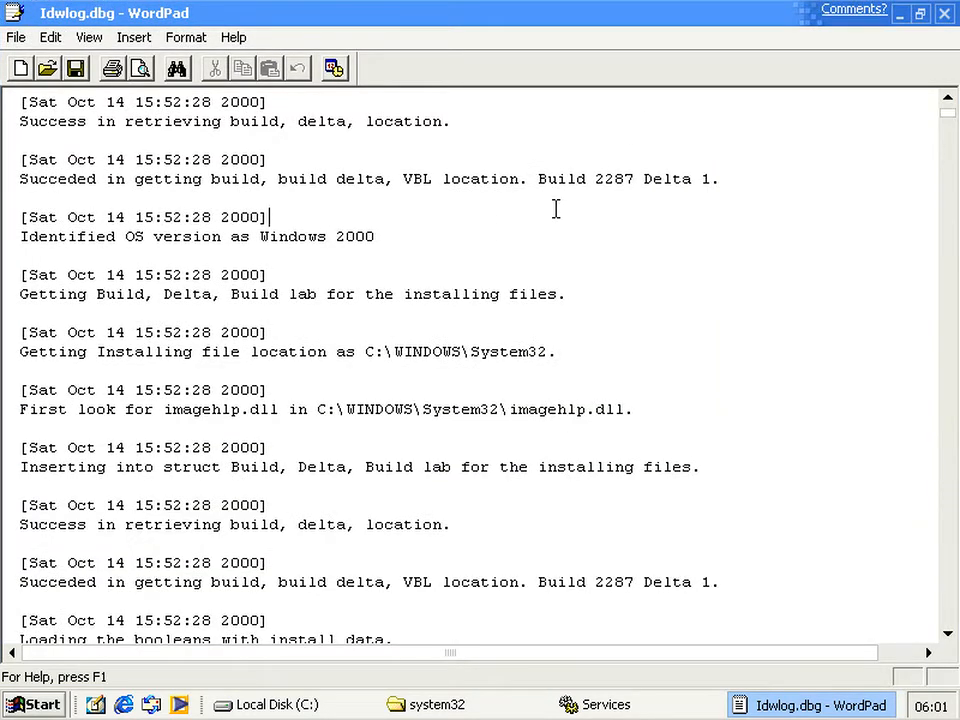
scroll("down", 3)
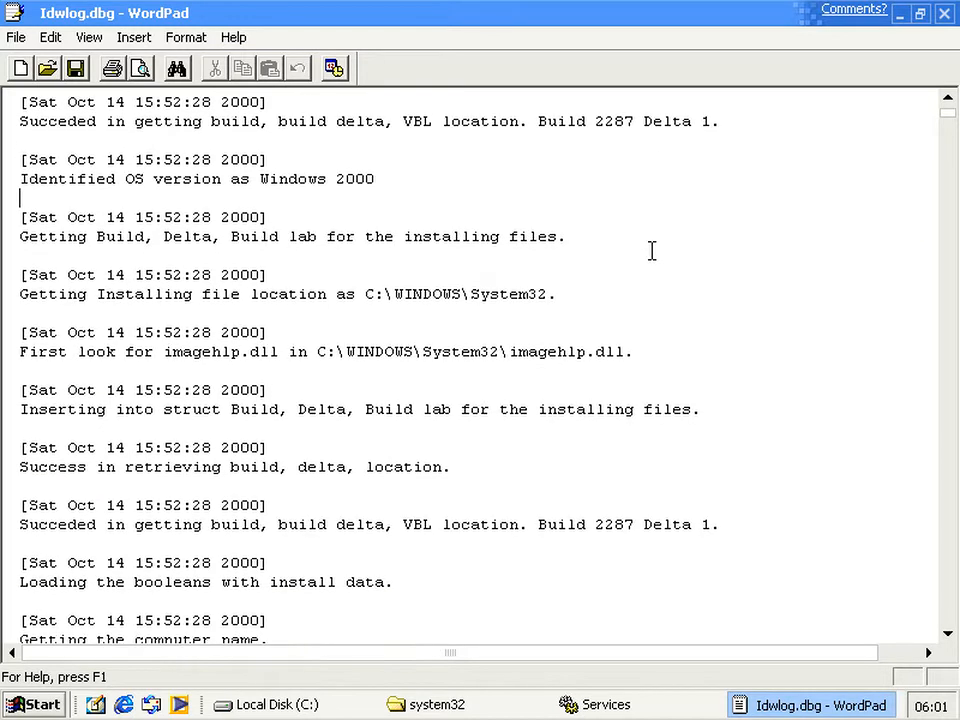
scroll("down", 3)
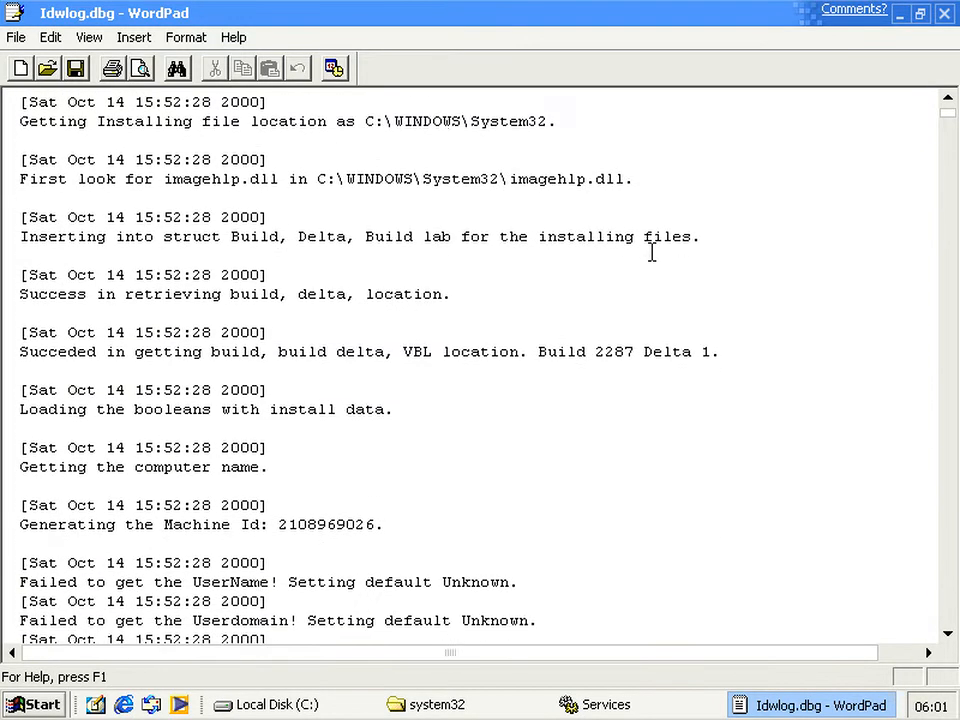
scroll("down", 3)
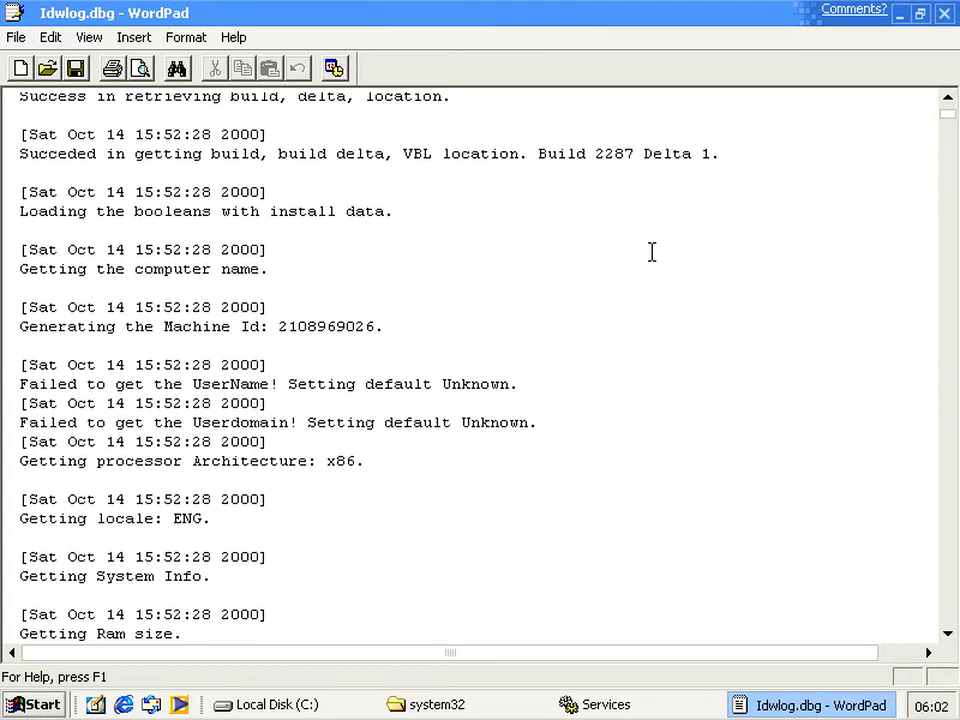
scroll("down", 3)
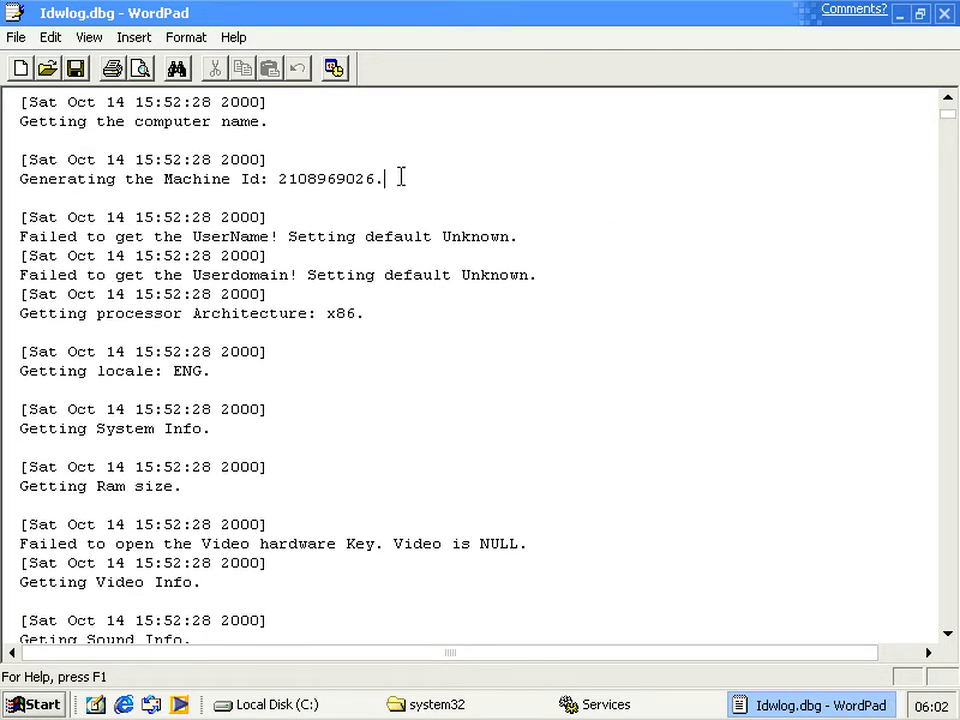
mouse_move(220, 236)
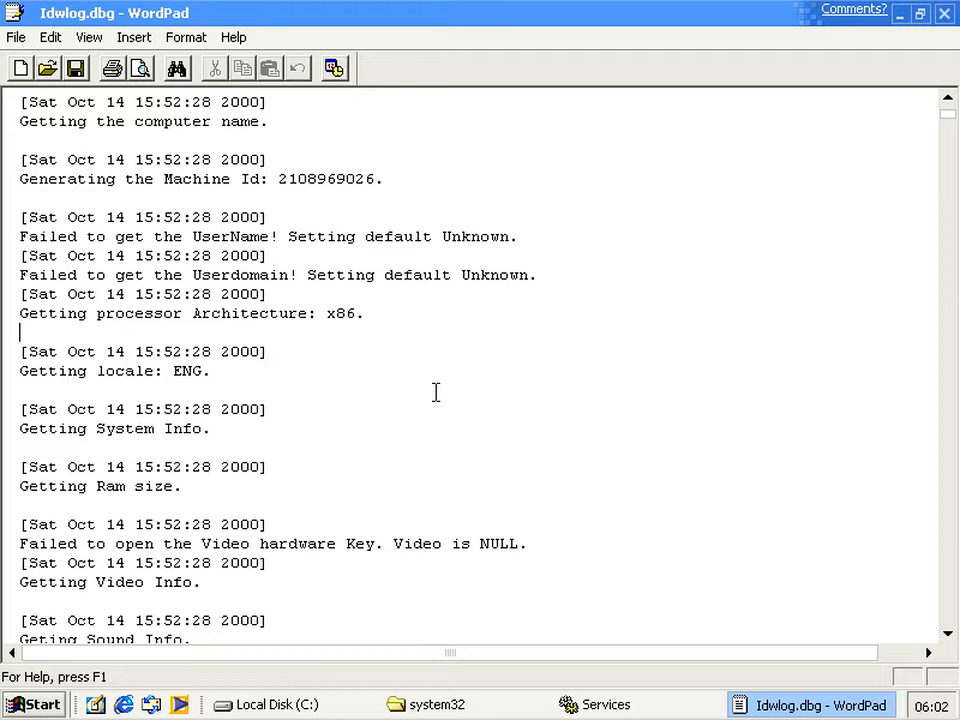
scroll("down", 3)
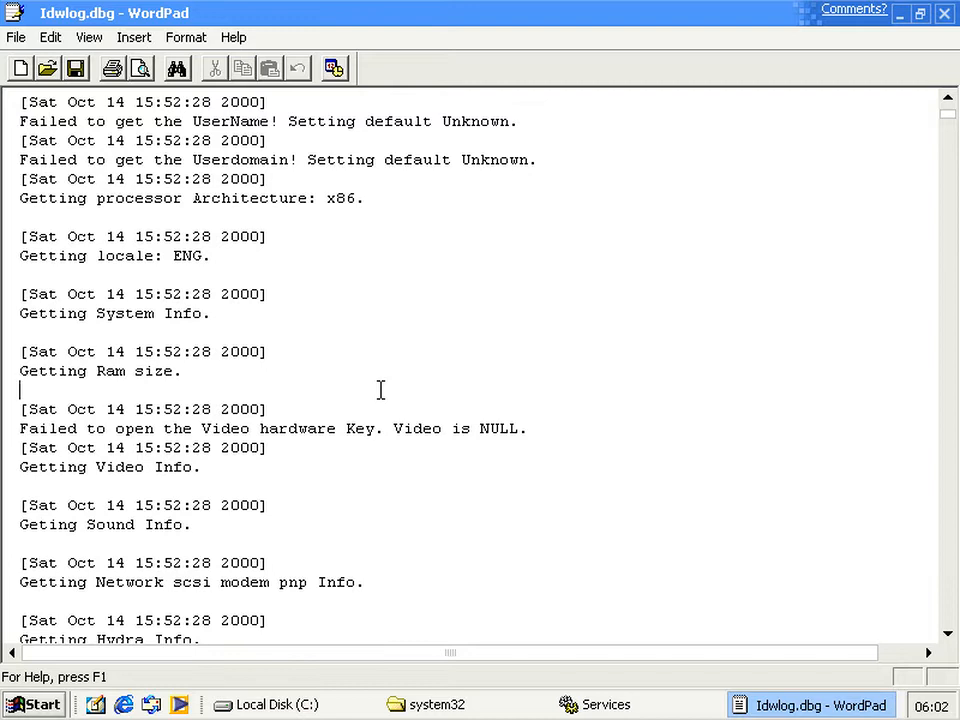
scroll("down", 3)
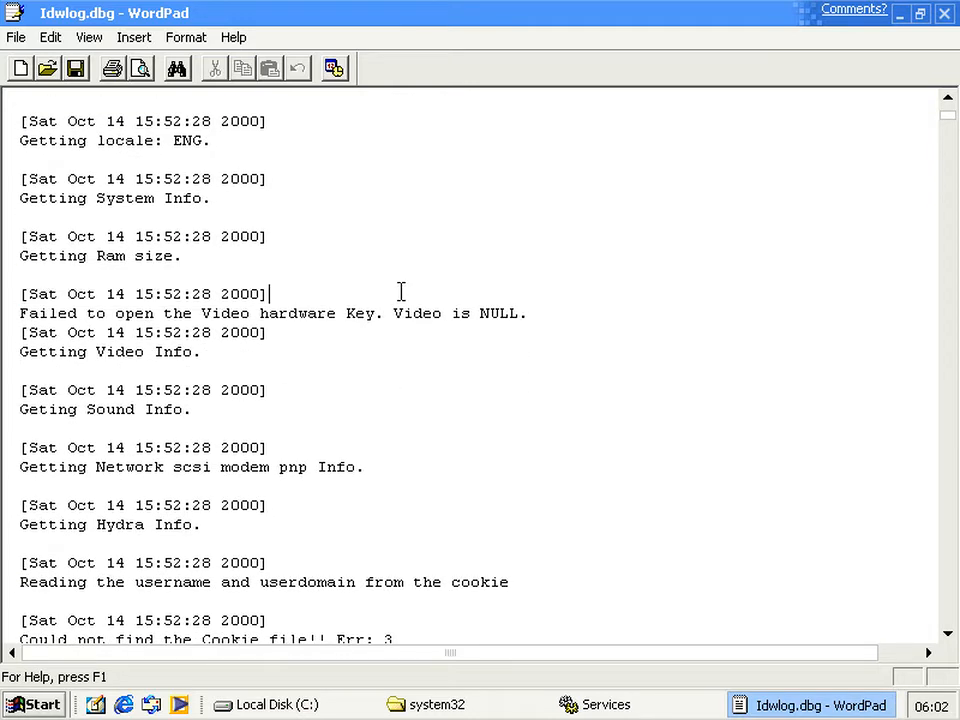
scroll("down", 3)
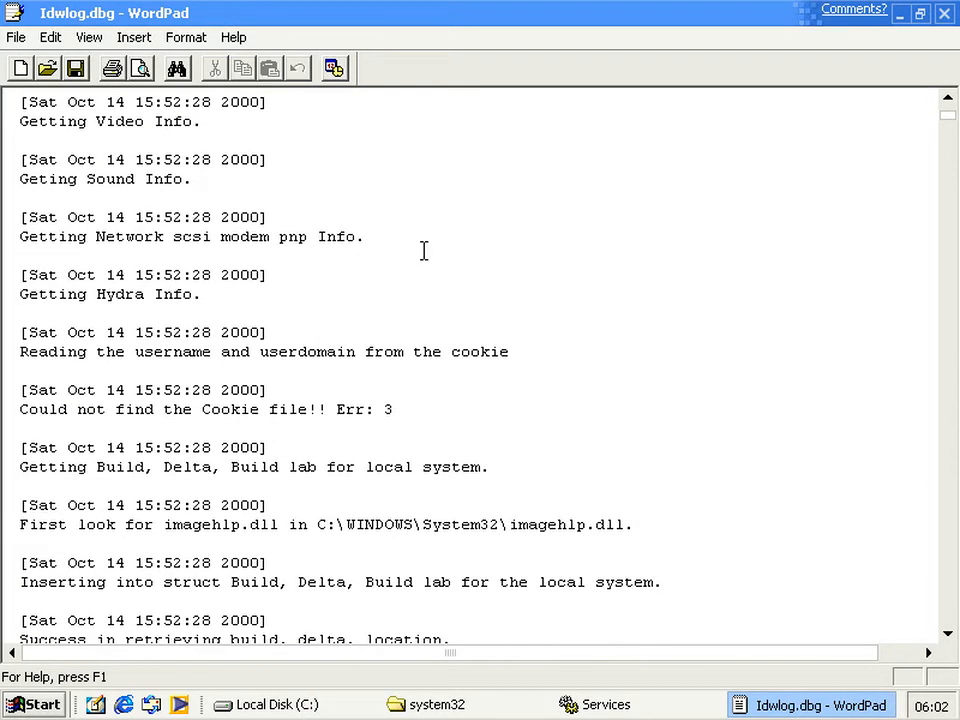
scroll("down", 3)
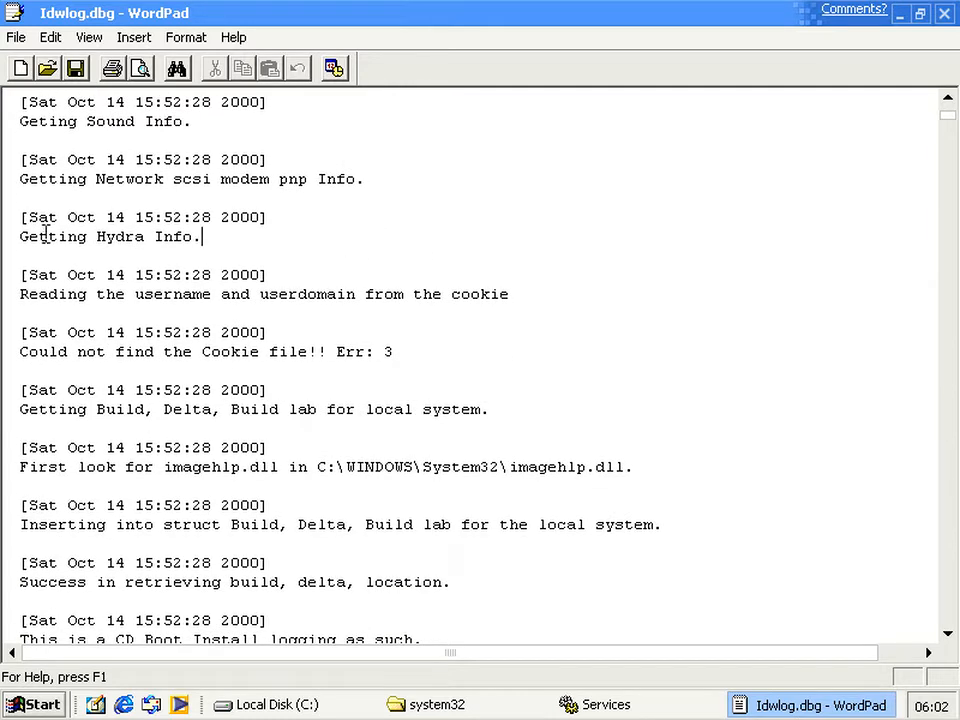
scroll("up", 3)
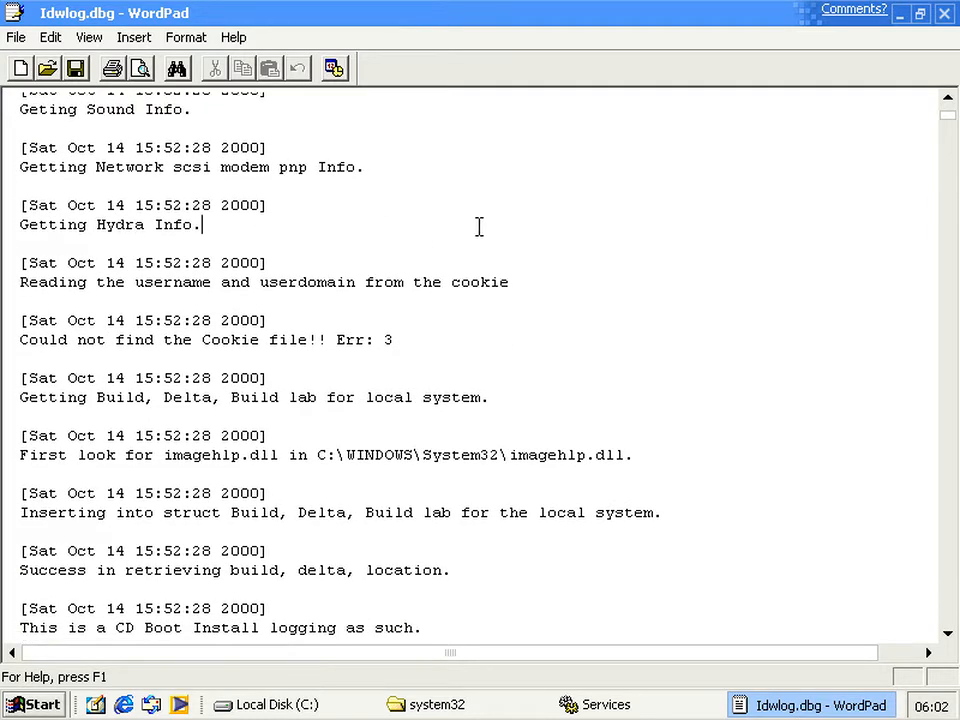
scroll("down", 3)
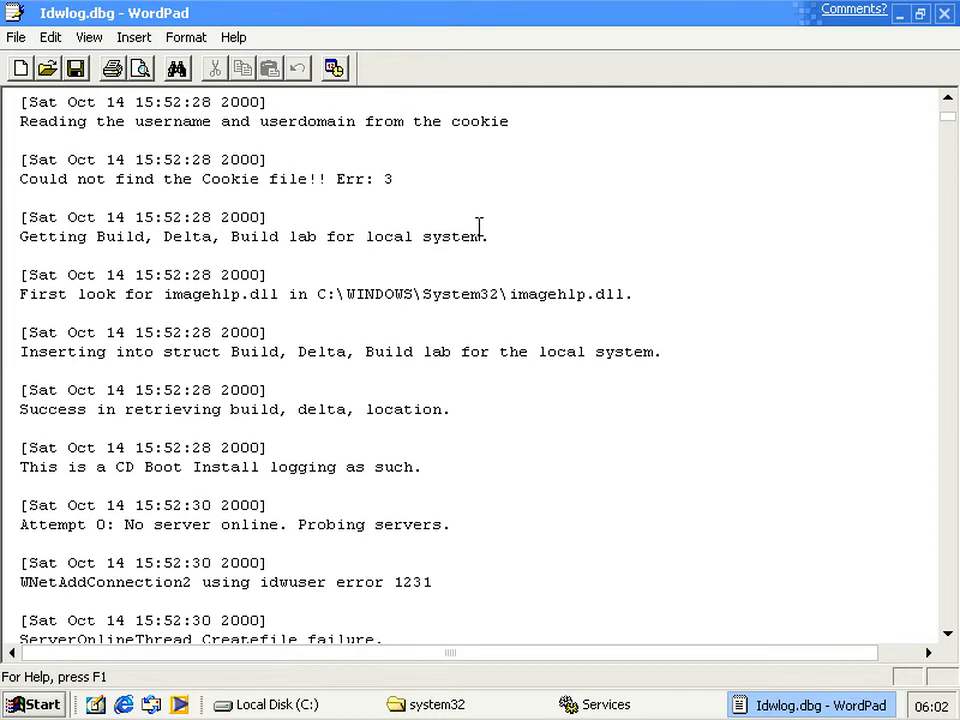
scroll("down", 3)
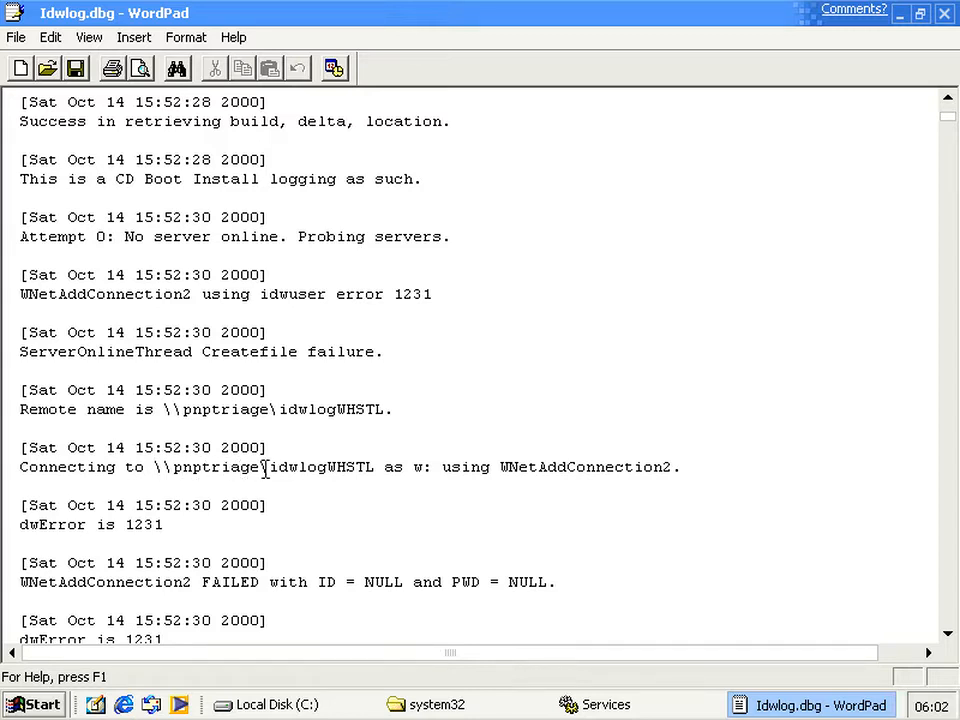
mouse_move(308, 467)
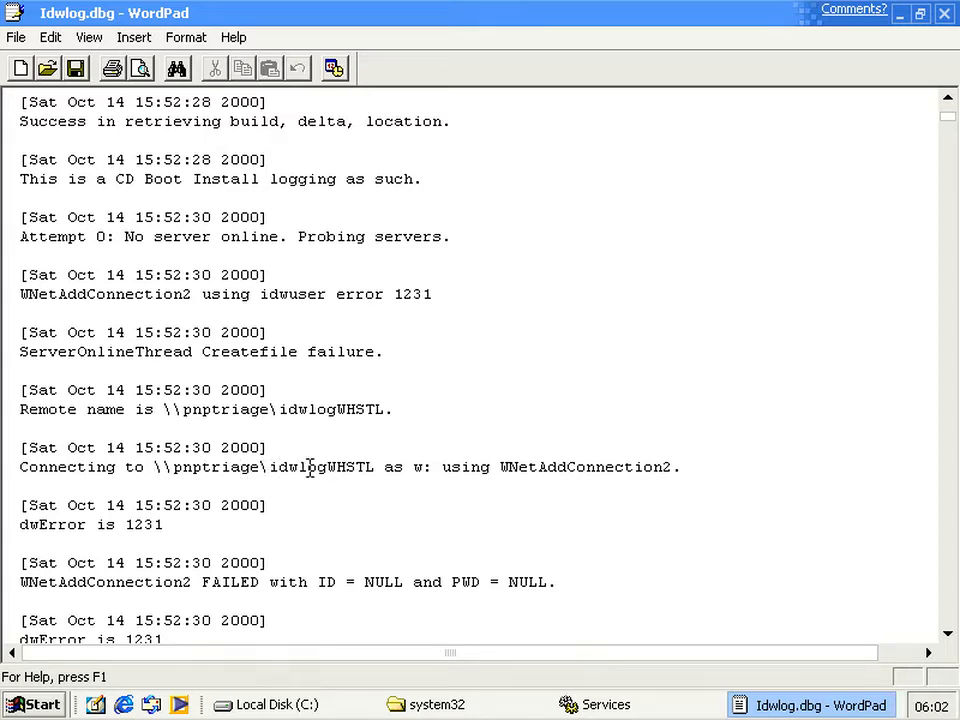
mouse_move(410, 474)
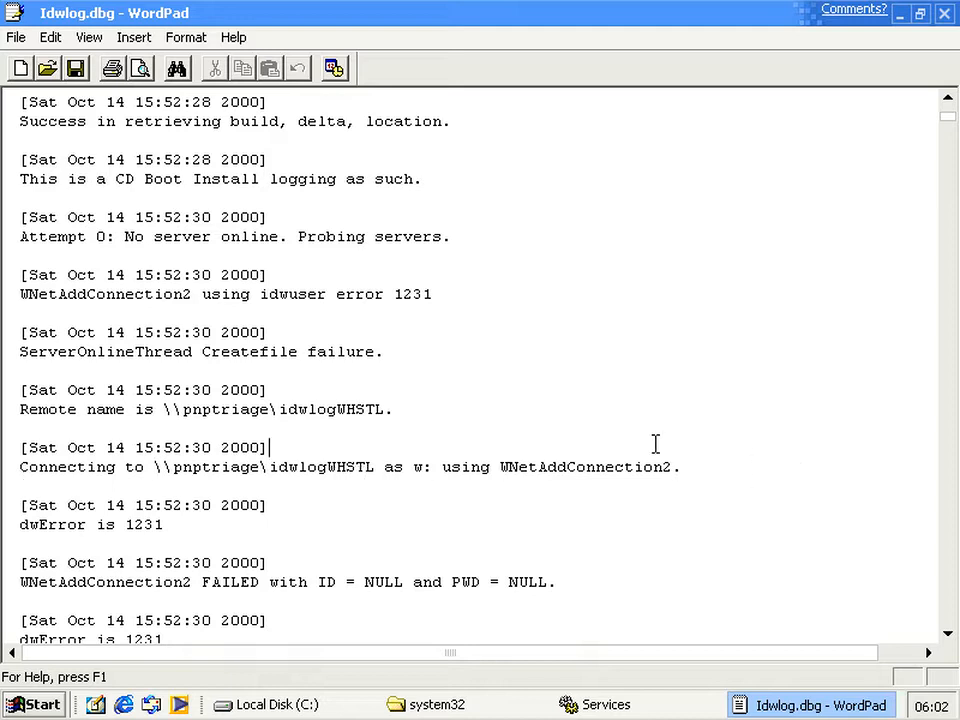
scroll("down", 3)
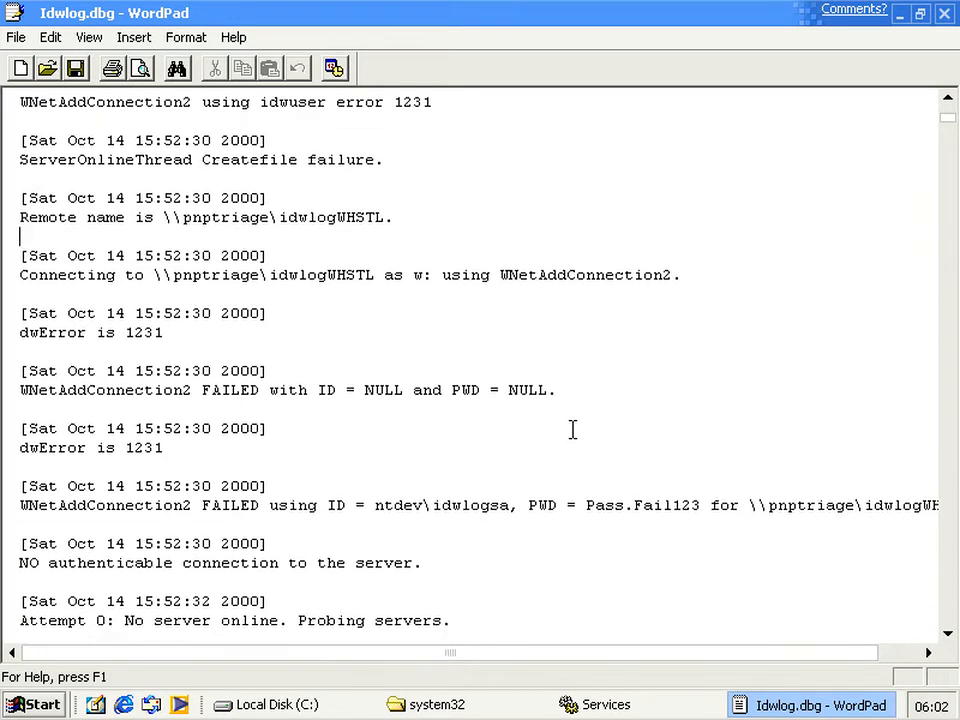
scroll("down", 3)
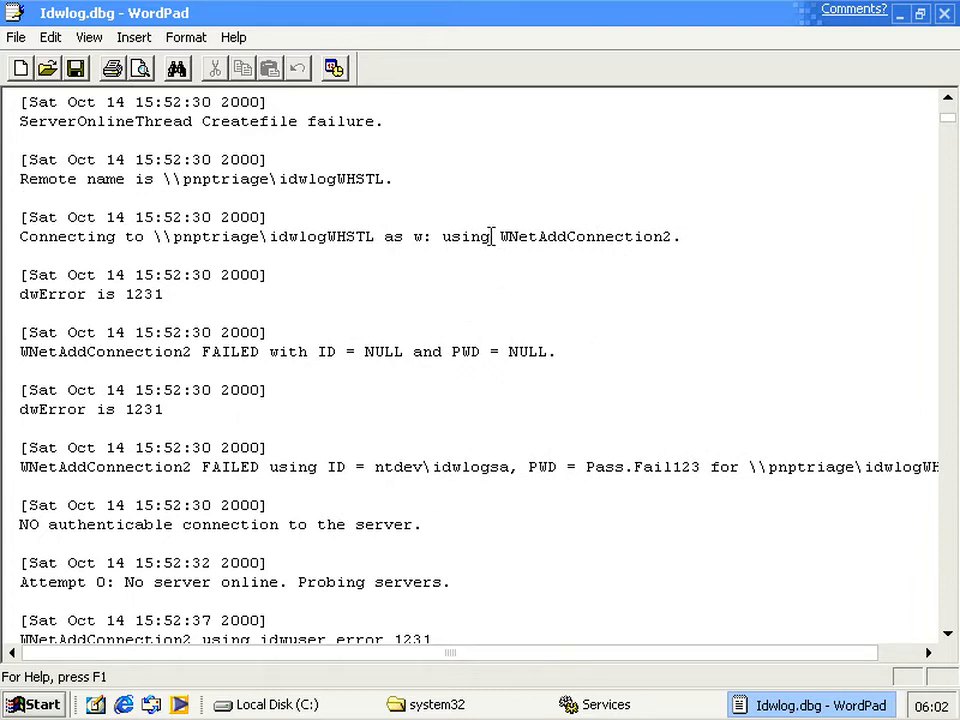
mouse_move(587, 310)
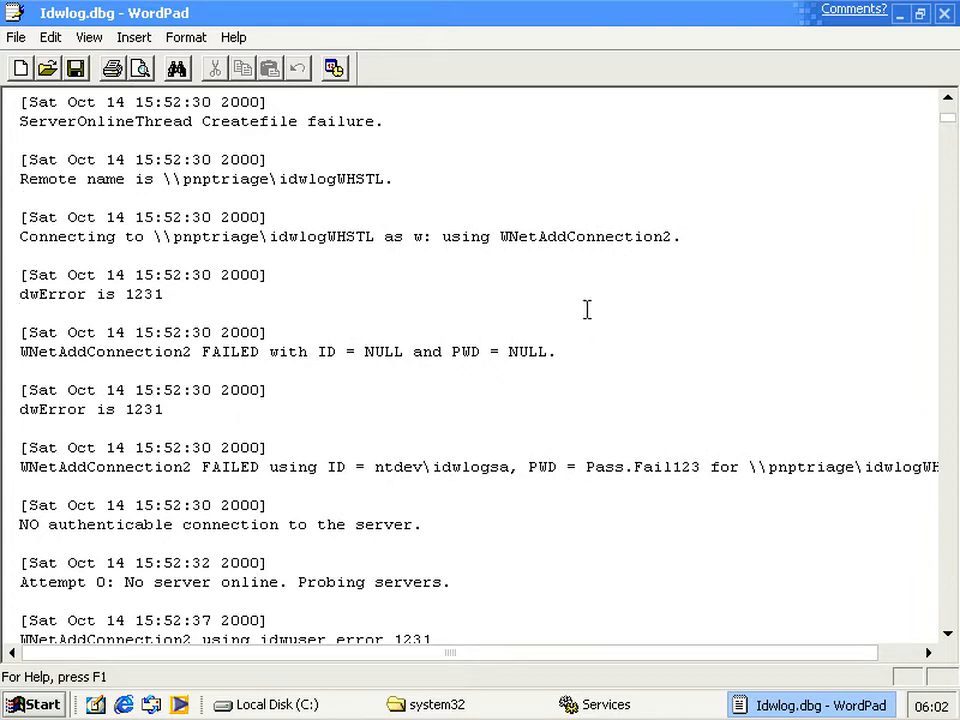
scroll("down", 3)
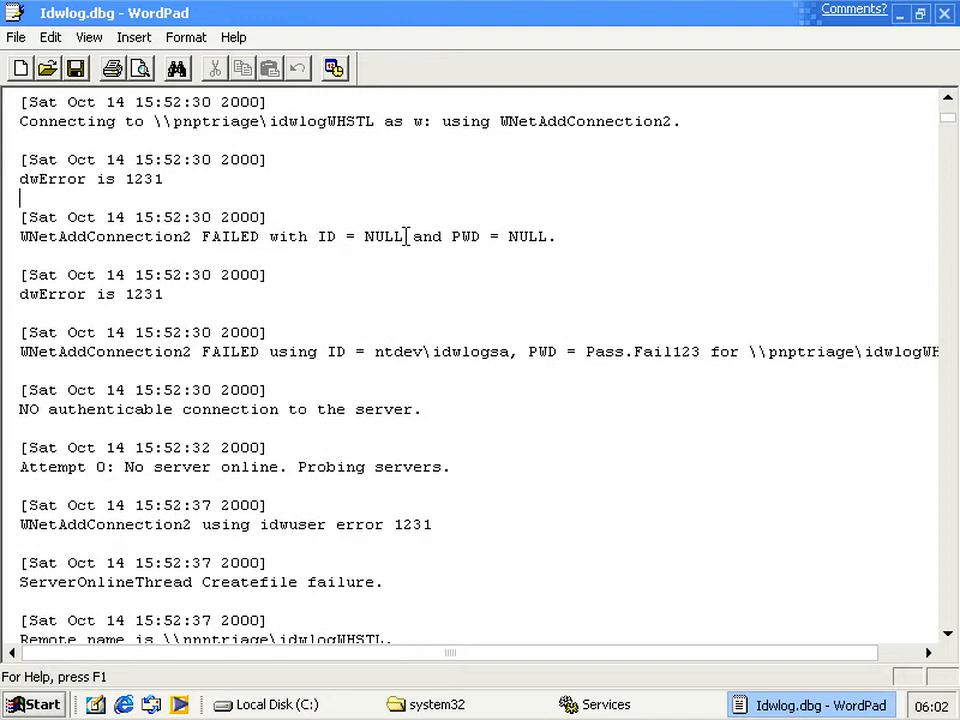
scroll("down", 3)
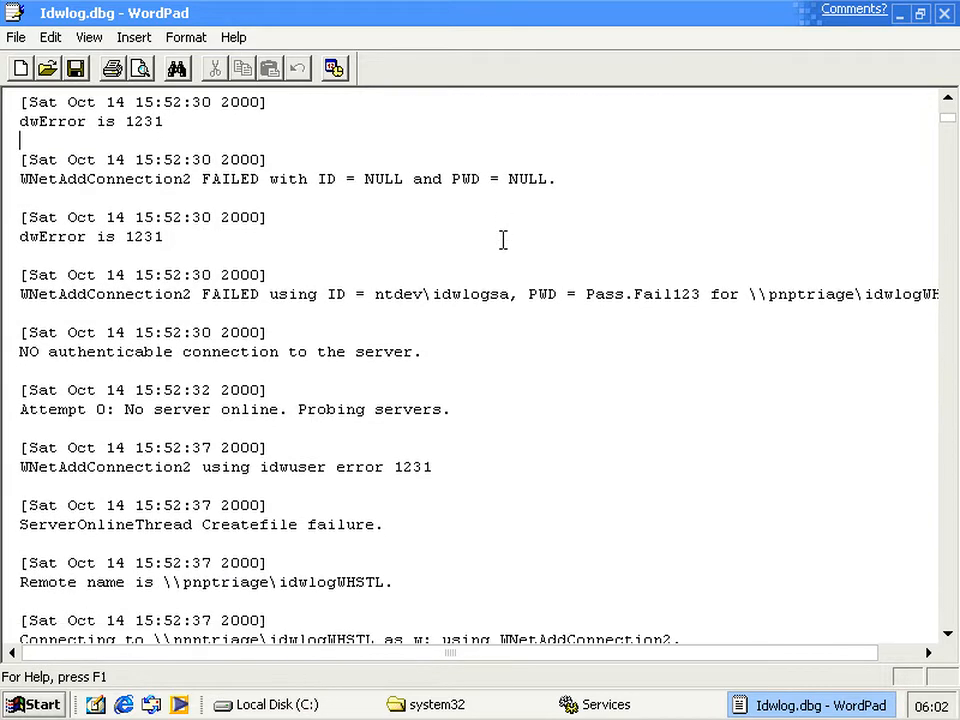
scroll("down", 3)
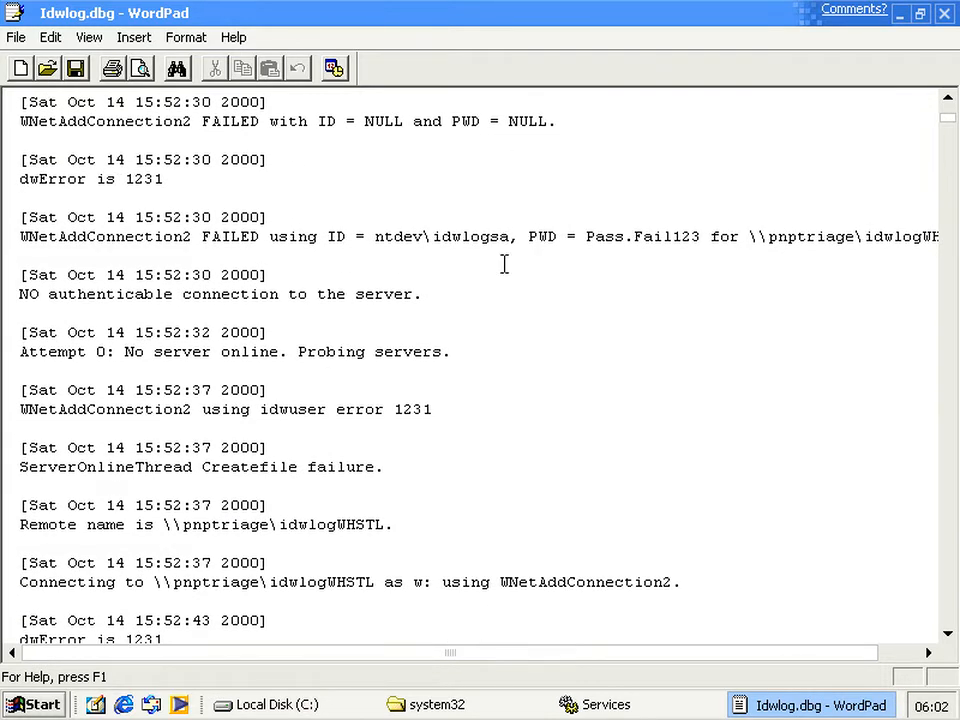
scroll("down", 3)
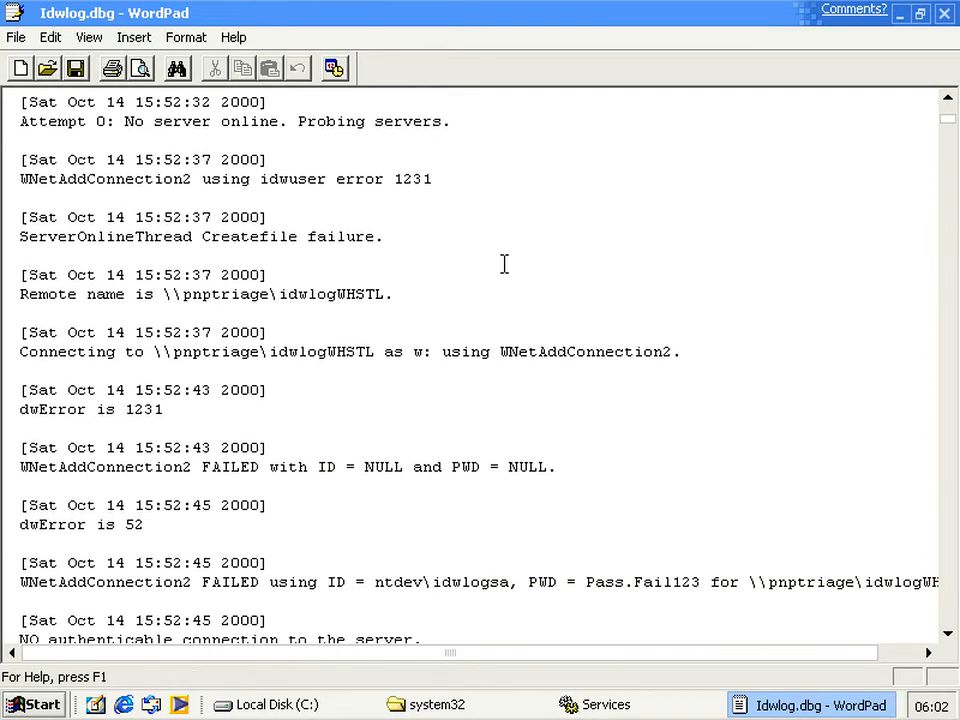
scroll("down", 3)
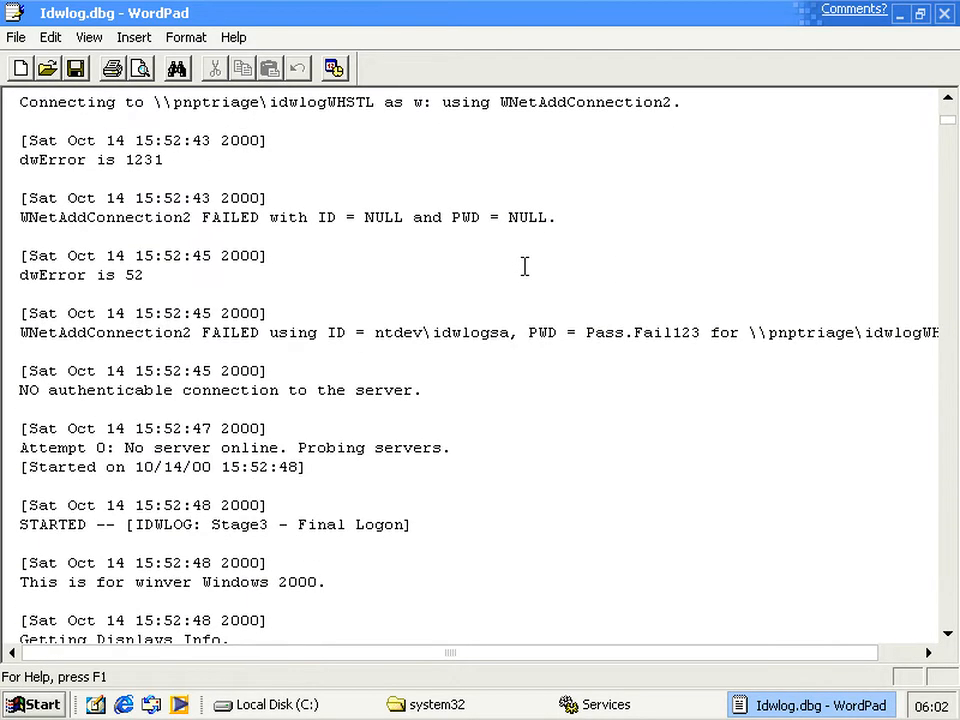
scroll("down", 3)
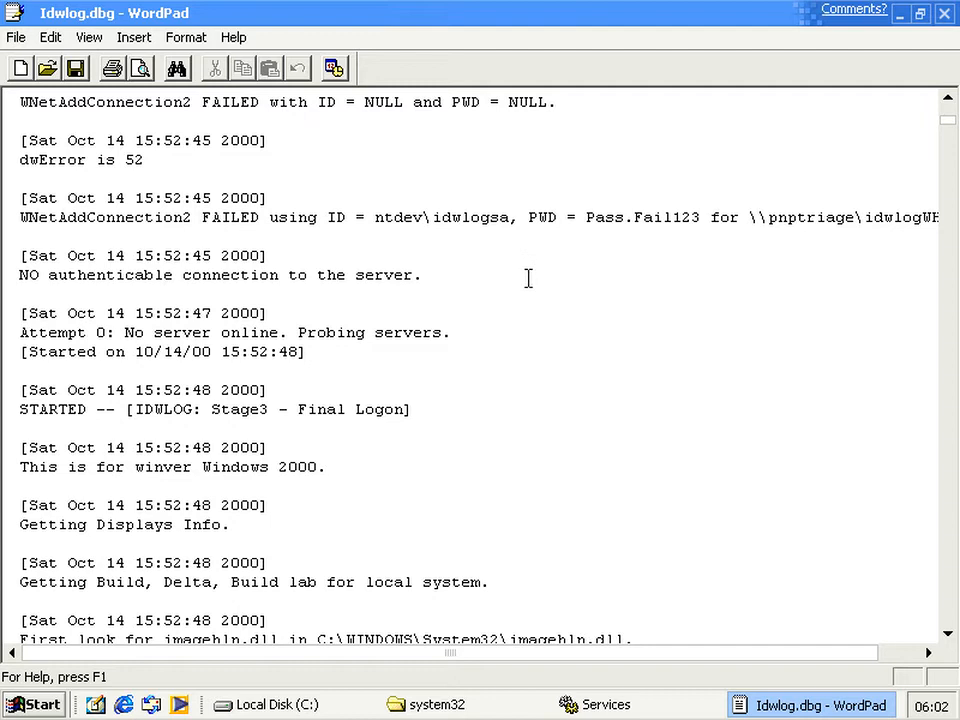
scroll("up", 3)
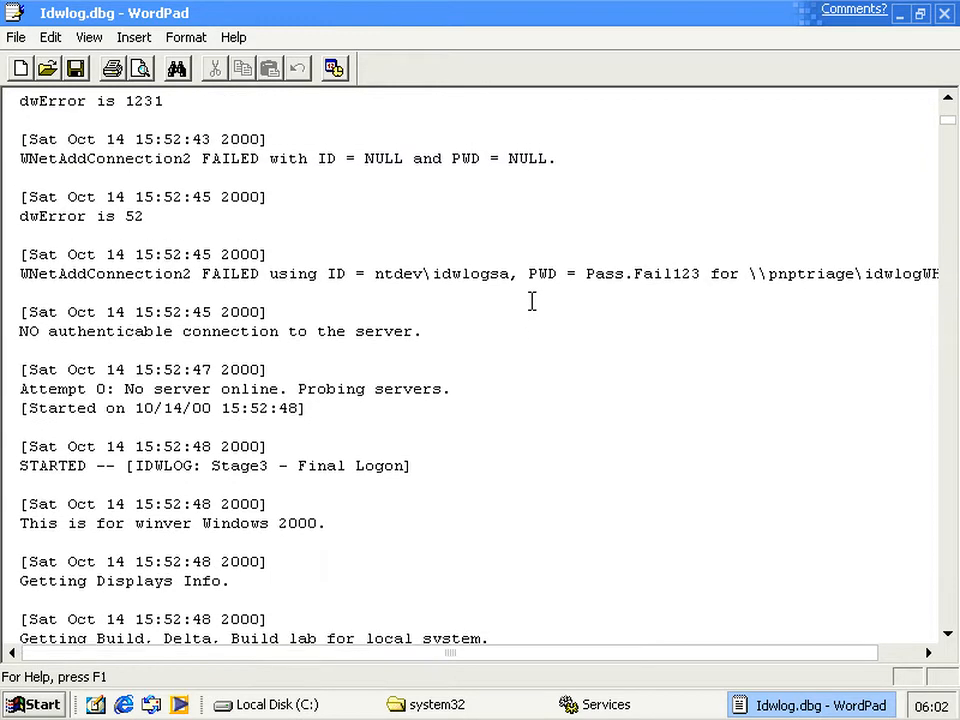
scroll("up", 3)
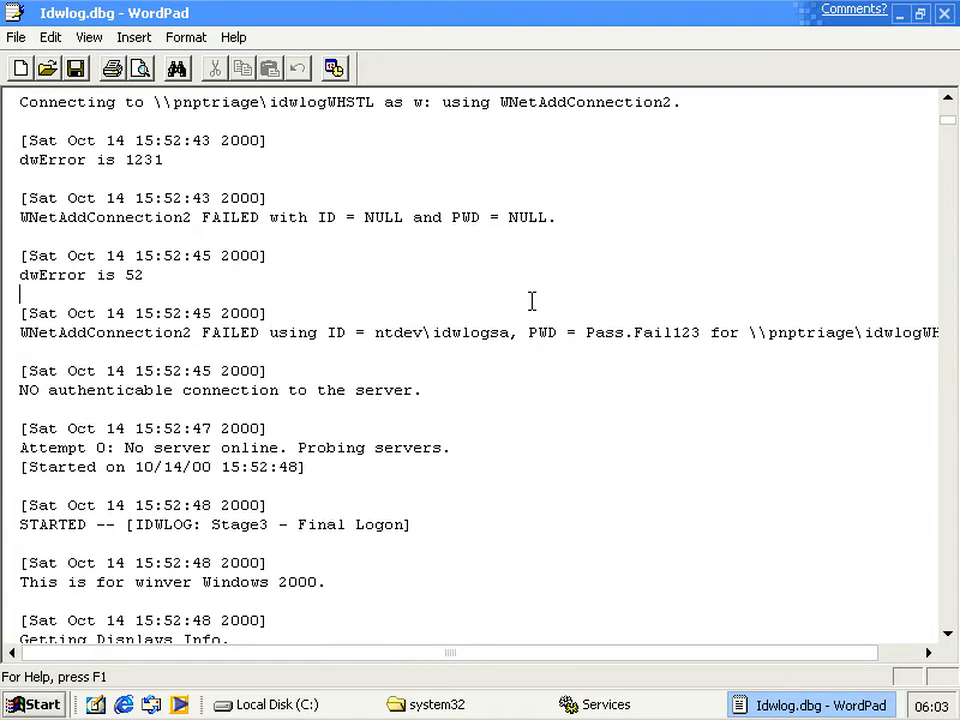
double_click(469, 332)
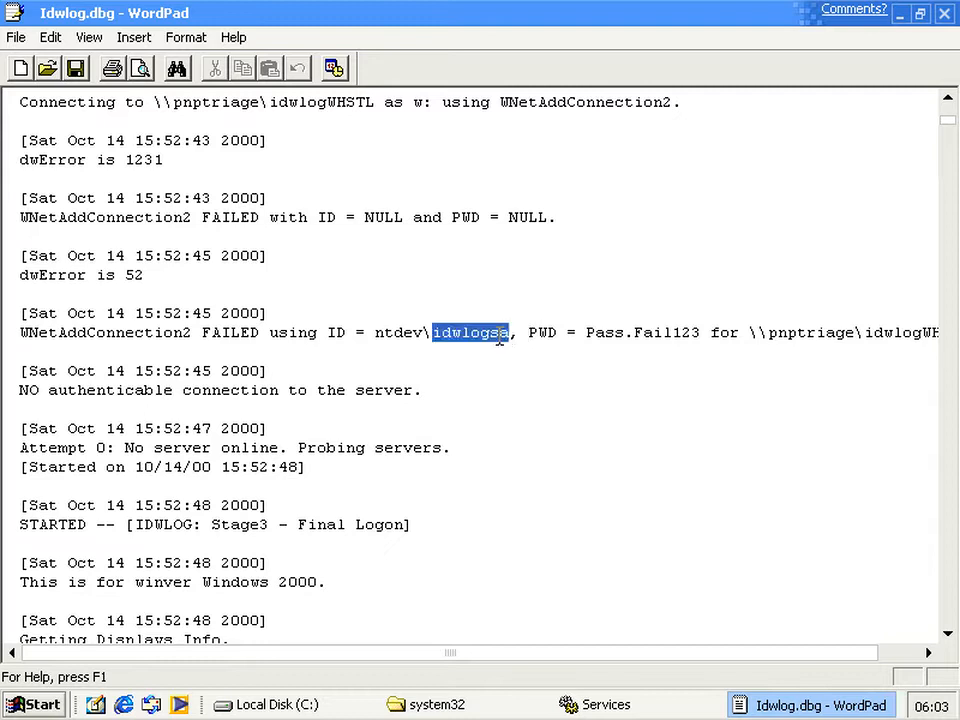
left_click(623, 301)
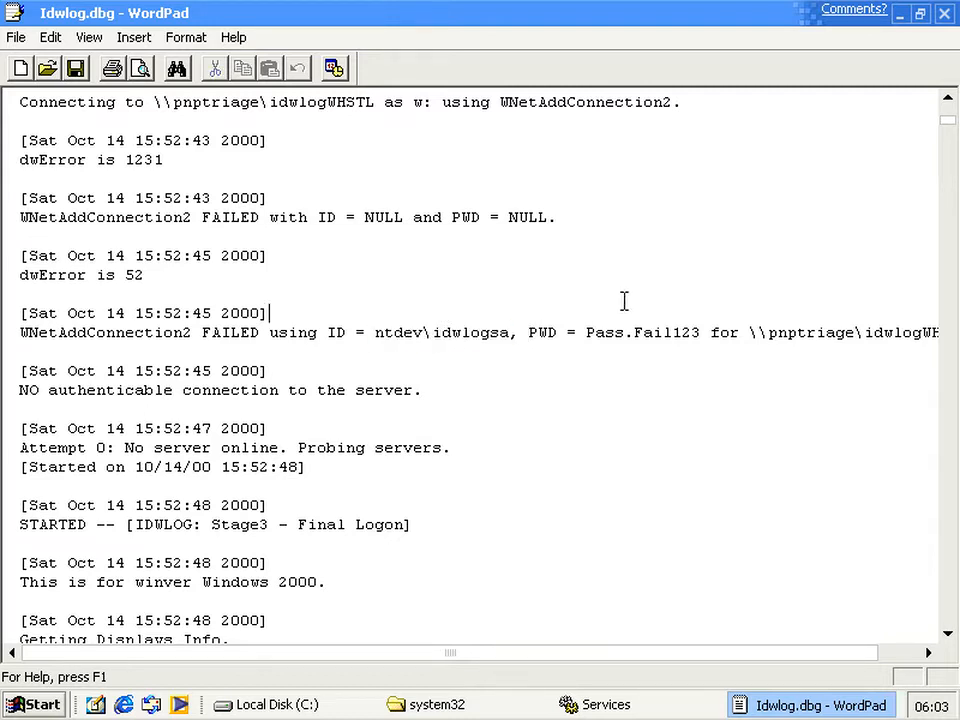
mouse_move(547, 310)
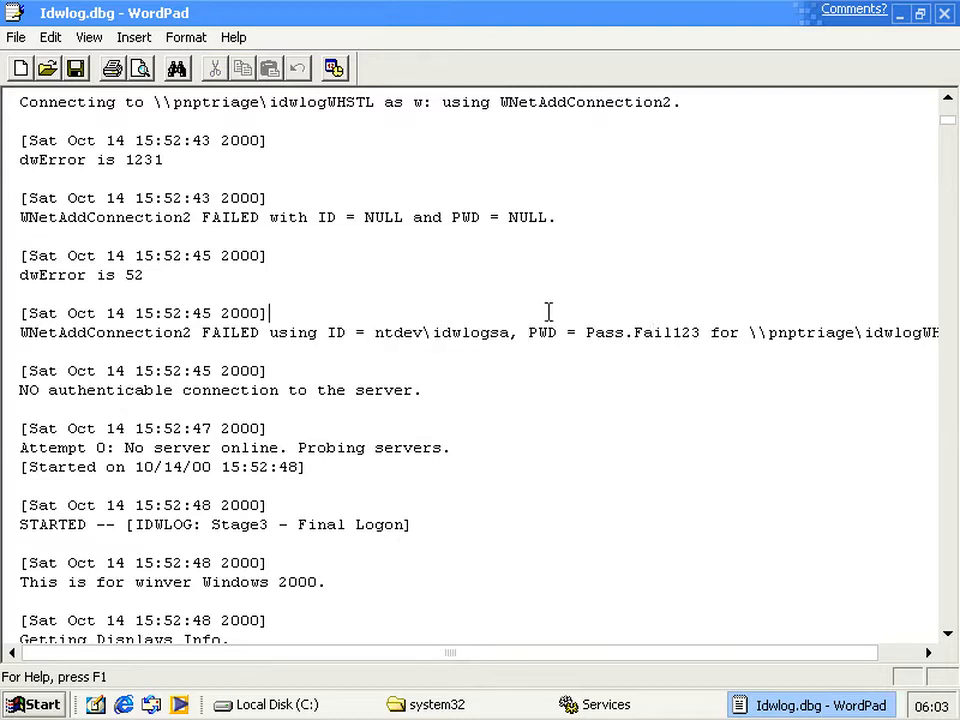
scroll("down", 3)
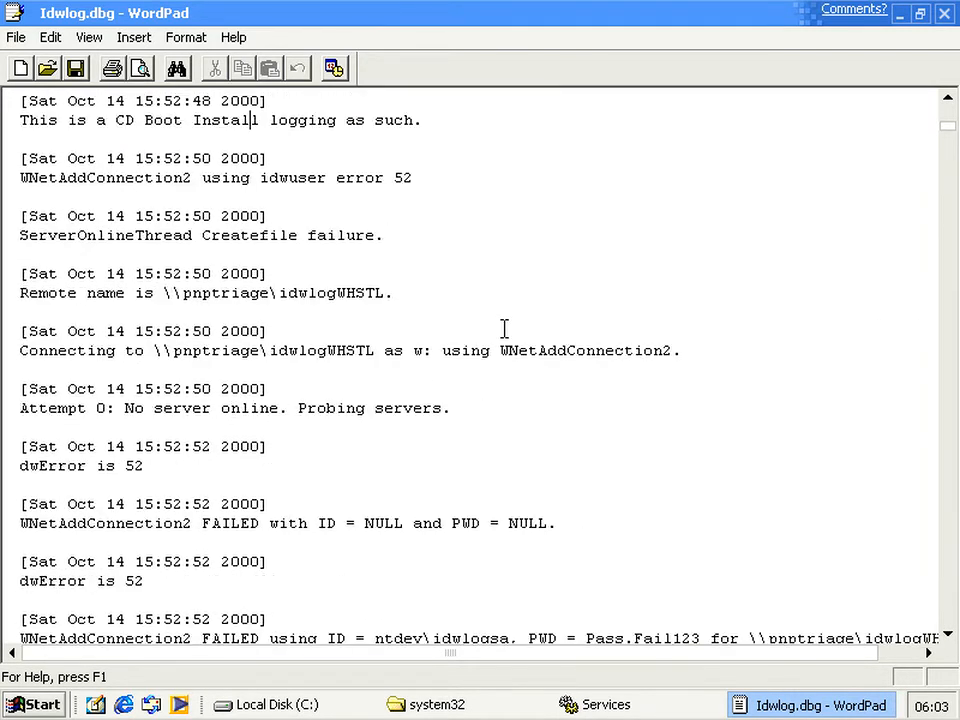
scroll("down", 3)
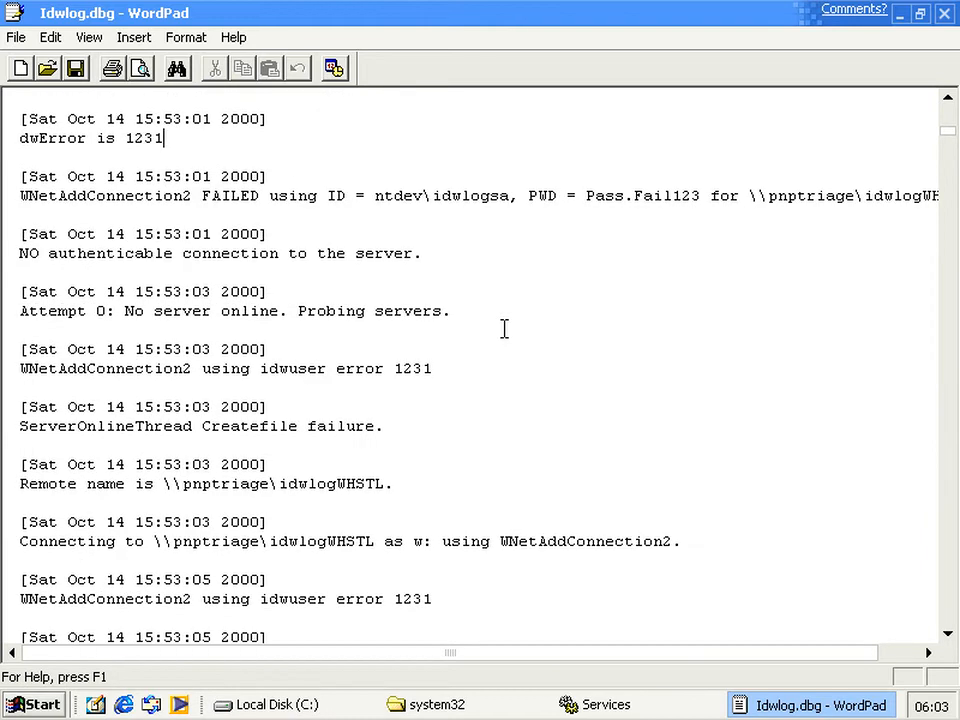
scroll("down", 3)
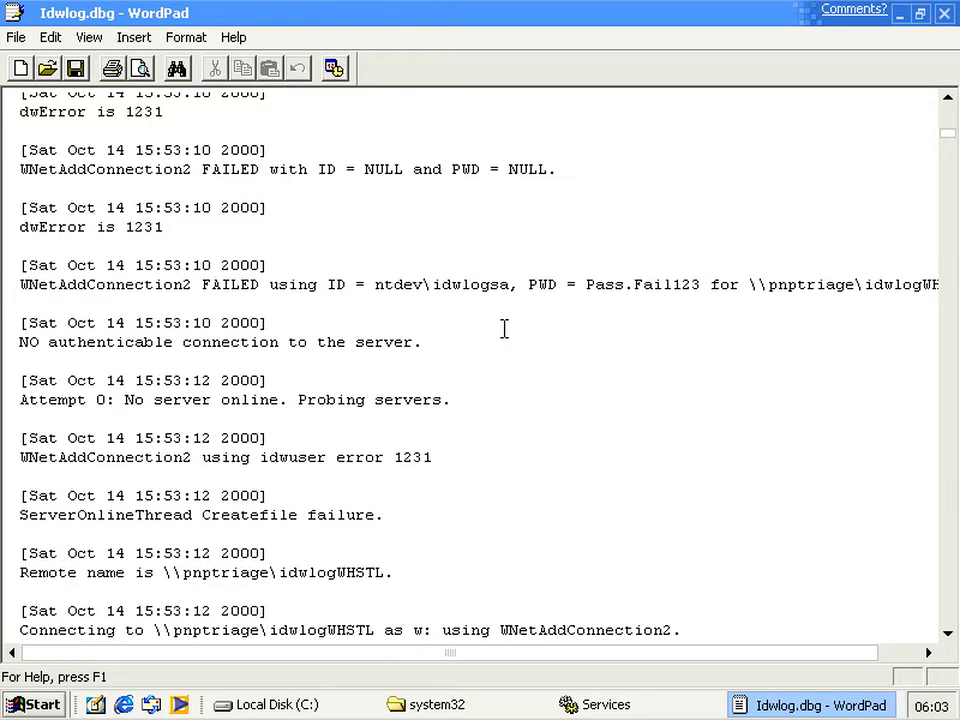
scroll("down", 3)
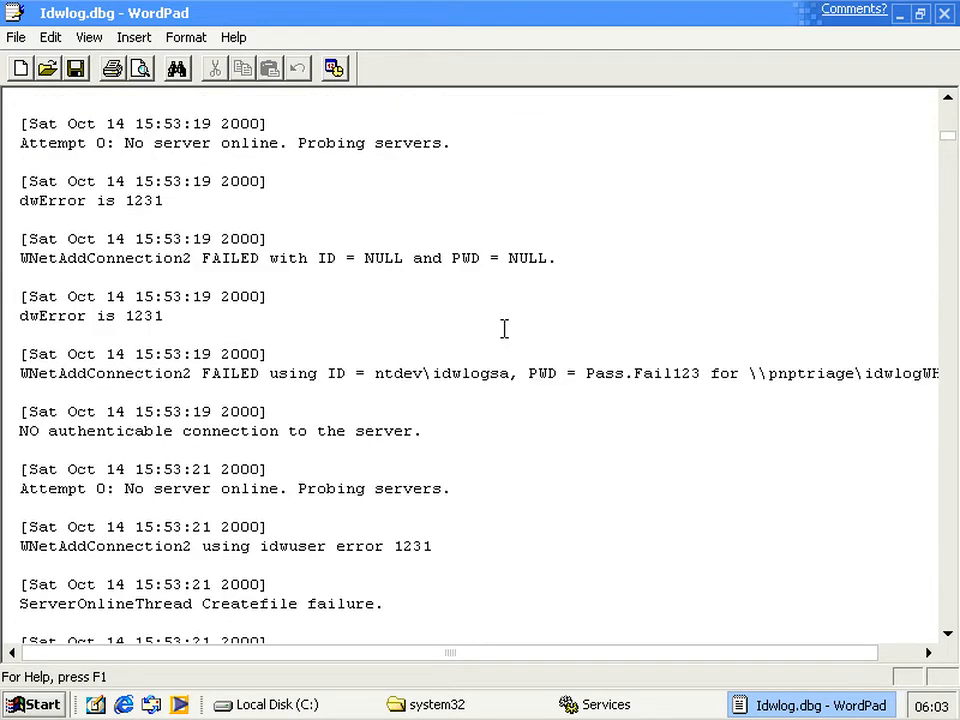
scroll("down", 3)
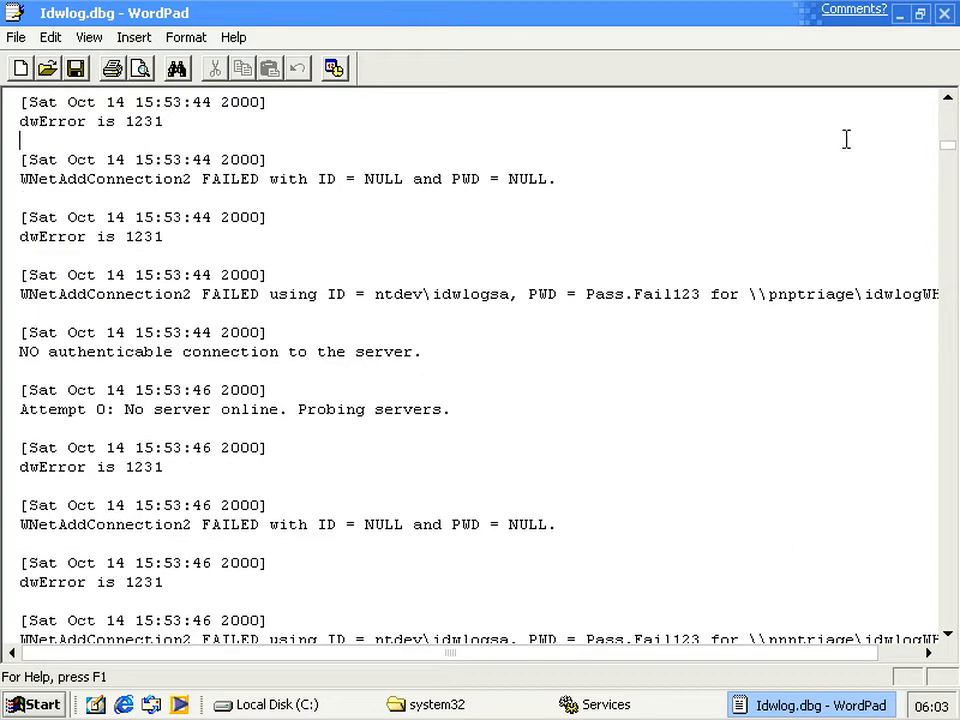
mouse_move(565, 365)
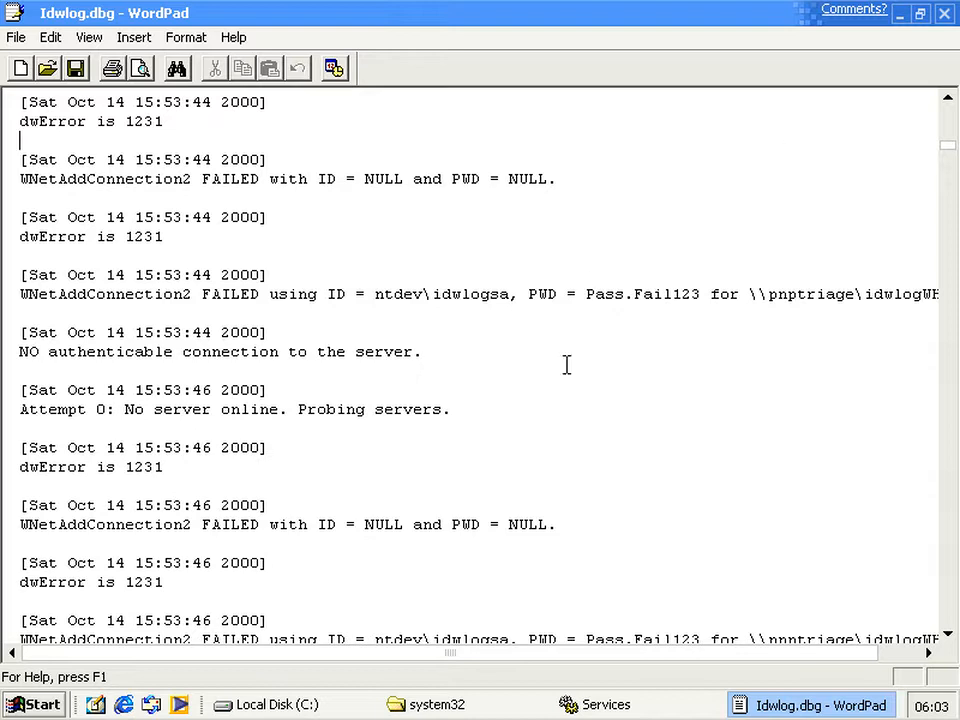
mouse_move(605, 234)
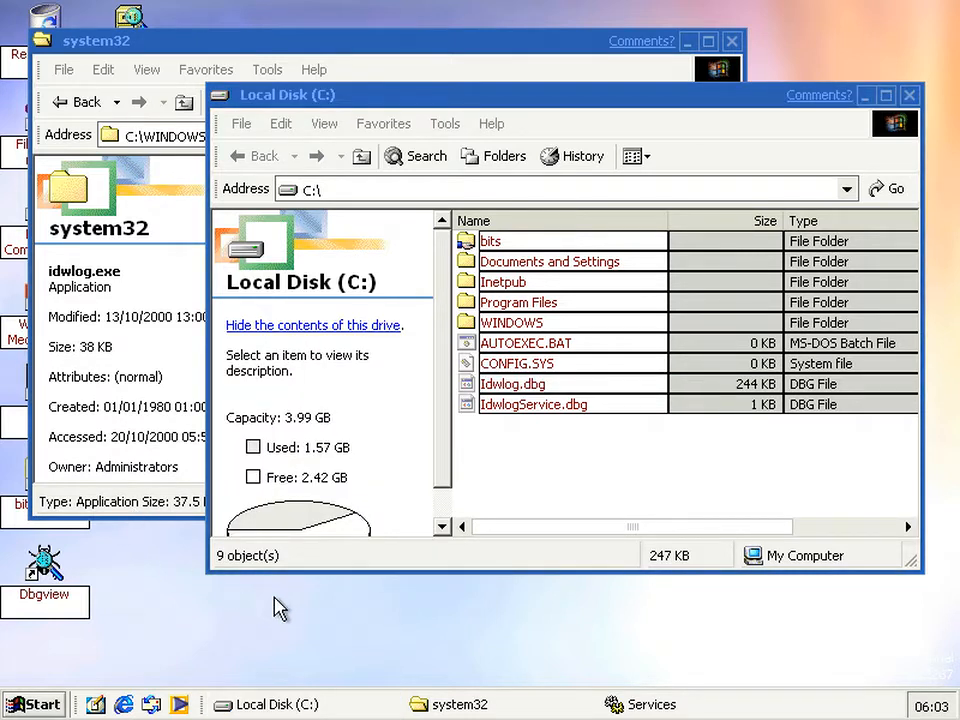
mouse_move(305, 598)
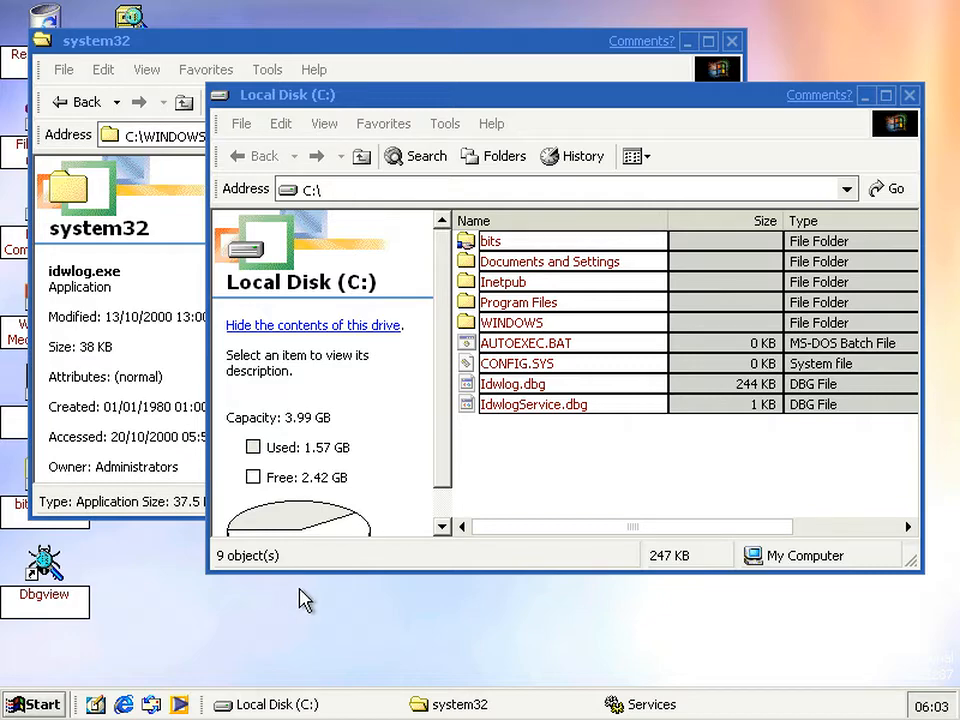
Open Idwlog.dbg in WordPad to read the October 20 entries ending in errors 1326 and 5.
double_click(513, 383)
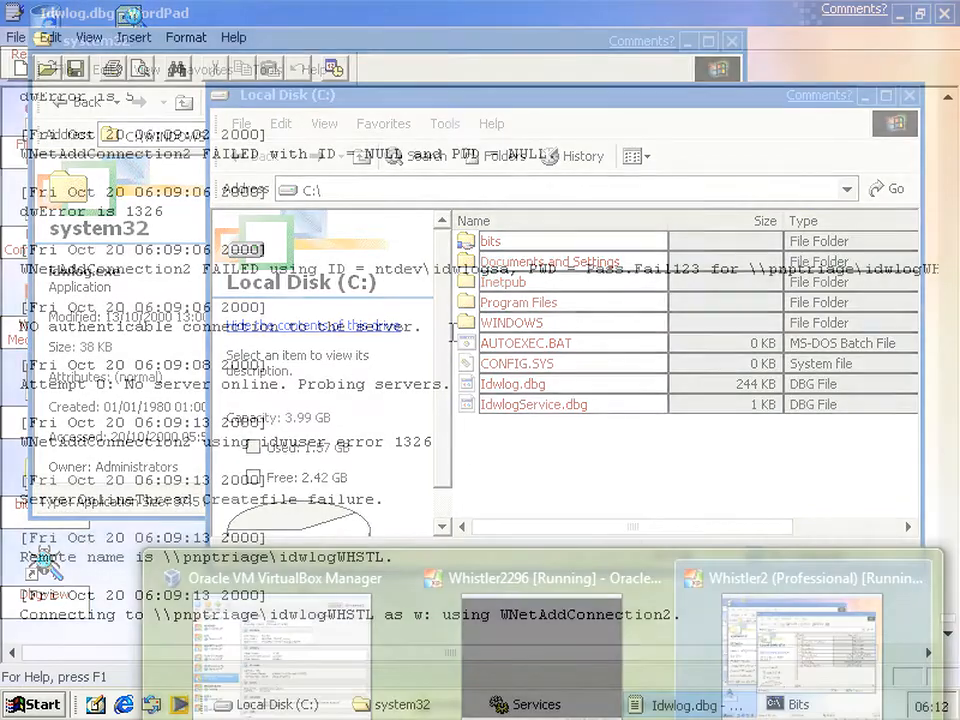
left_click(683, 704)
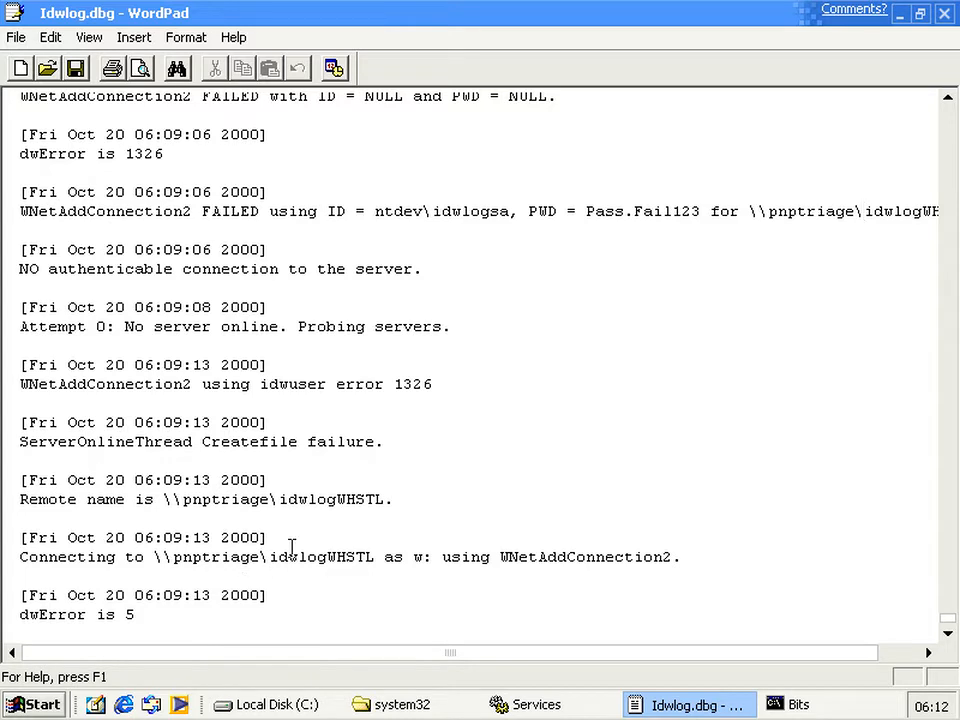
Change the computer name to pnptriage and answer No to restarting now.
left_click(35, 704)
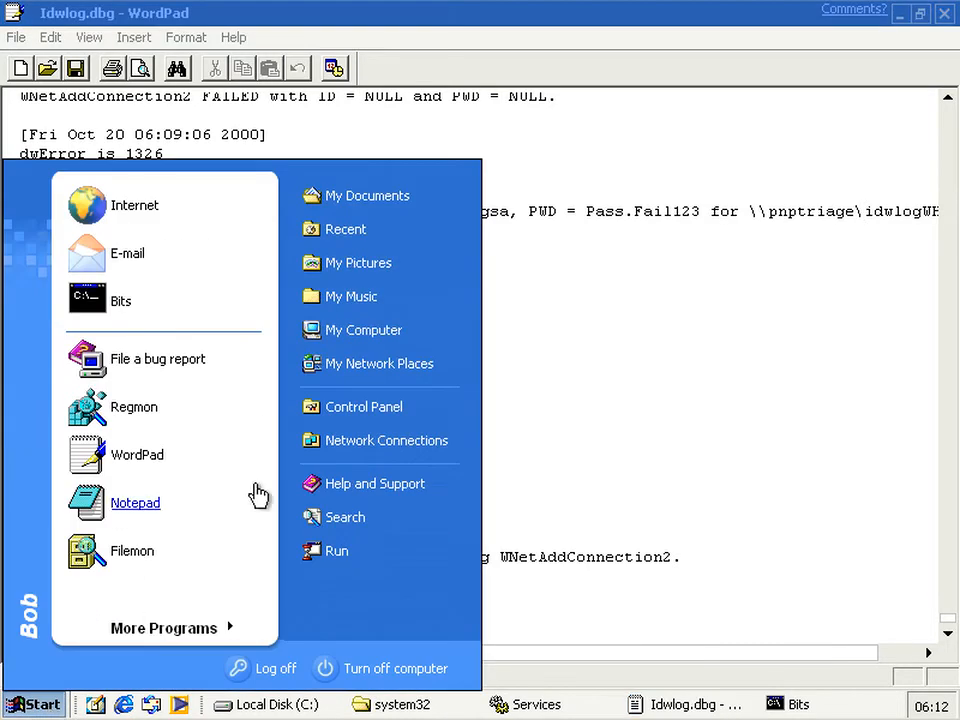
mouse_move(385, 350)
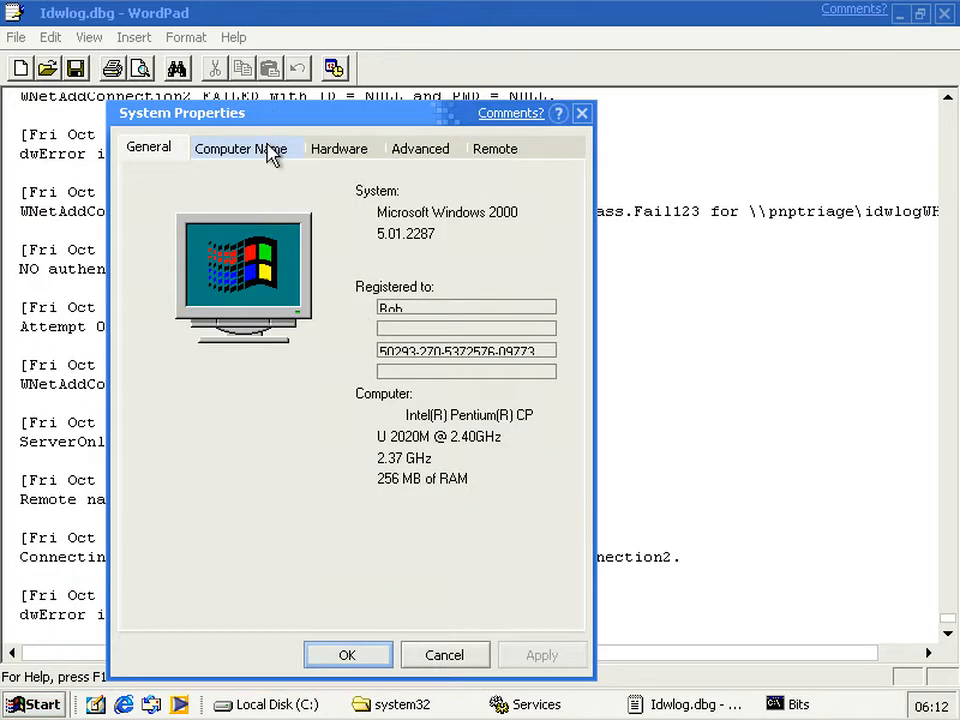
left_click(241, 148)
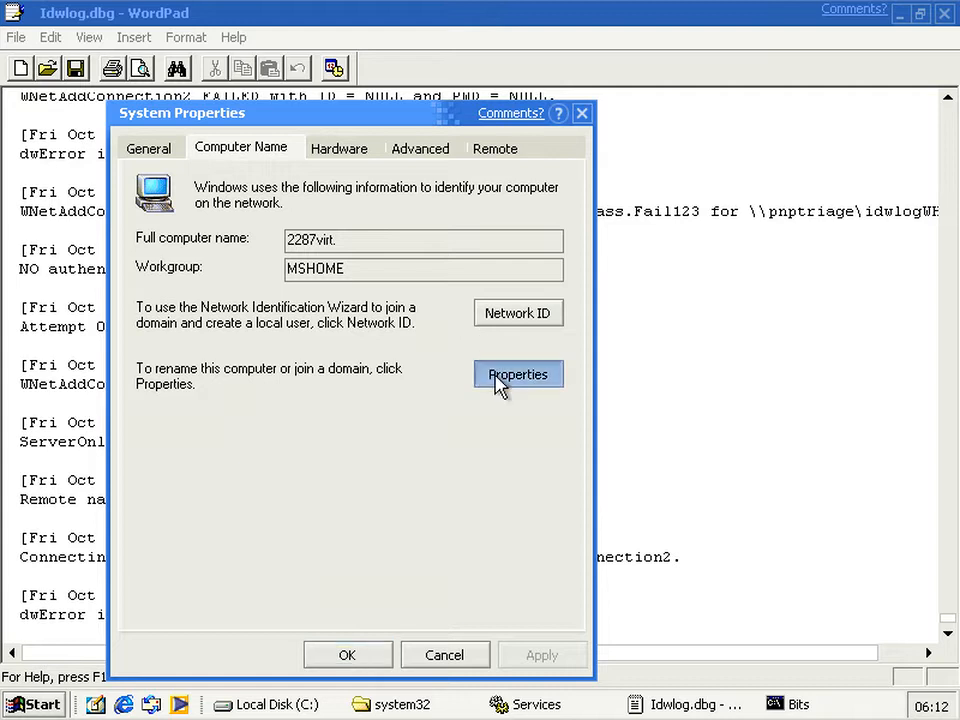
left_click(518, 374)
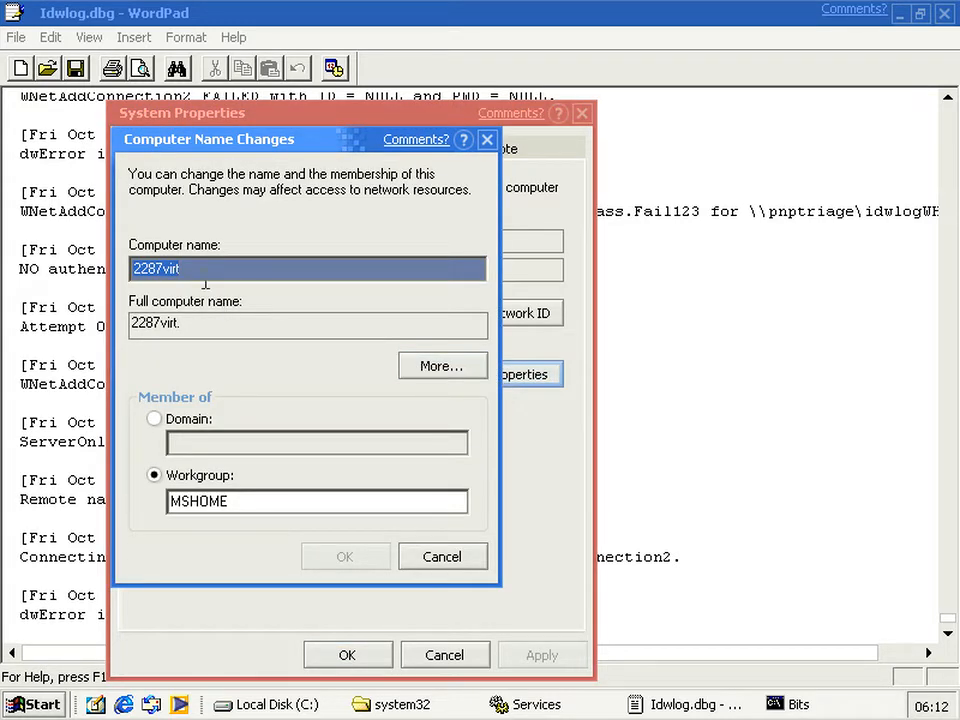
type("pnptriage")
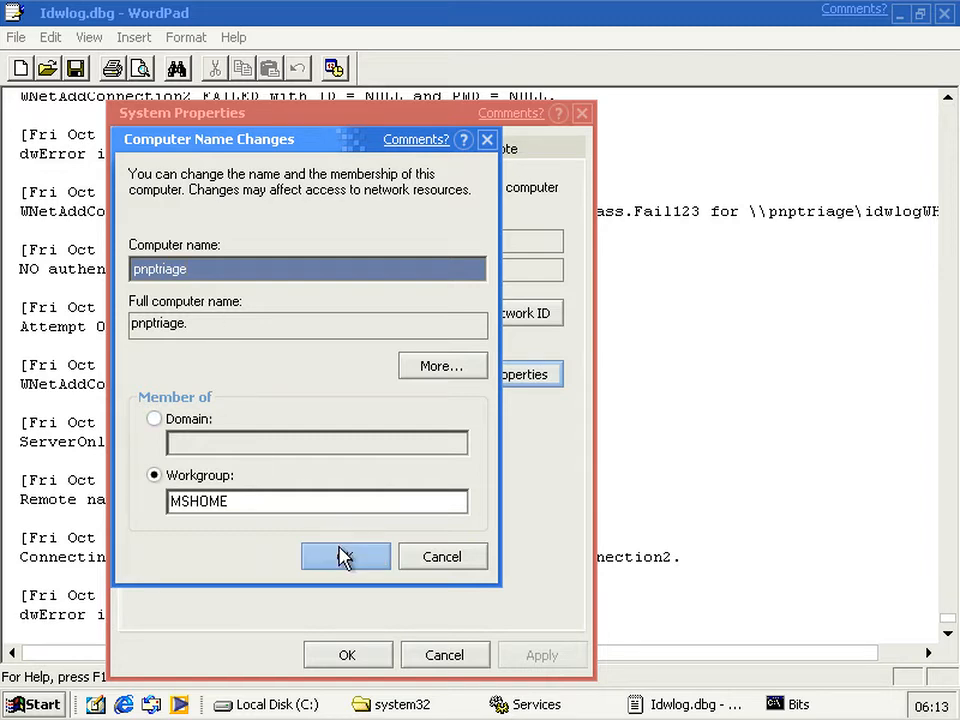
left_click(345, 556)
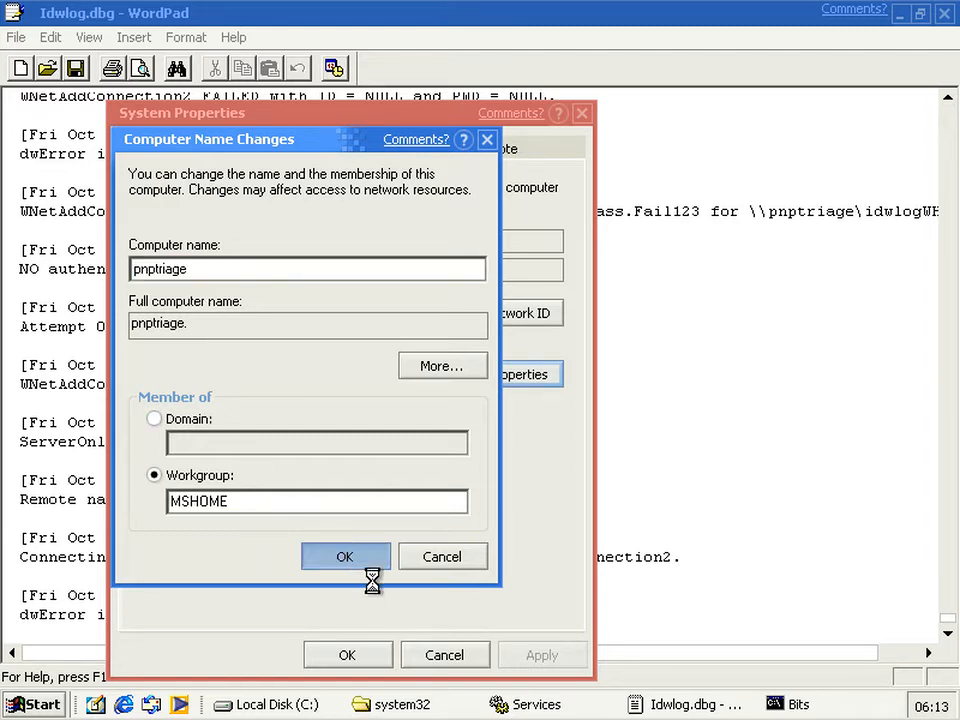
left_click(345, 556)
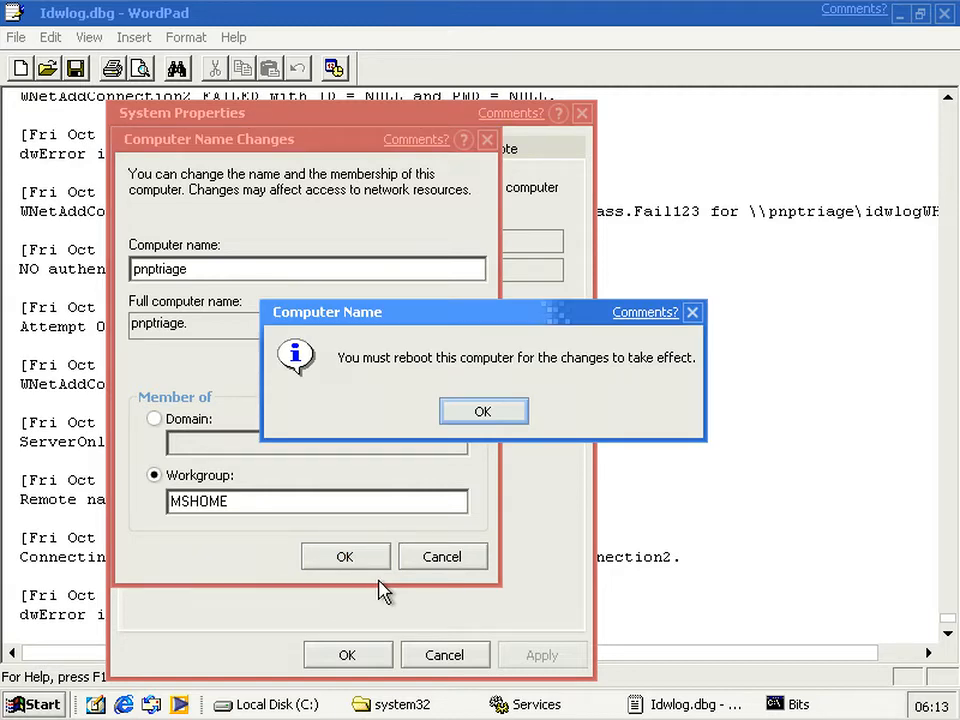
left_click(483, 411)
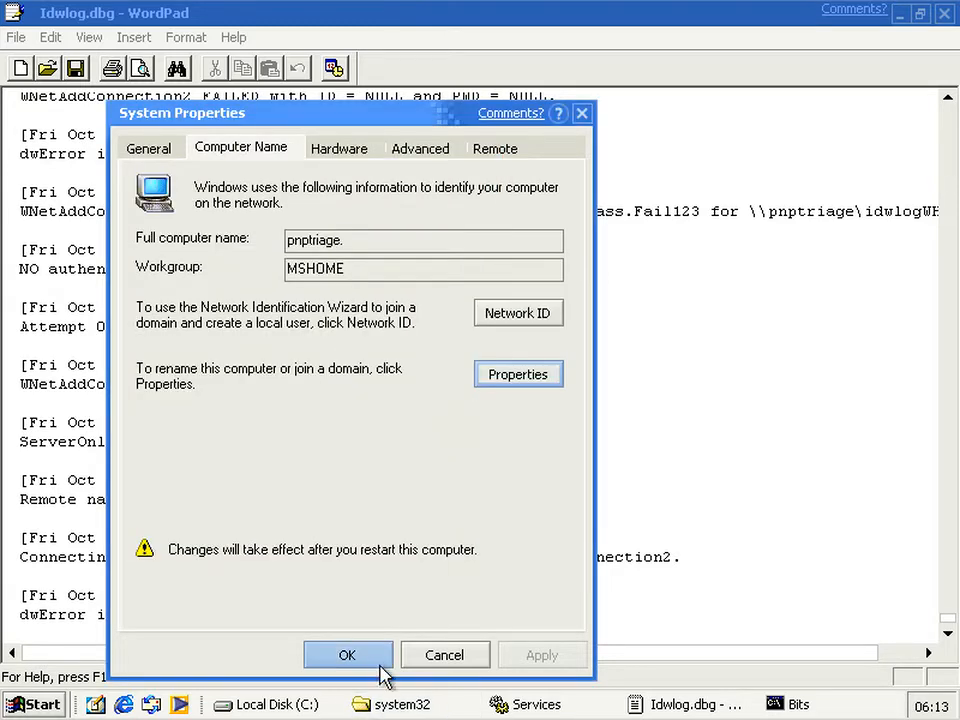
left_click(347, 654)
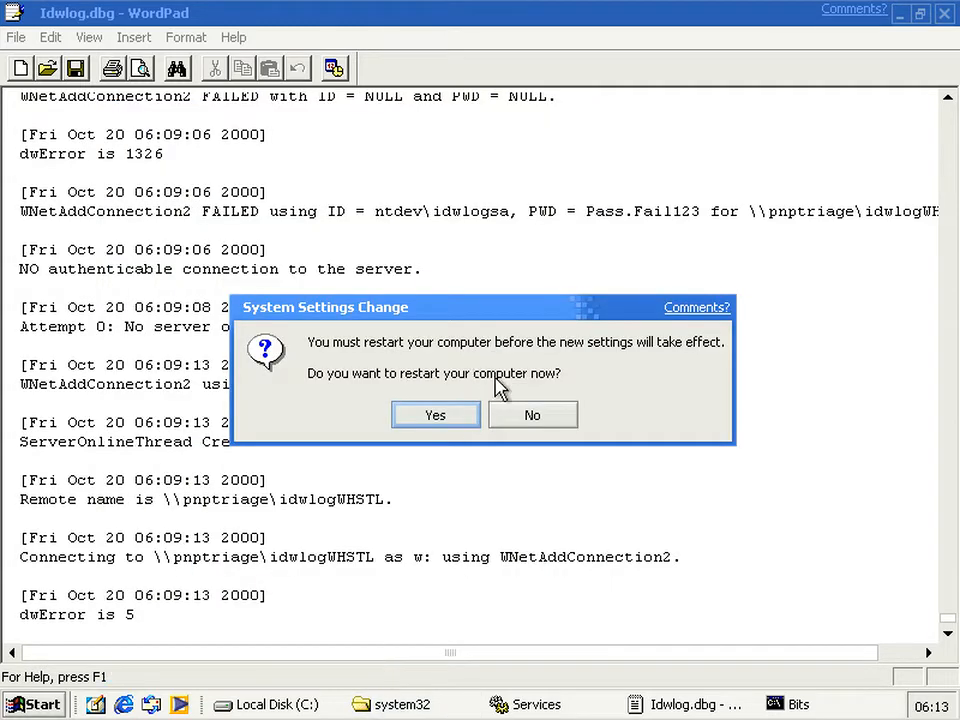
left_click(532, 414)
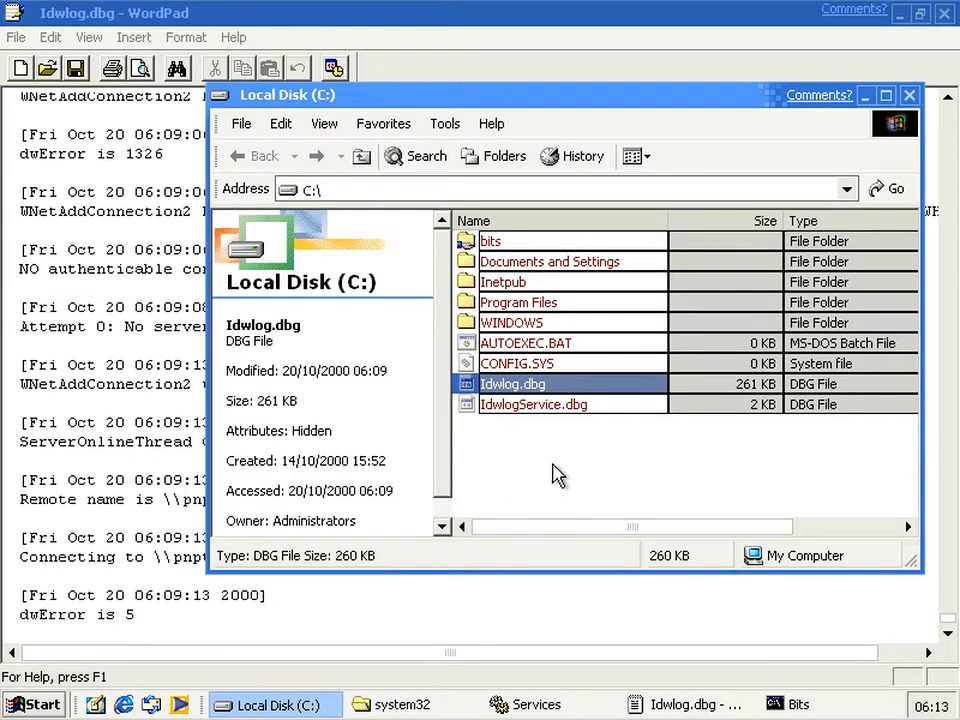
Create a new folder named idwlogWHSTL at the root of C:.
right_click(558, 470)
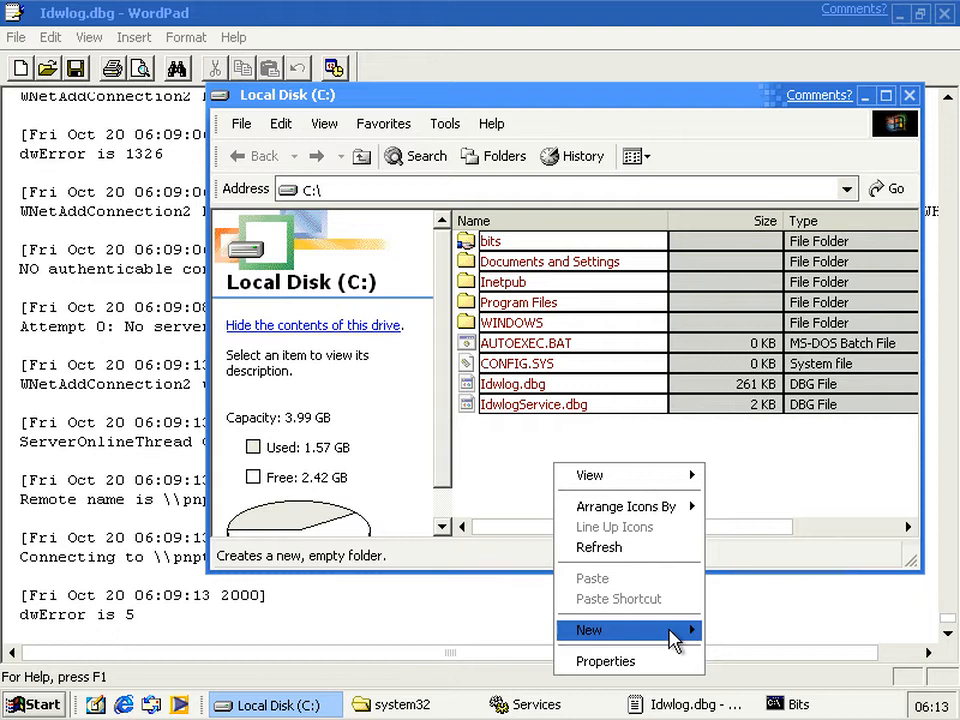
left_click(617, 629)
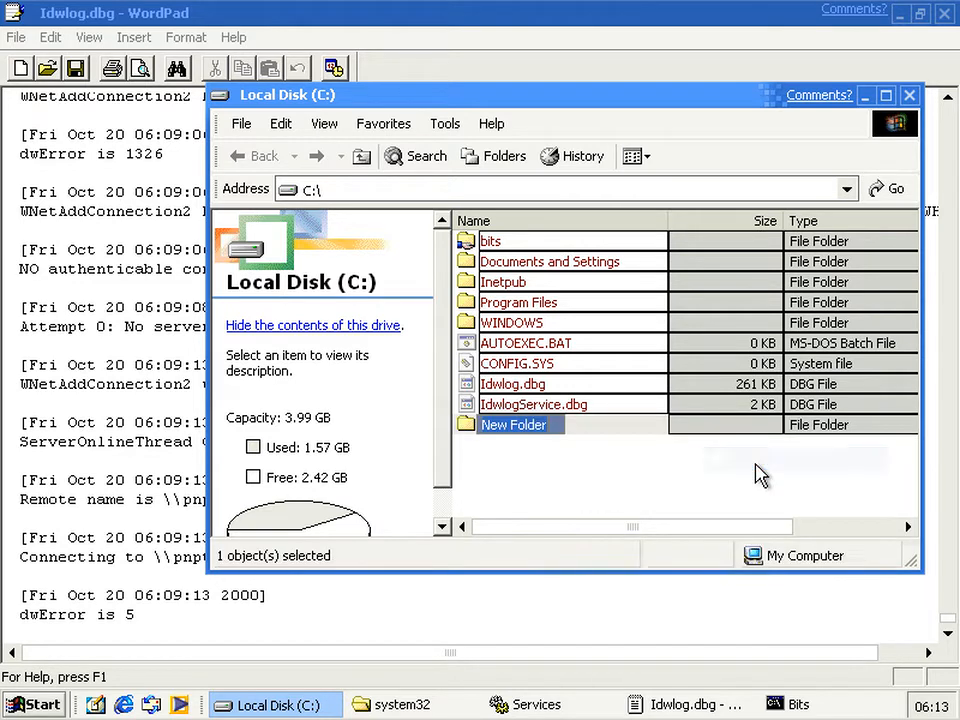
type("idwlo")
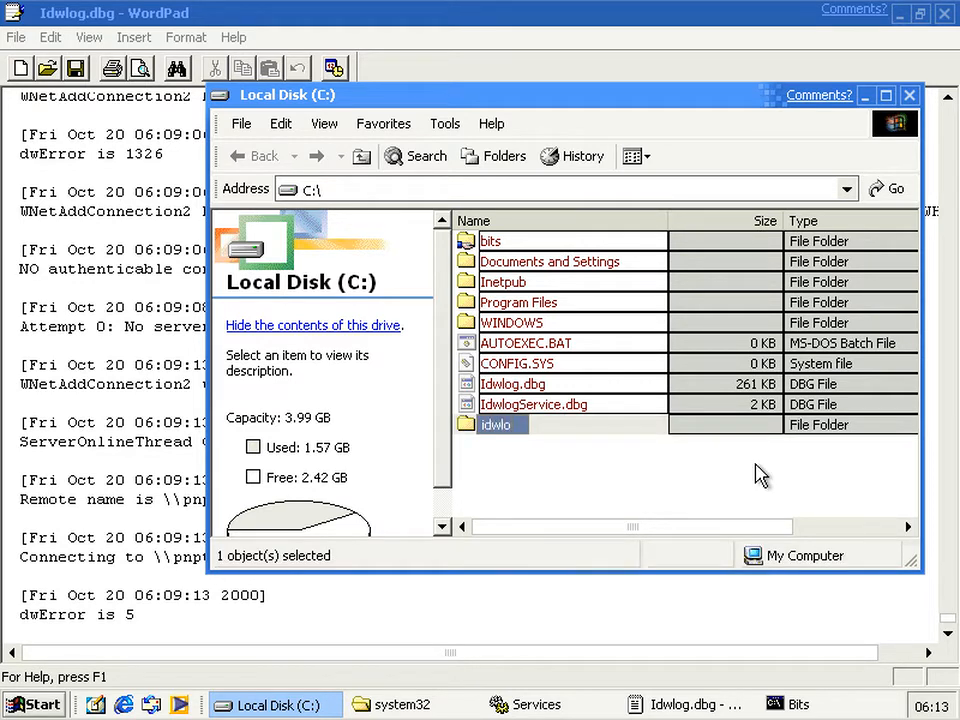
type("WHSTL")
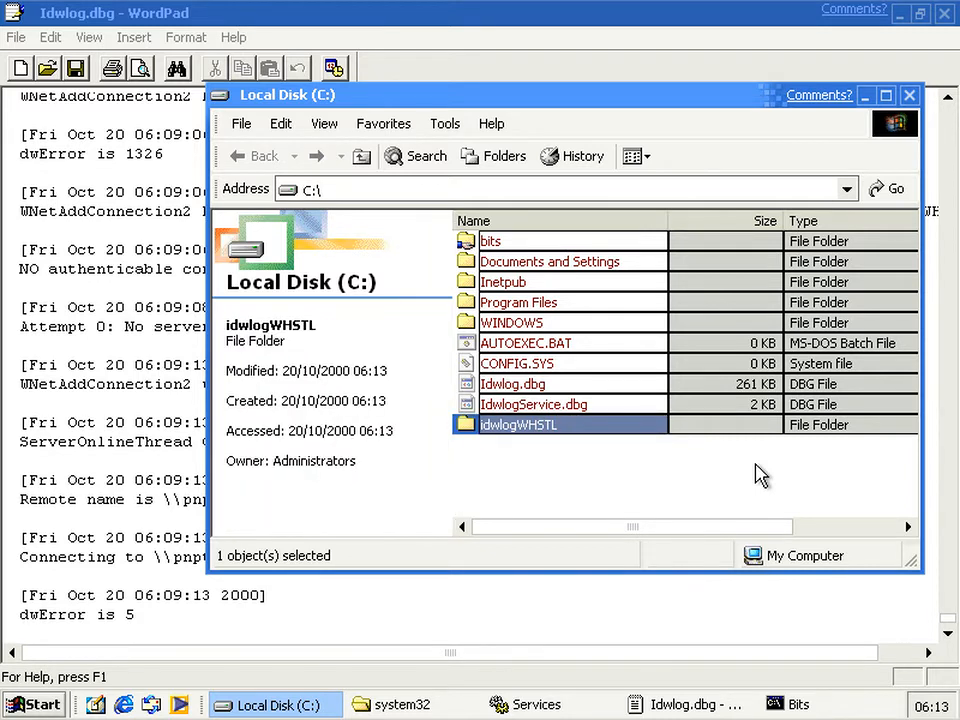
right_click(517, 424)
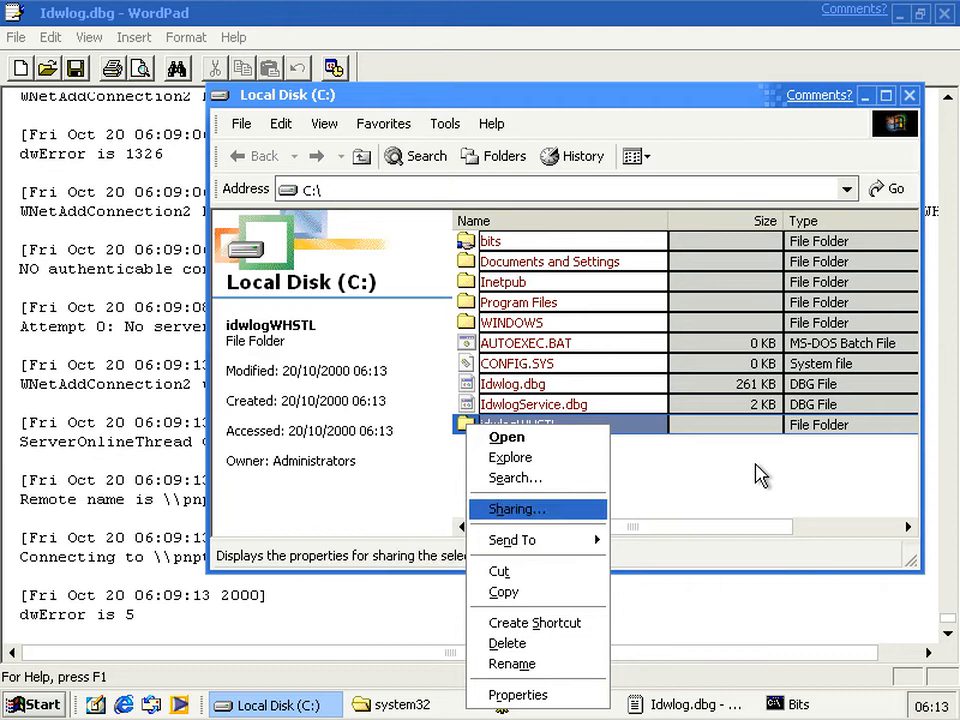
Share idwlogWHSTL with full control for Everyone, then restart the computer.
left_click(515, 509)
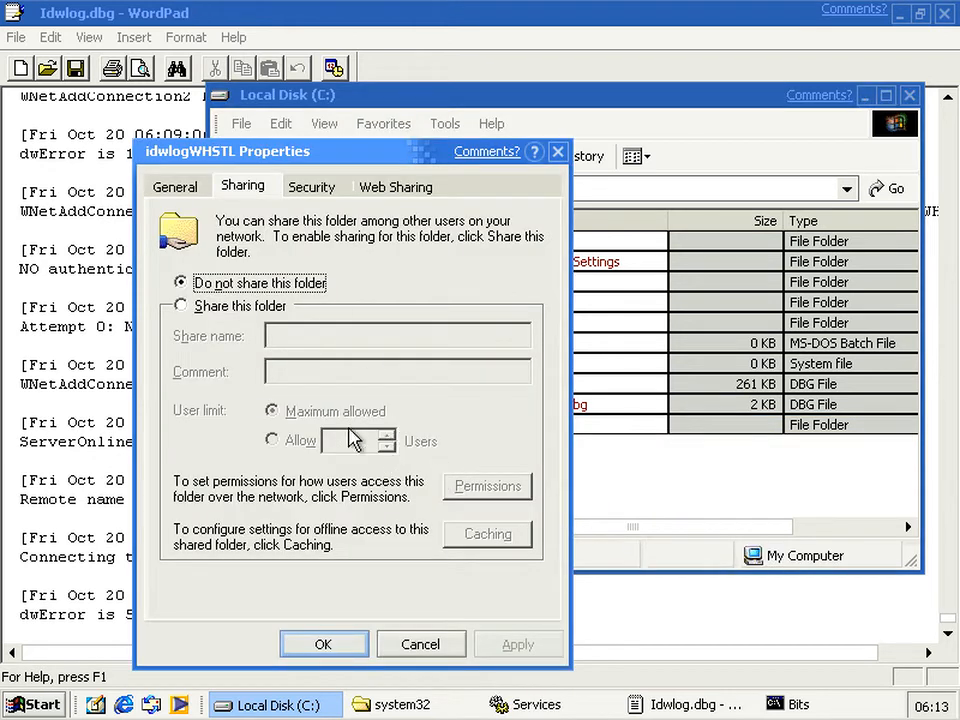
left_click(181, 305)
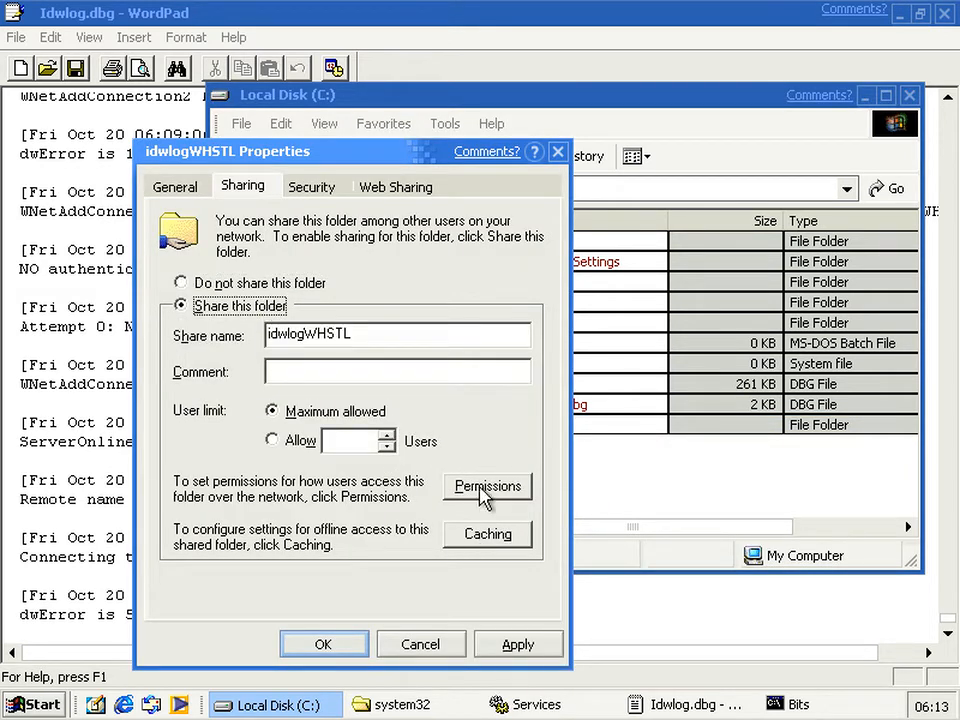
left_click(487, 487)
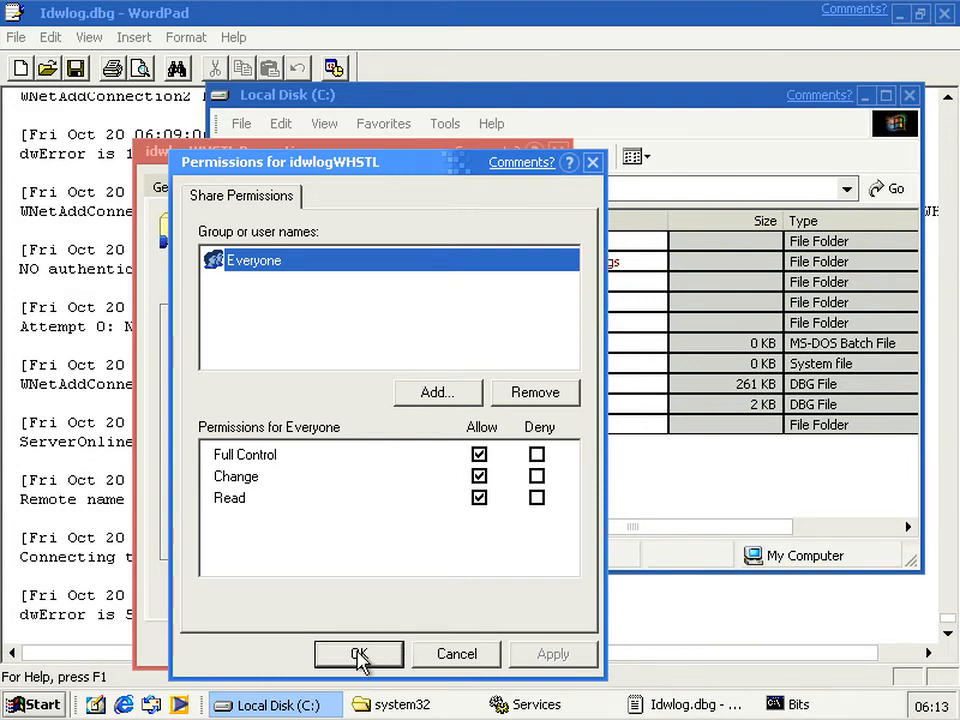
left_click(358, 653)
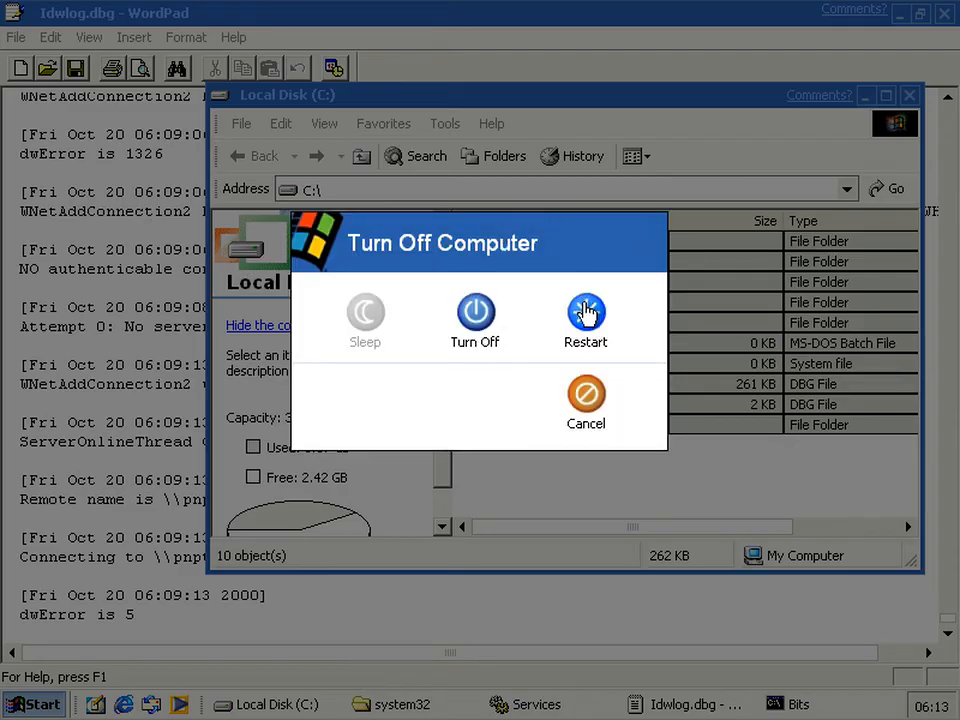
left_click(585, 313)
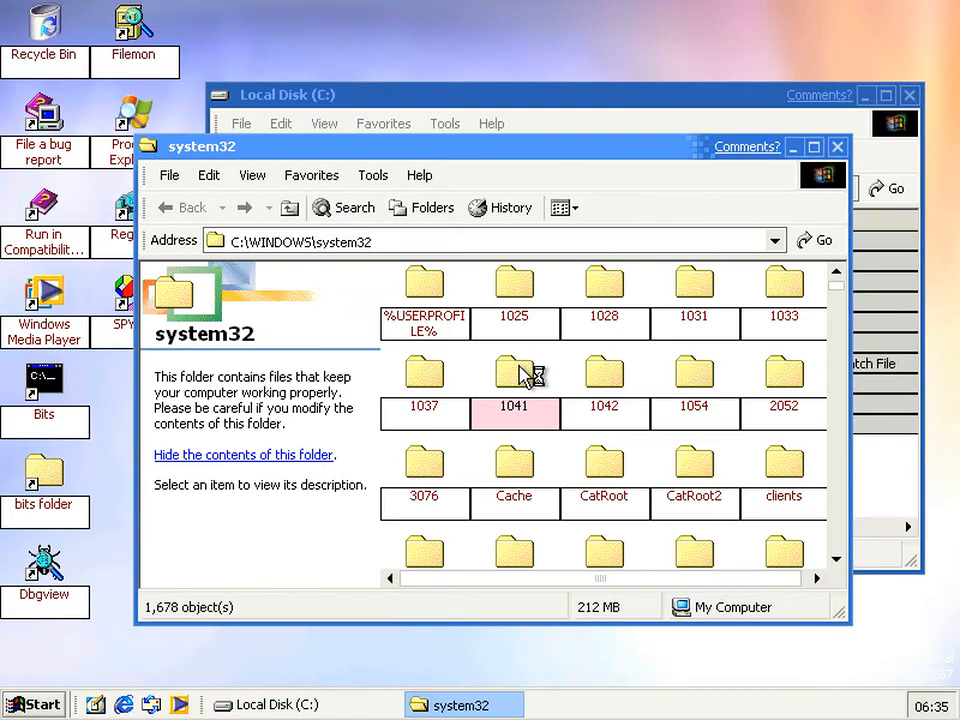
left_click(514, 374)
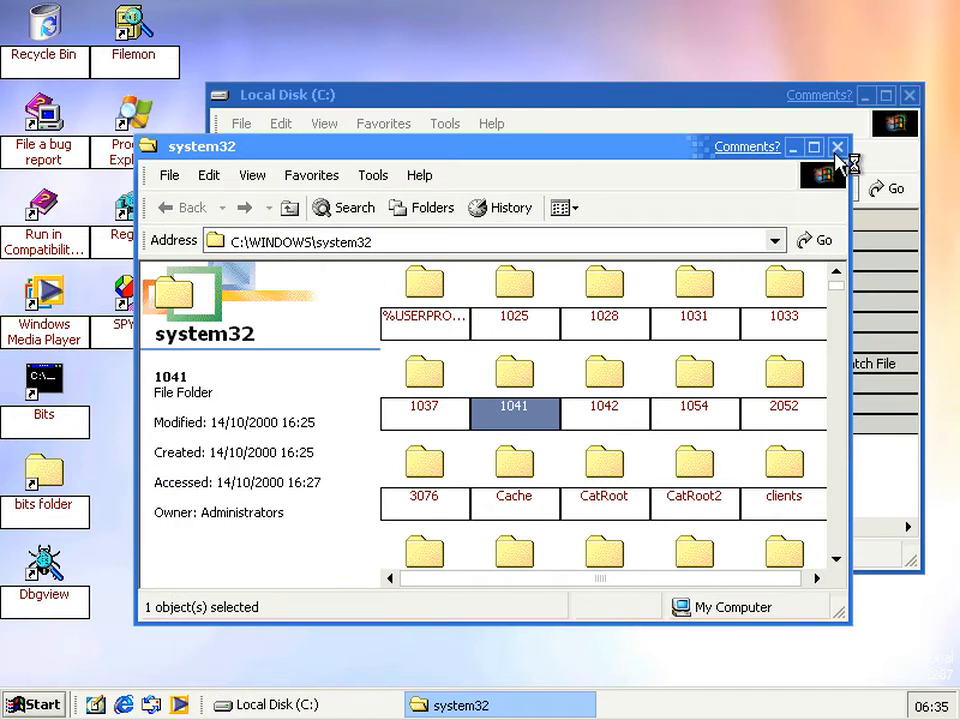
left_click(838, 147)
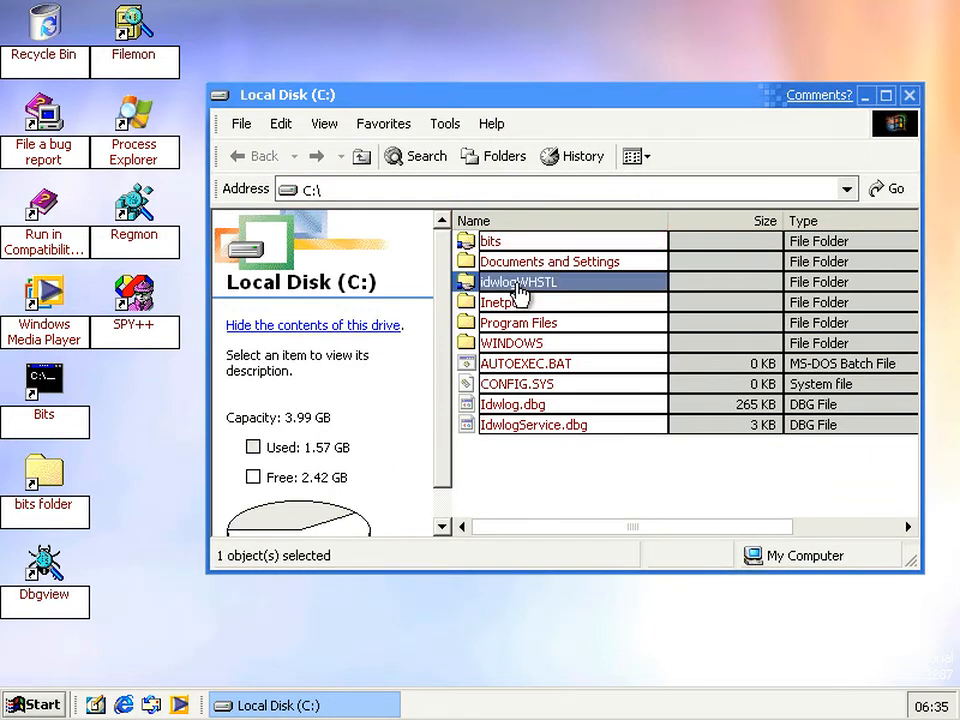
double_click(517, 281)
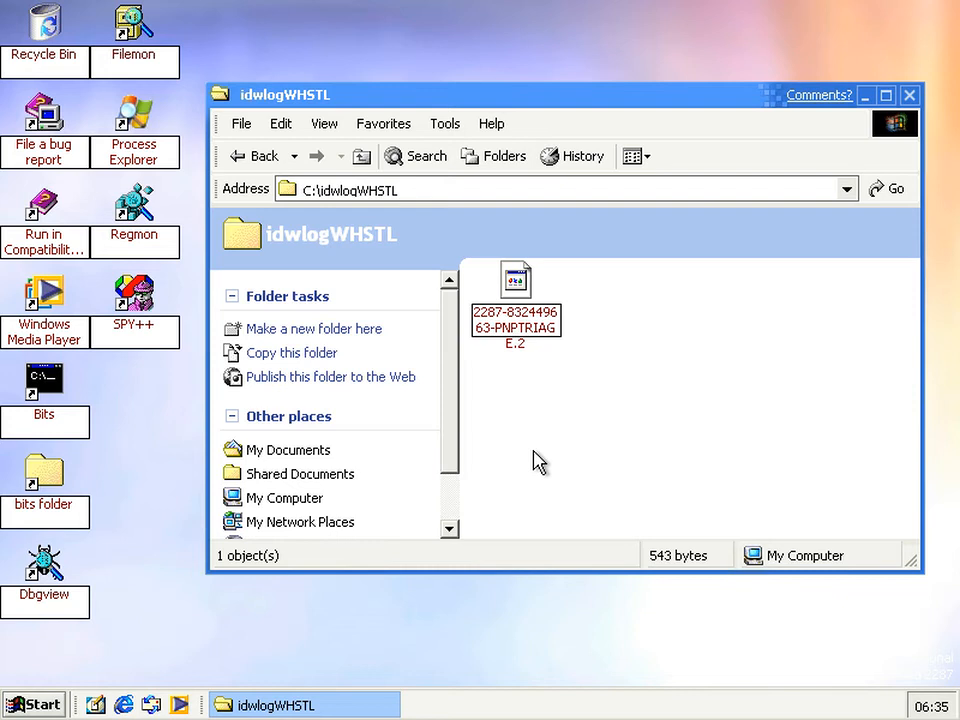
left_click(515, 278)
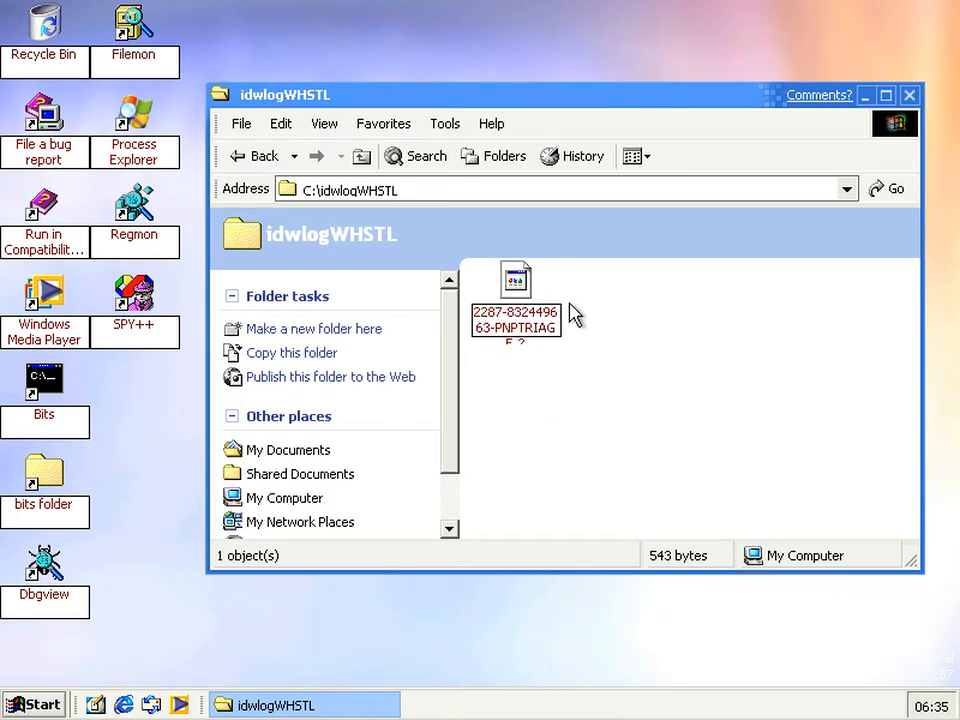
mouse_move(505, 330)
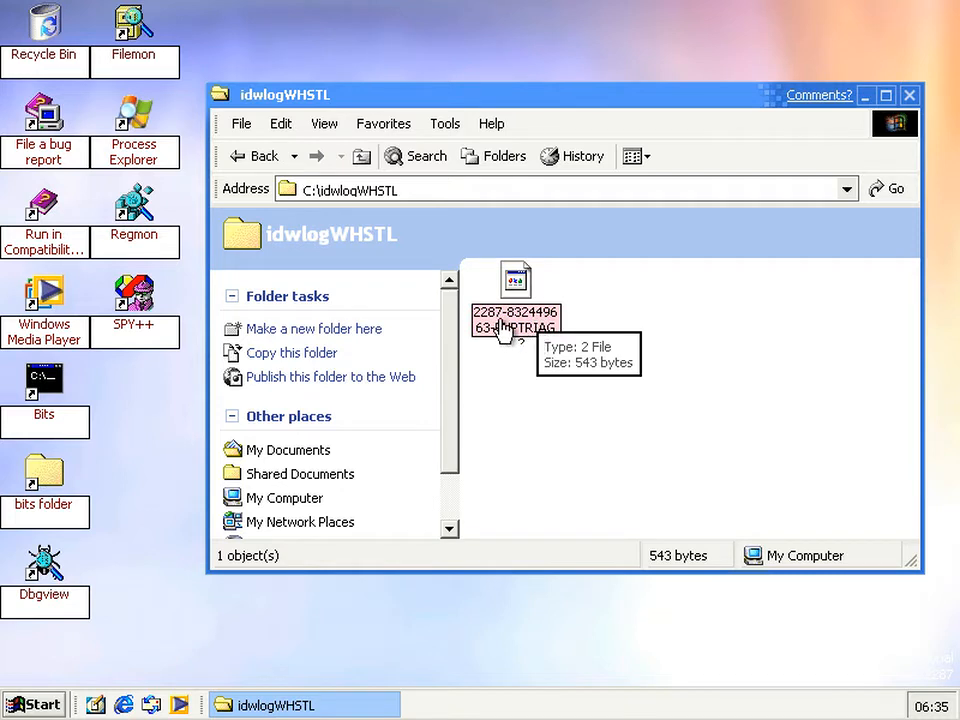
mouse_move(515, 340)
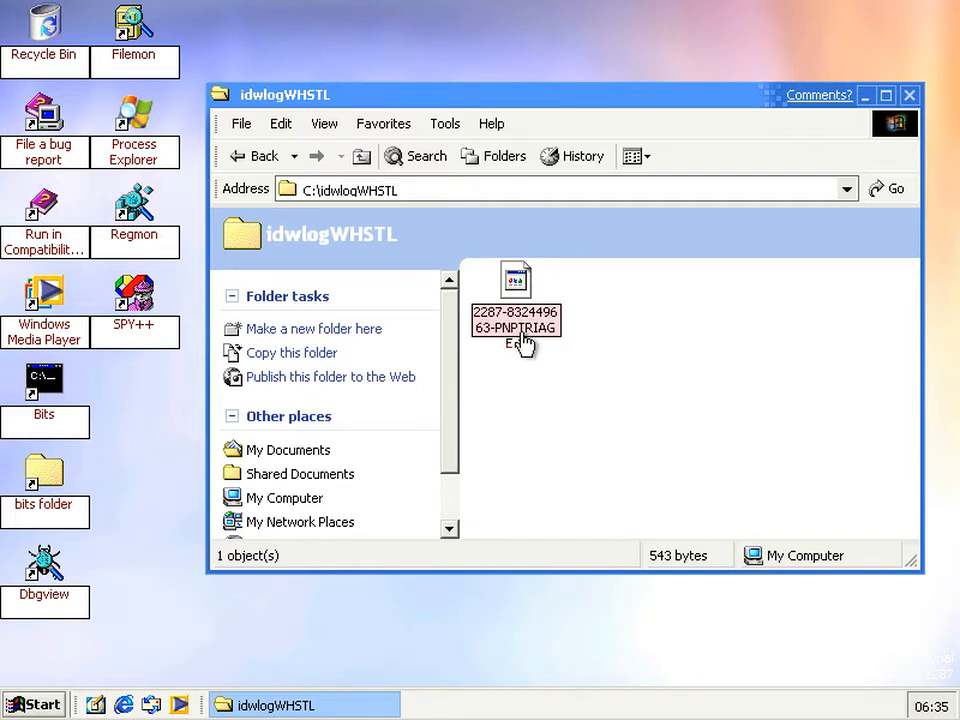
left_click(516, 320)
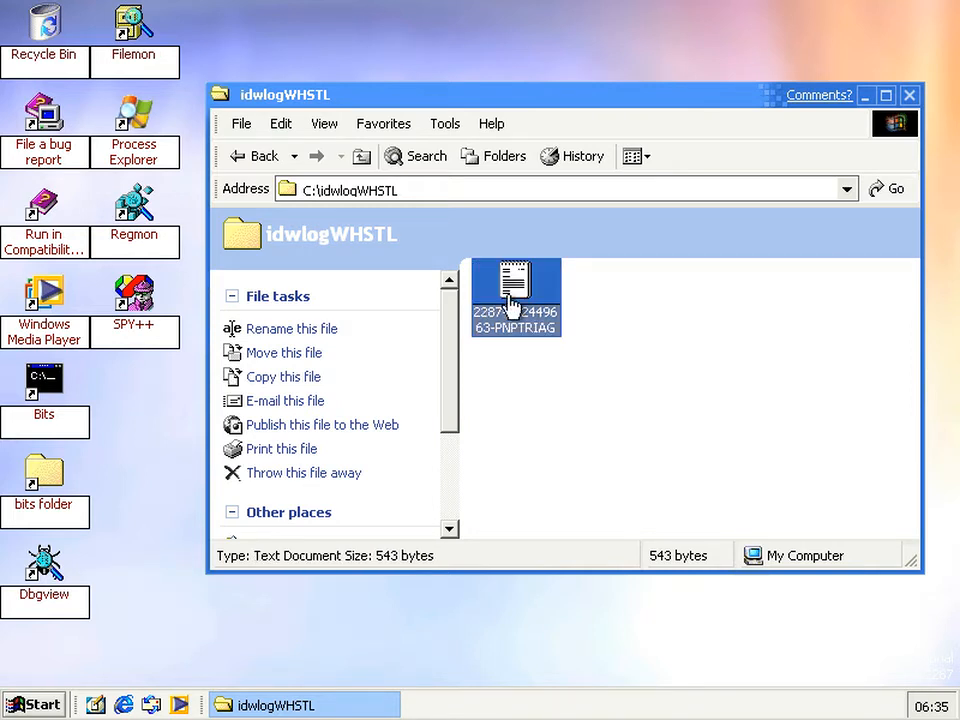
double_click(515, 285)
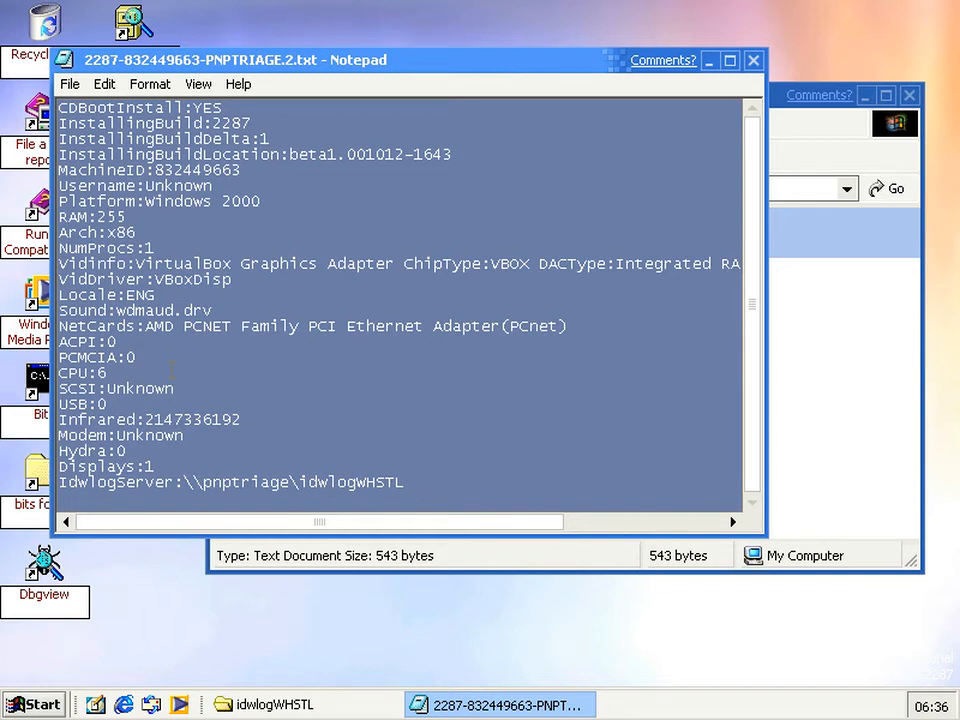
double_click(80, 372)
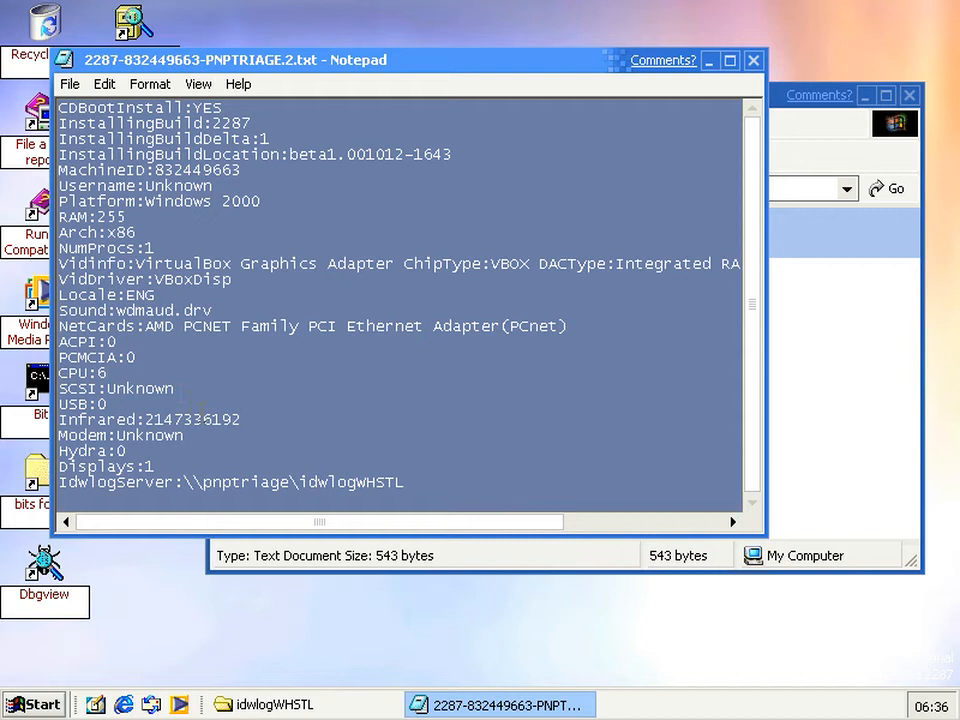
double_click(150, 419)
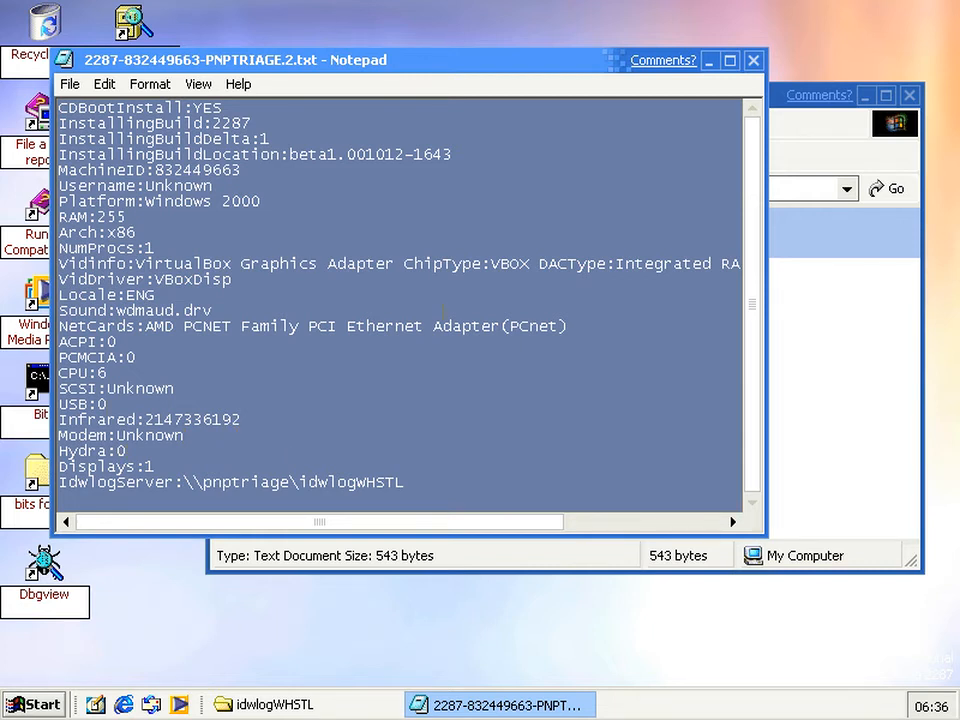
left_click(33, 704)
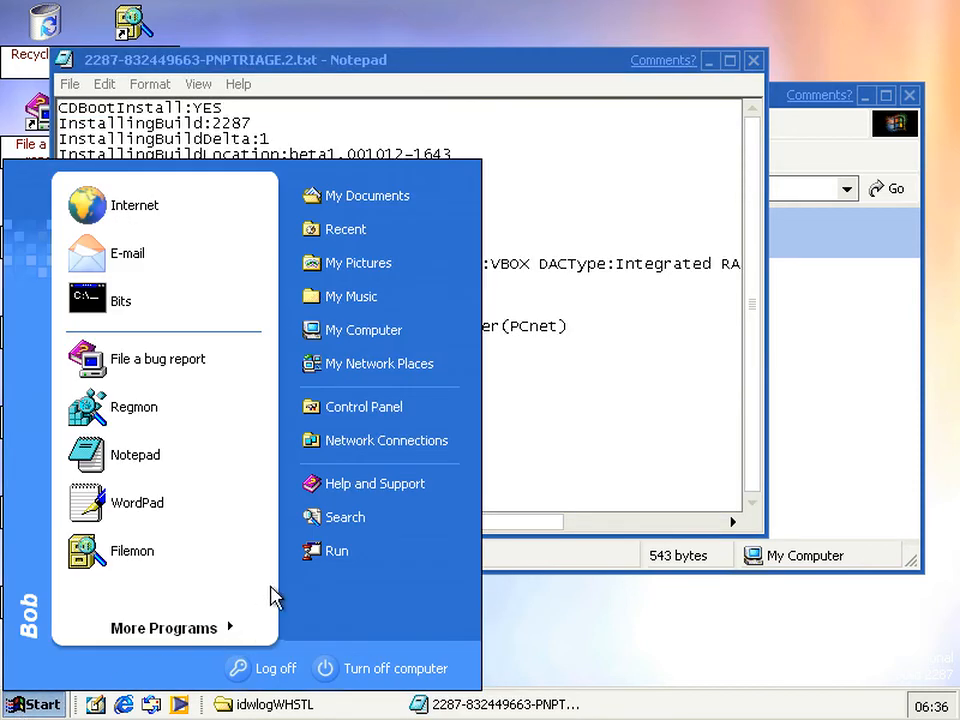
left_click(337, 551)
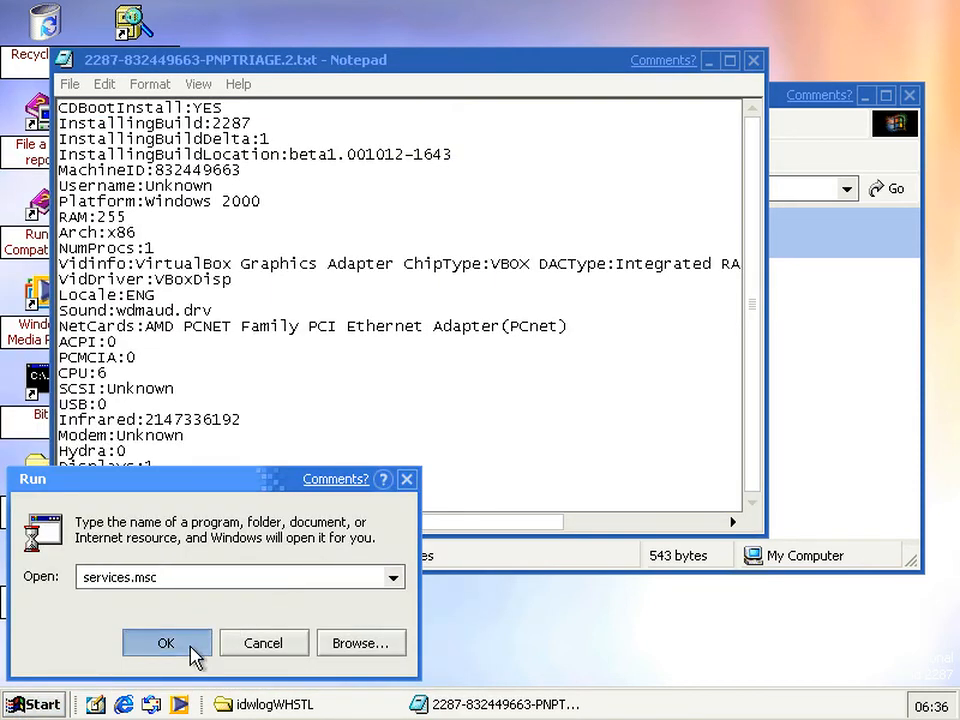
left_click(166, 643)
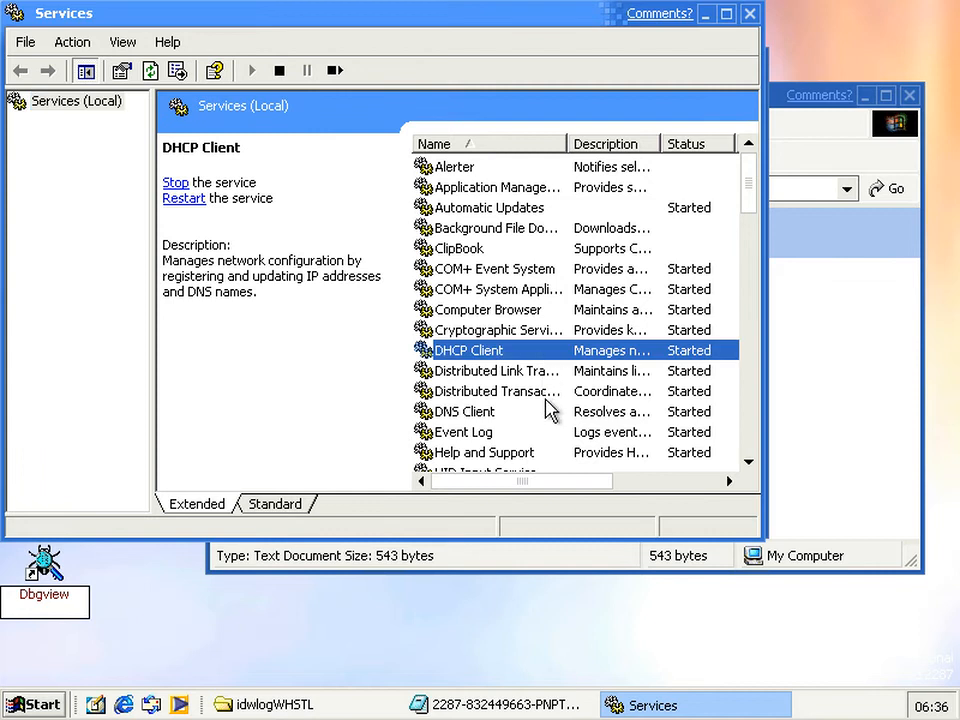
left_click(485, 391)
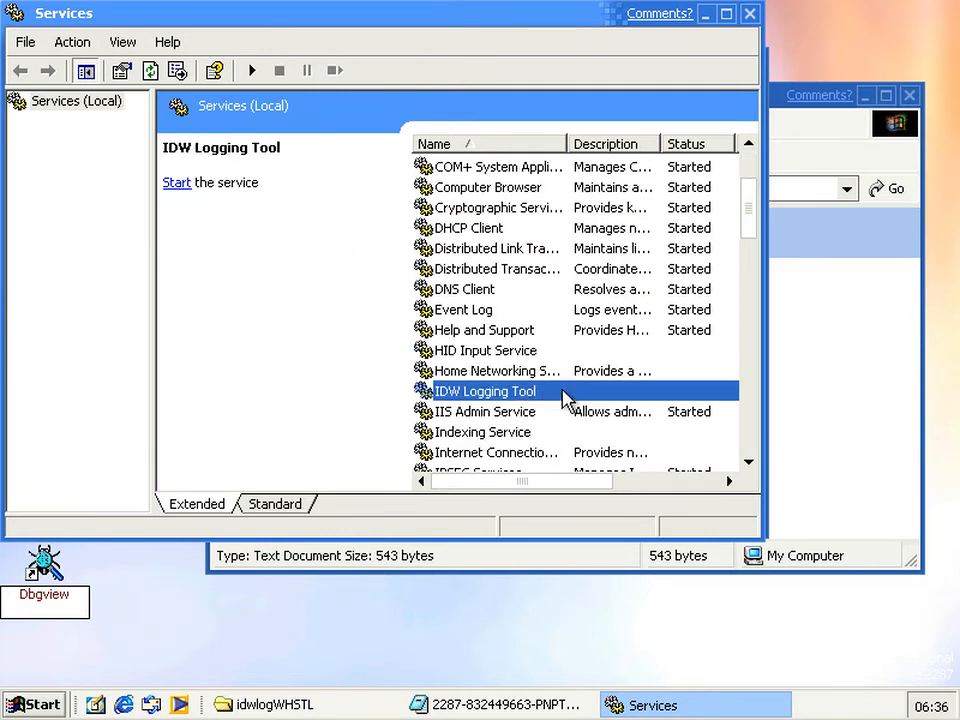
mouse_move(705, 403)
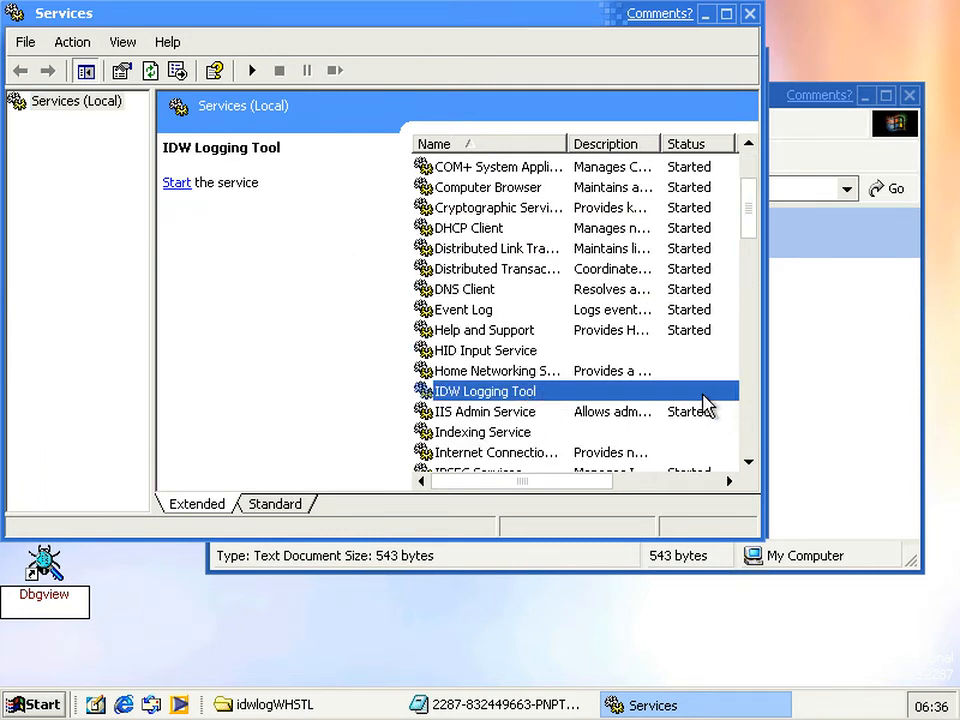
mouse_move(595, 490)
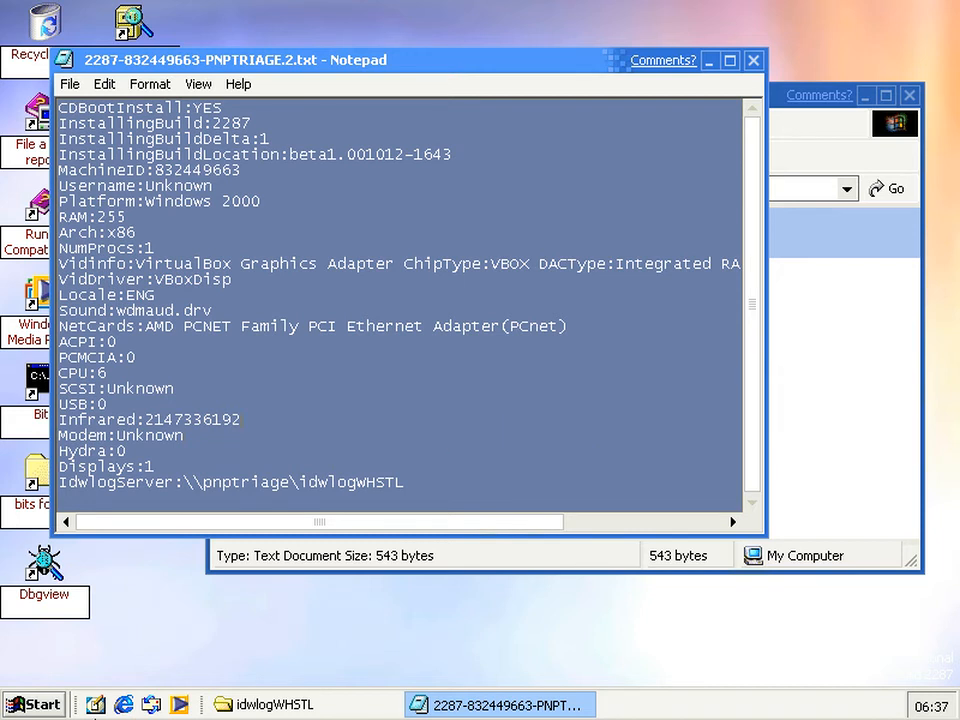
Open the Start menu to begin restarting the computer.
left_click(33, 704)
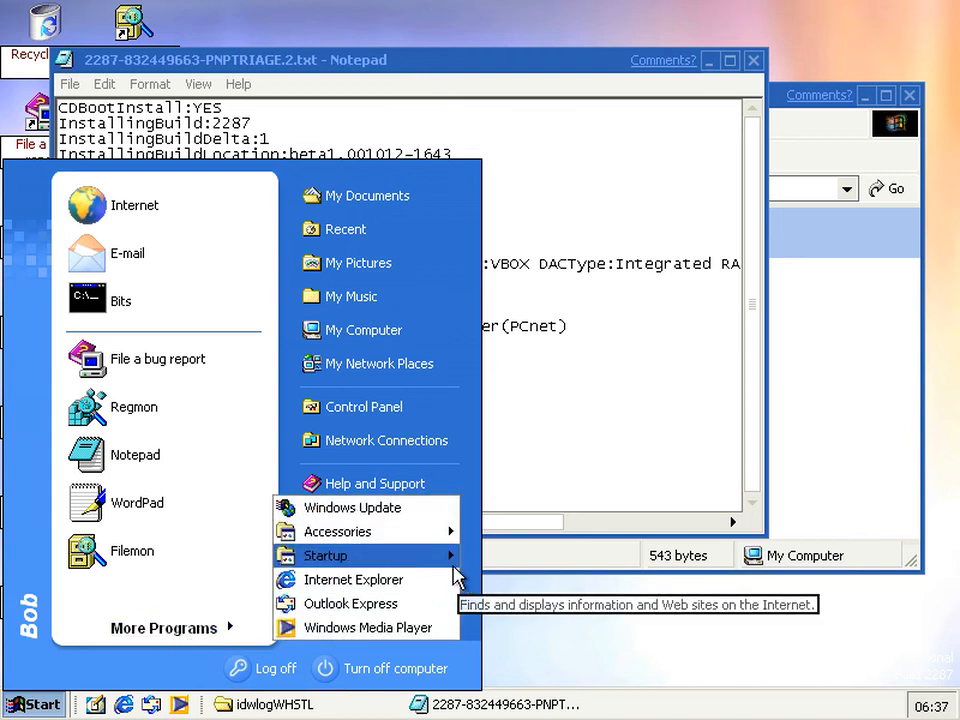
mouse_move(325, 555)
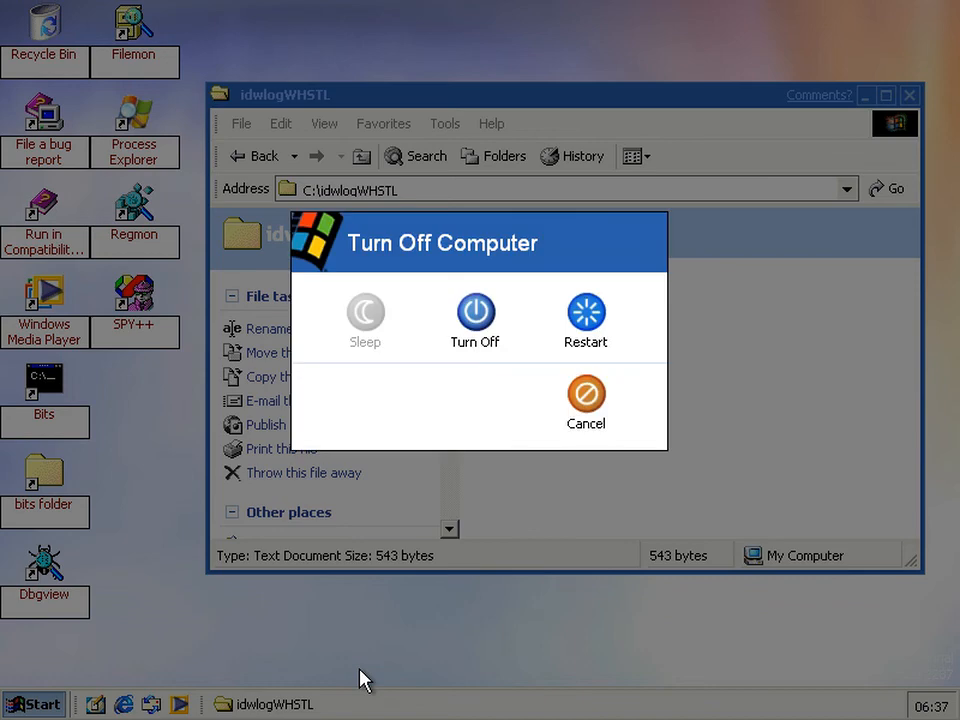
mouse_move(586, 313)
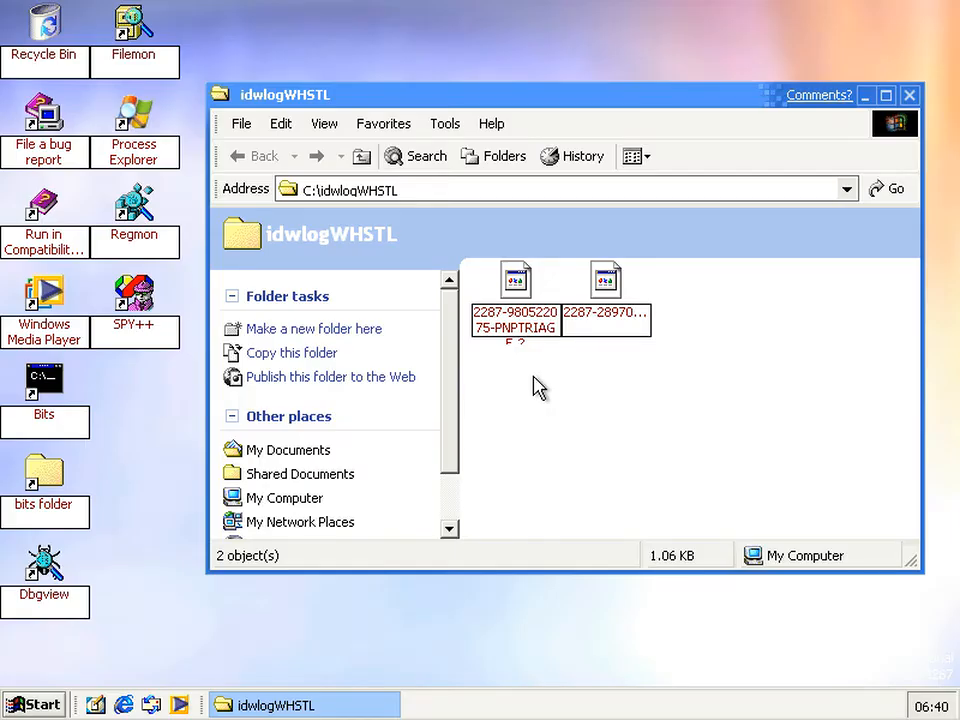
mouse_move(580, 355)
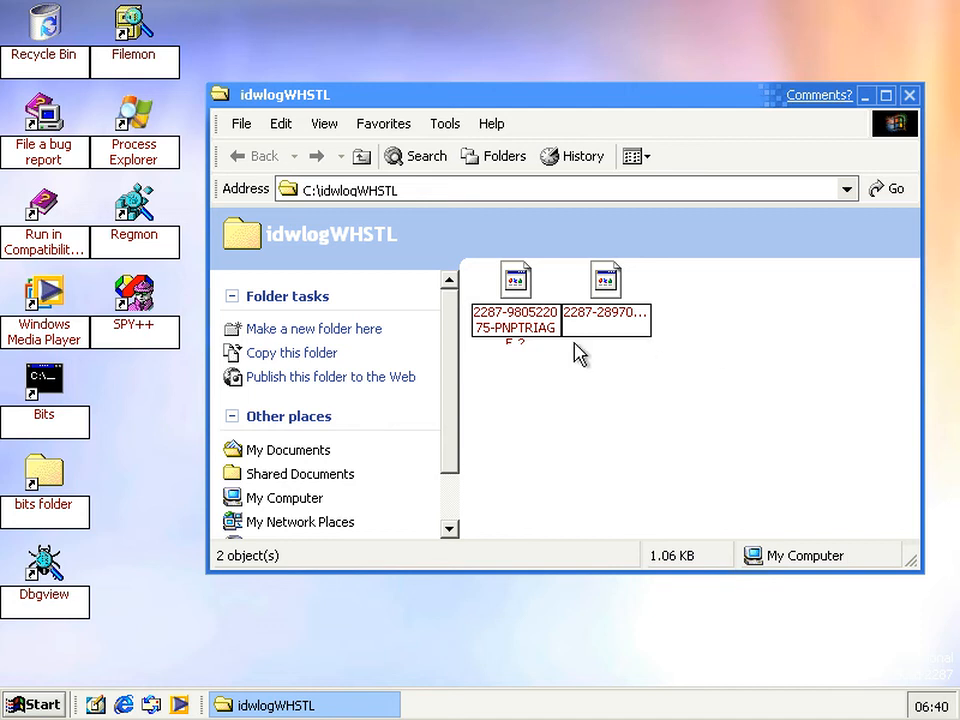
Select the second 544-byte PNPTRIAGE report, then reopen services.msc from Start > Run.
left_click(606, 278)
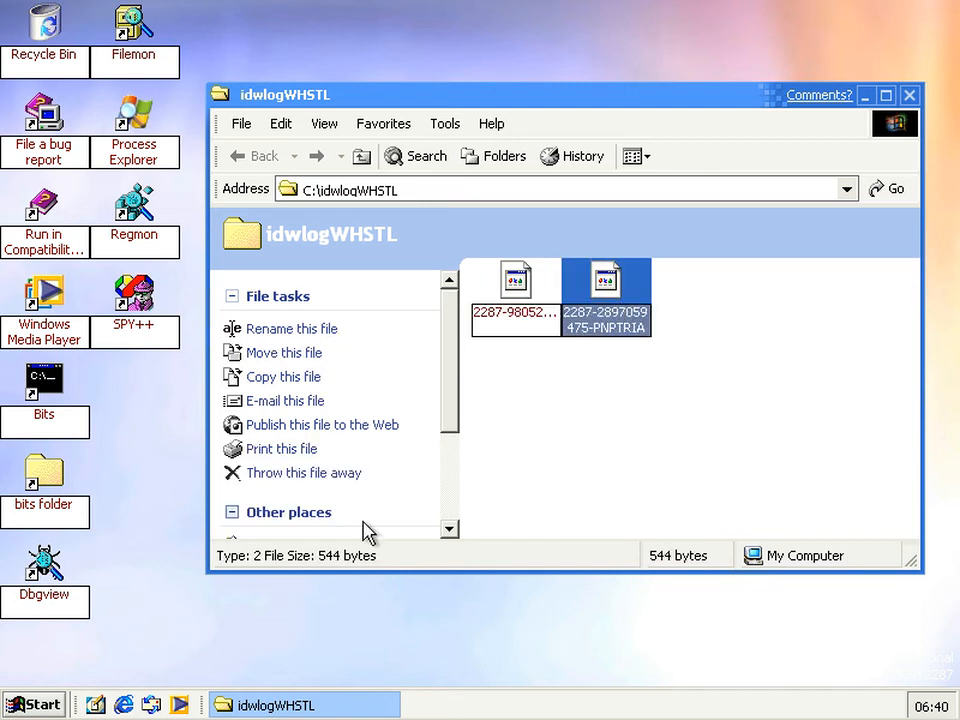
left_click(33, 704)
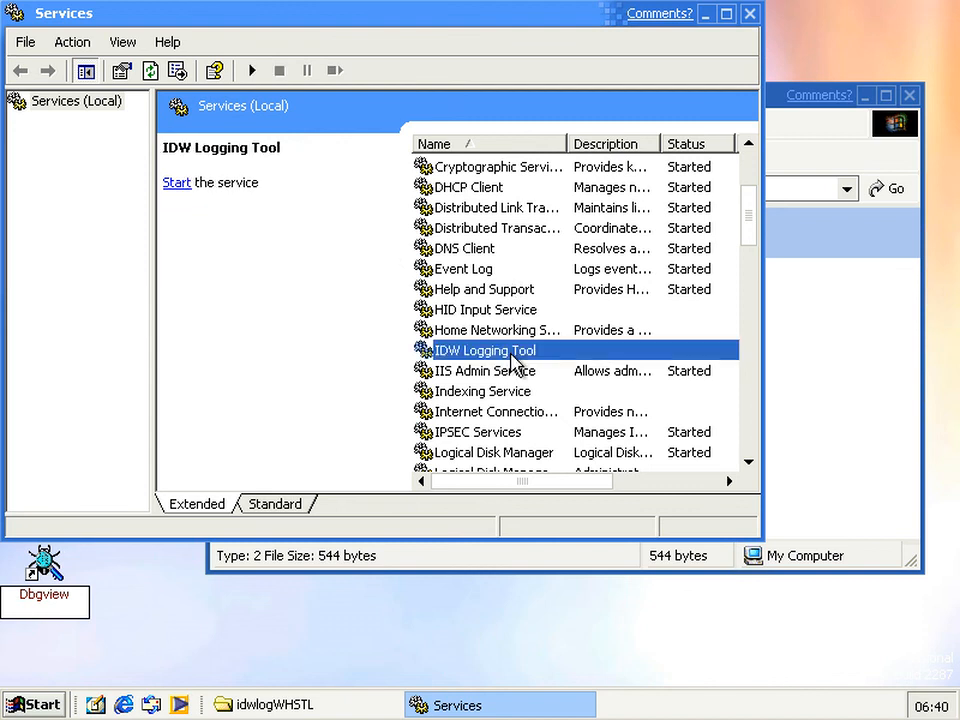
Start the IDW Logging Tool service and close the Services window.
left_click(176, 182)
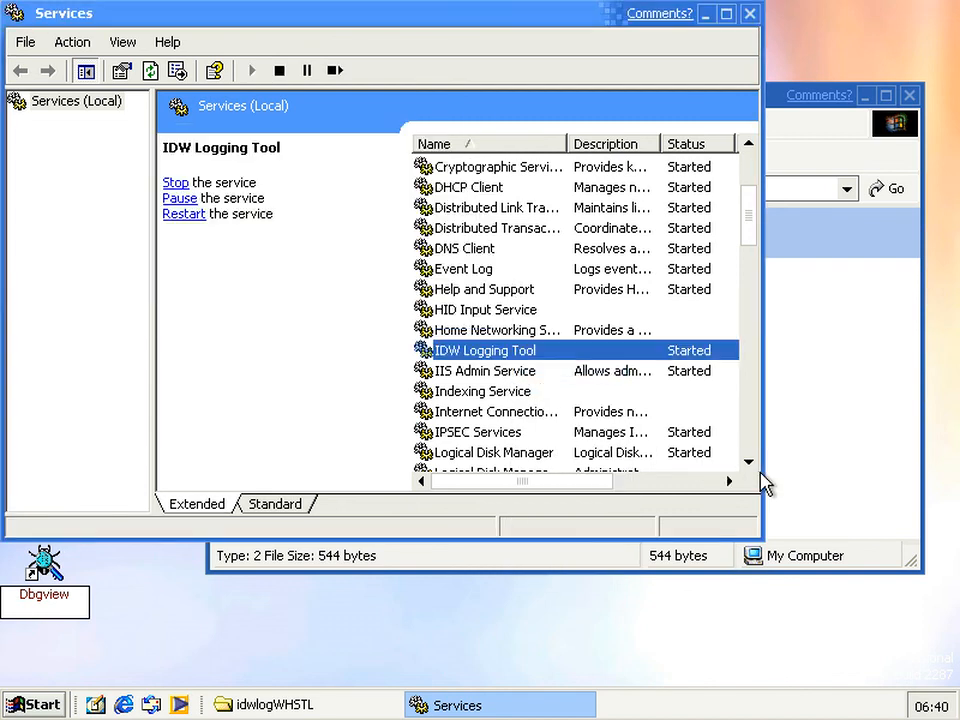
left_click(270, 704)
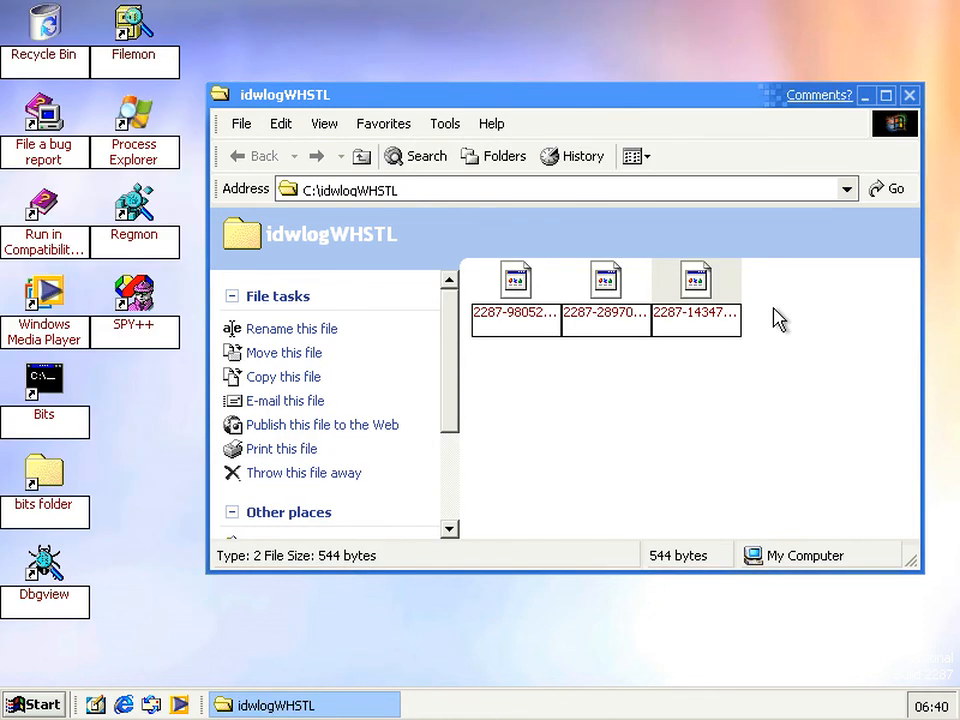
Refresh idwlogWHSTL to show 3 reports, then right-click its taskbar button to close.
left_click(780, 430)
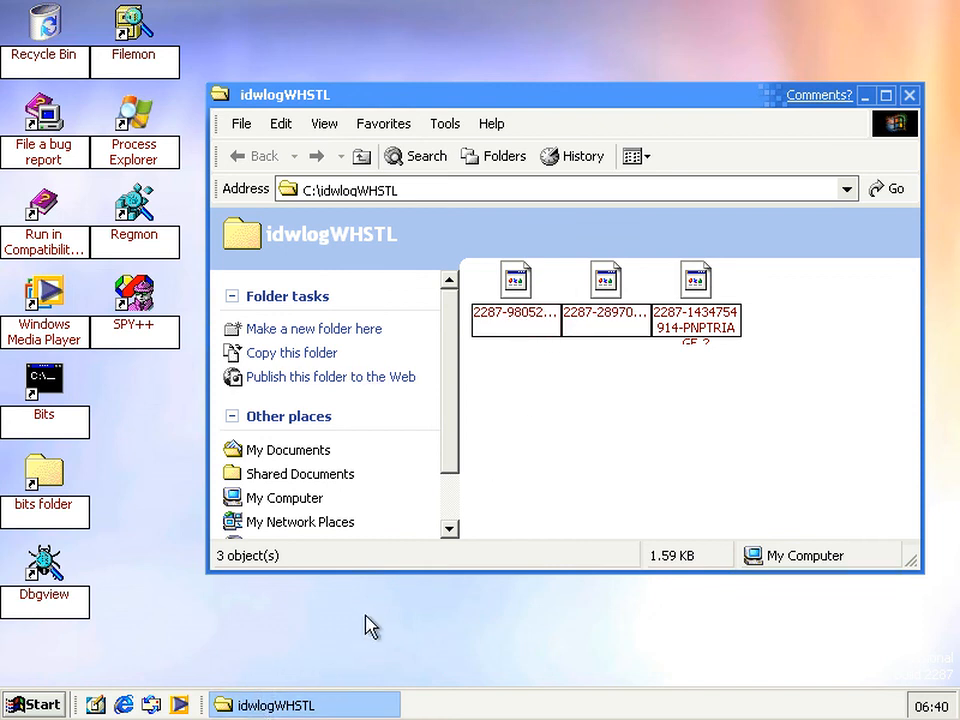
mouse_move(556, 434)
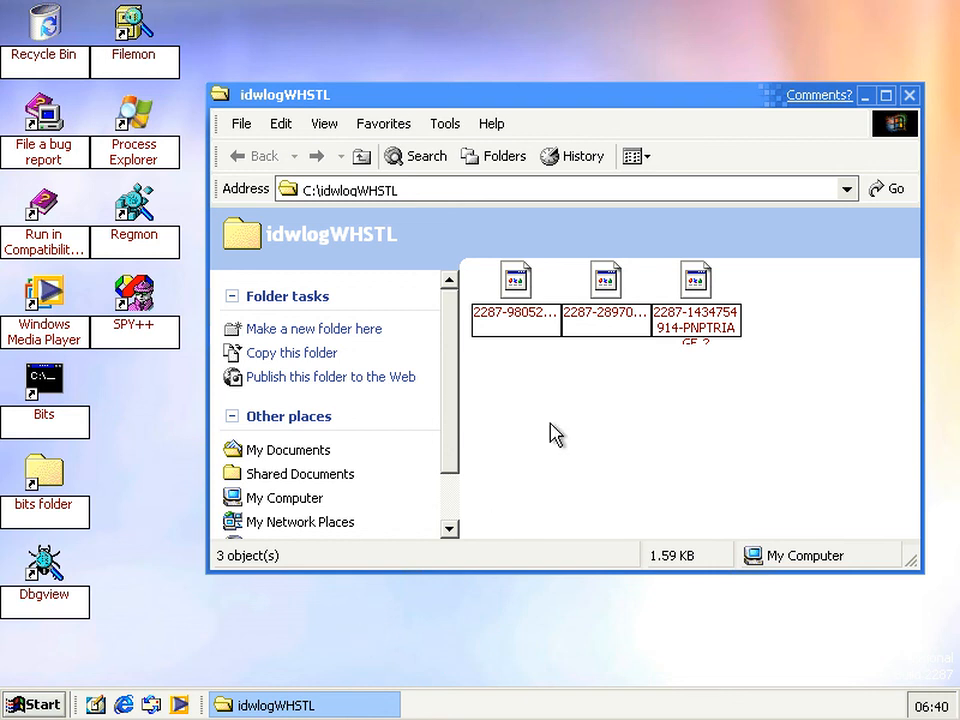
mouse_move(535, 408)
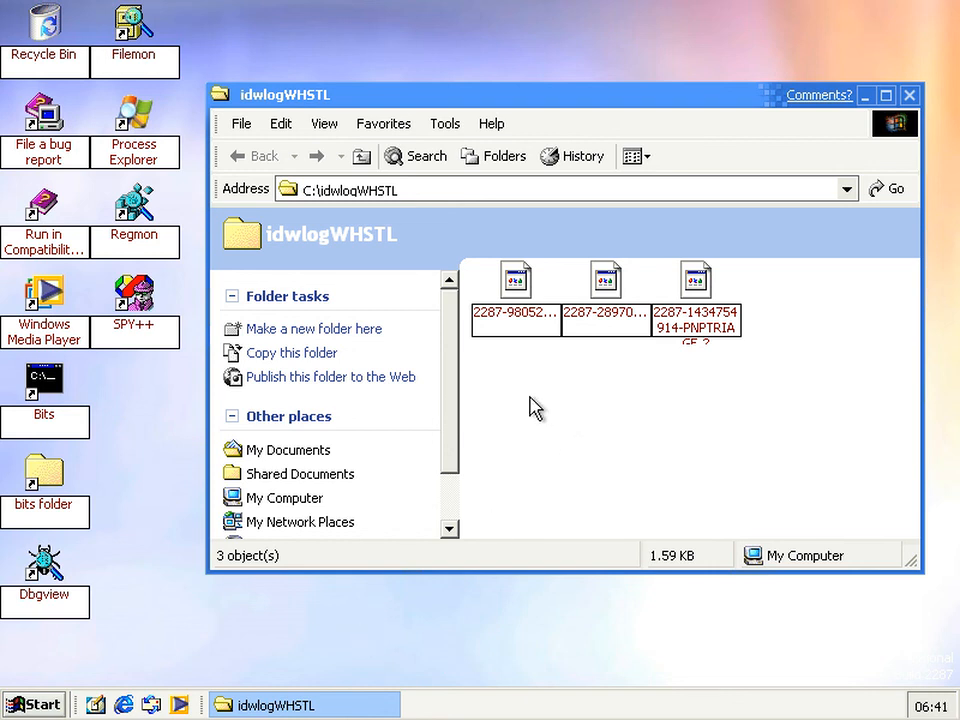
mouse_move(335, 642)
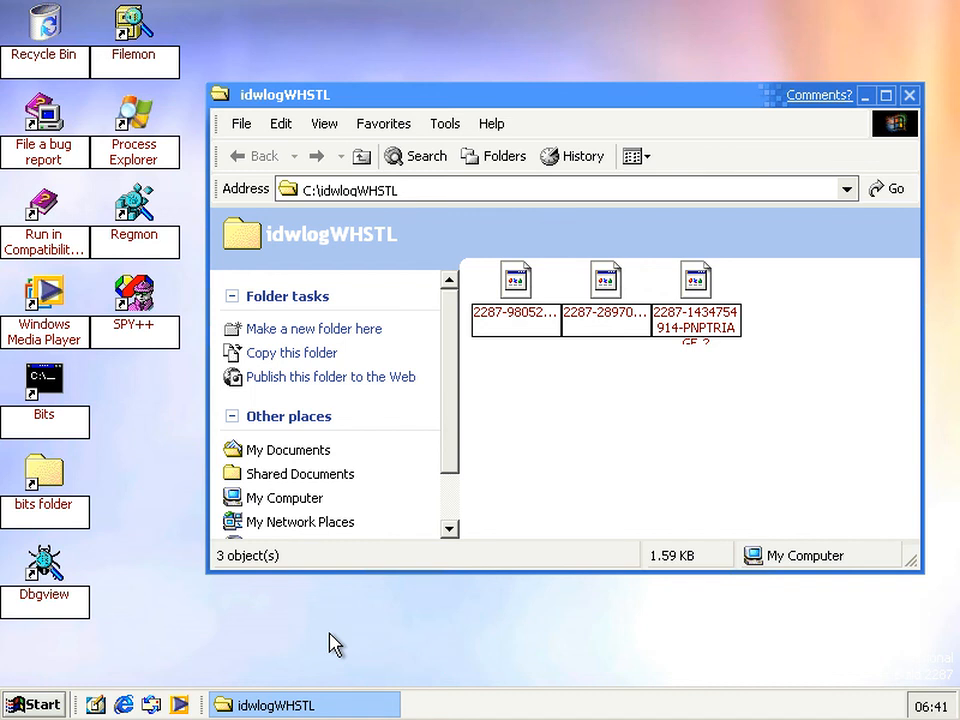
right_click(300, 705)
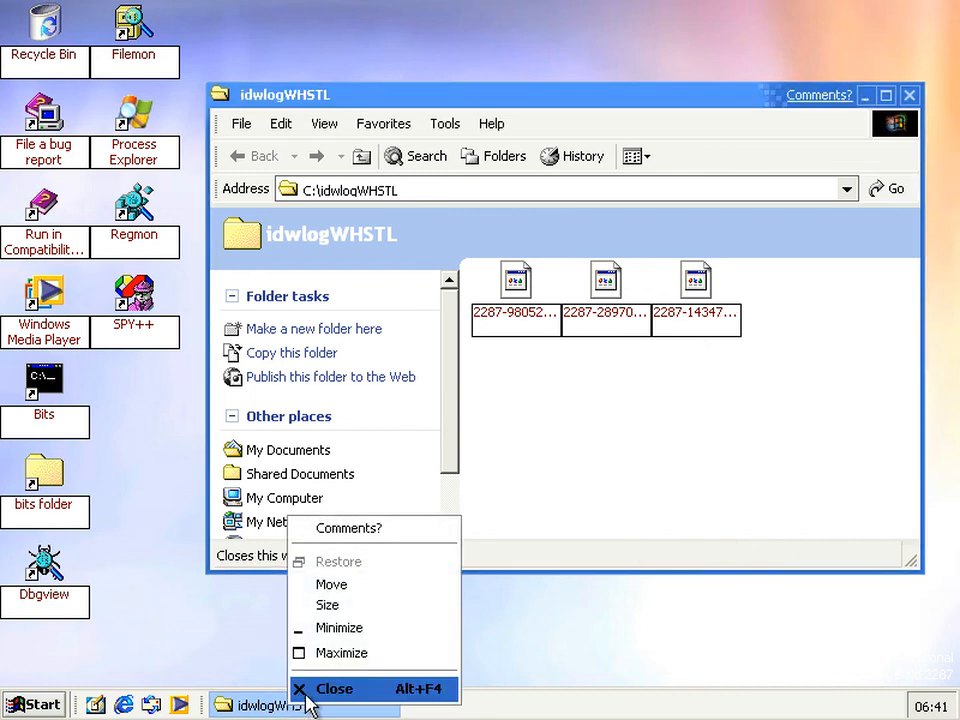